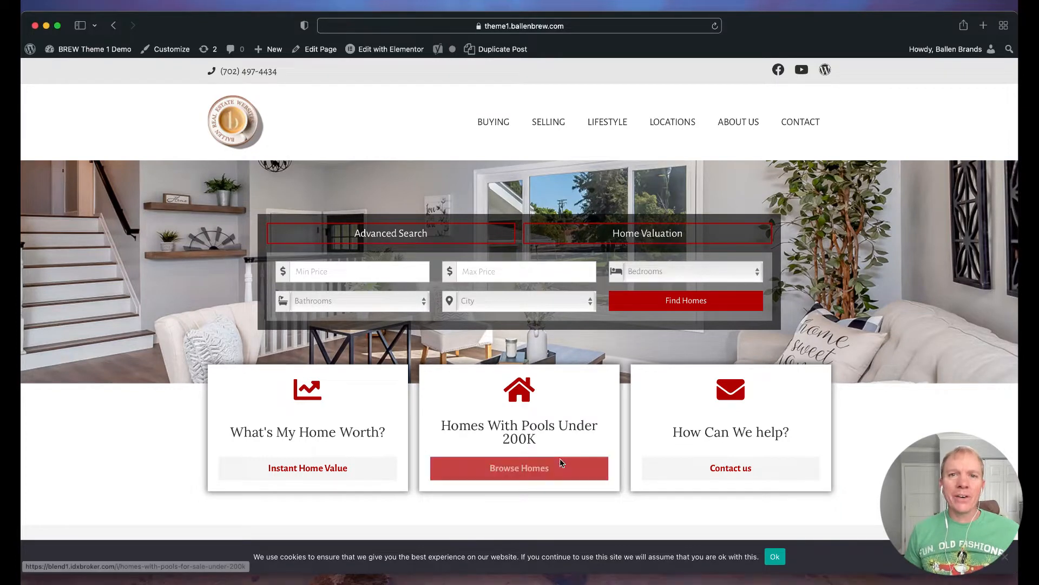
mouse_move(586, 359)
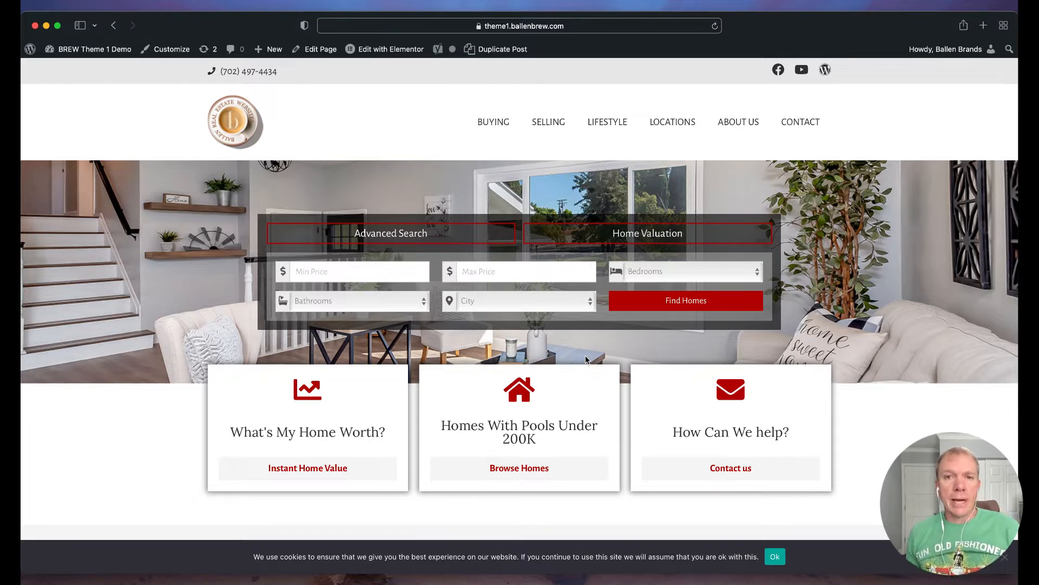
mouse_move(577, 391)
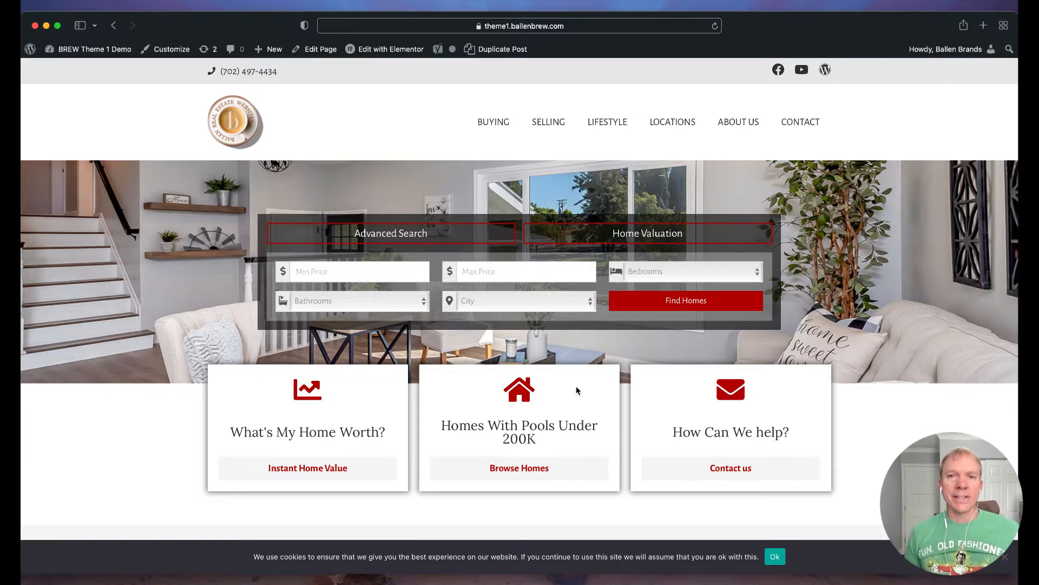
mouse_move(483, 147)
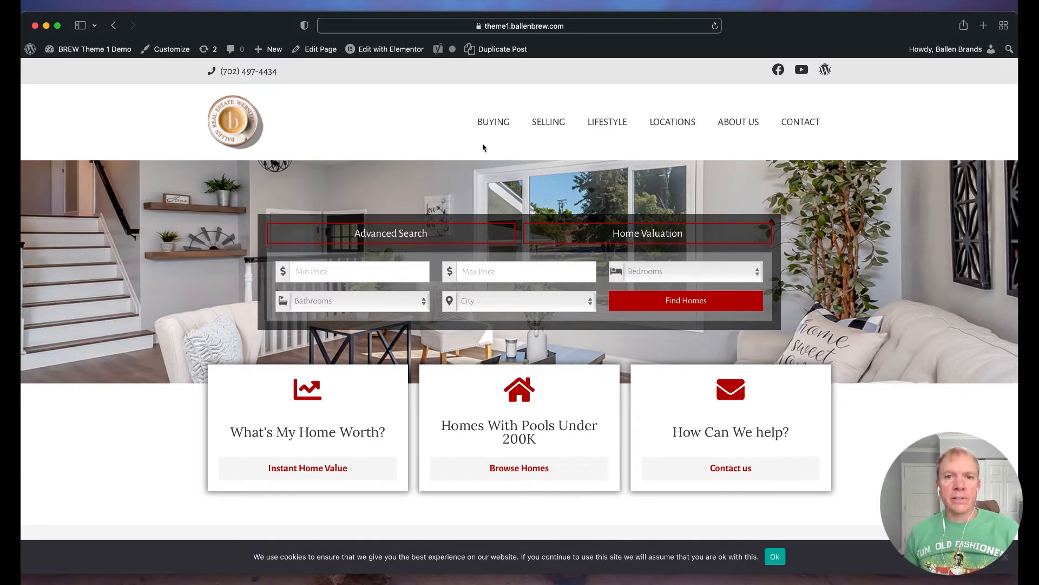
mouse_move(471, 149)
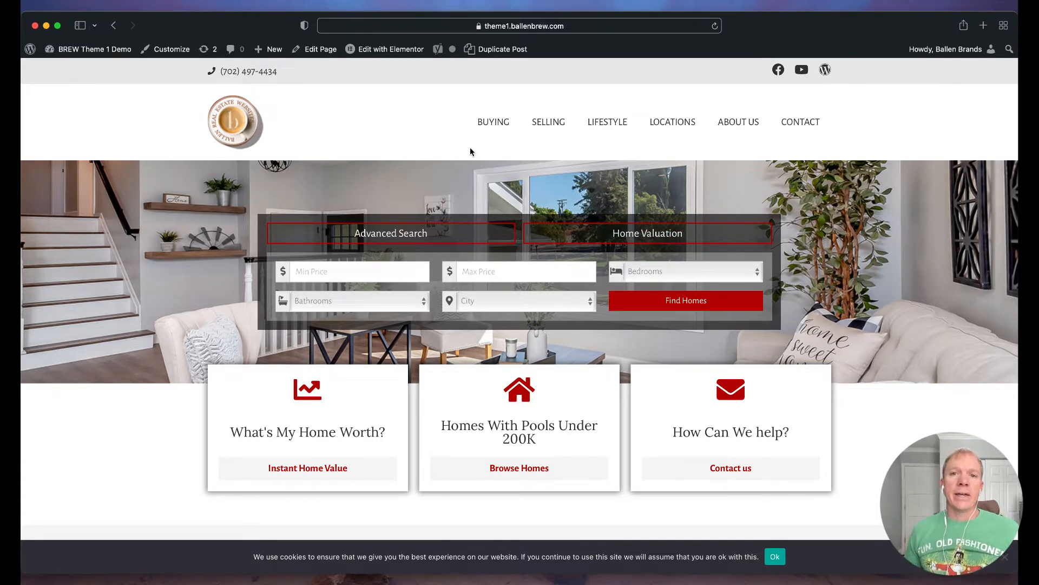
mouse_move(321, 52)
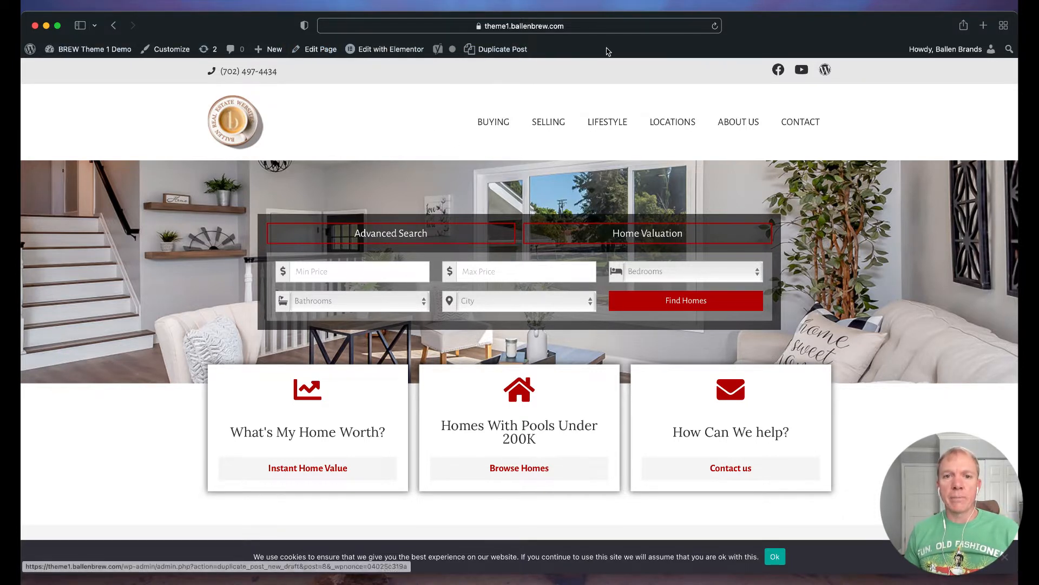
Step: Go from the live site to the WordPress admin Dashboard via the admin bar
left_click(95, 48)
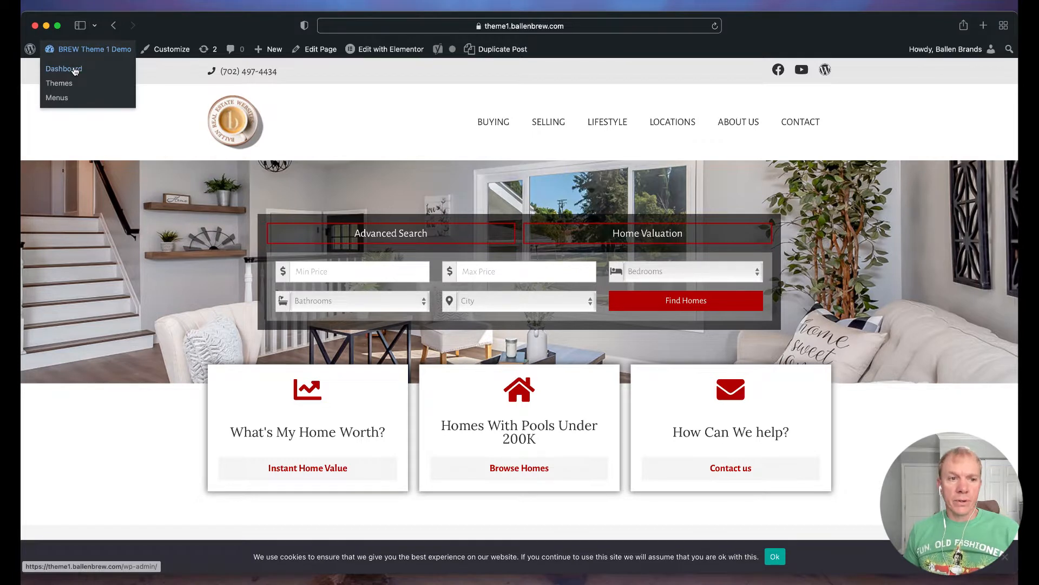
left_click(64, 68)
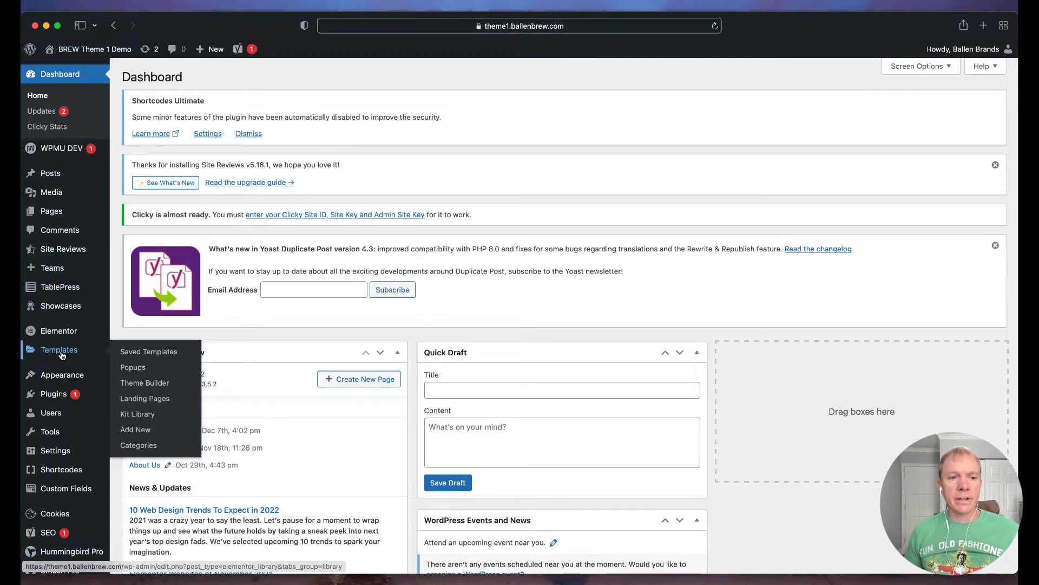
mouse_move(145, 360)
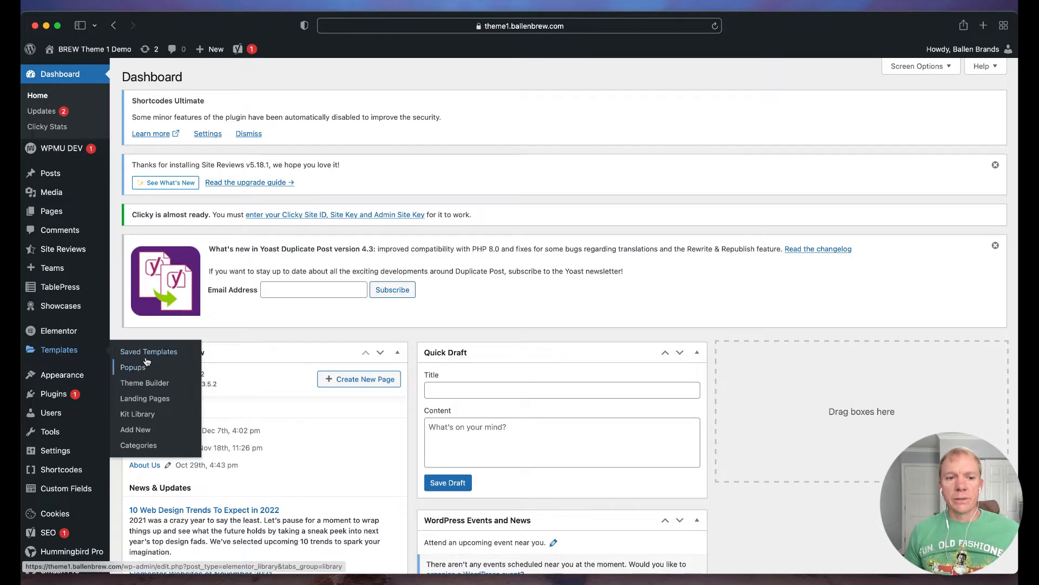
mouse_move(132, 367)
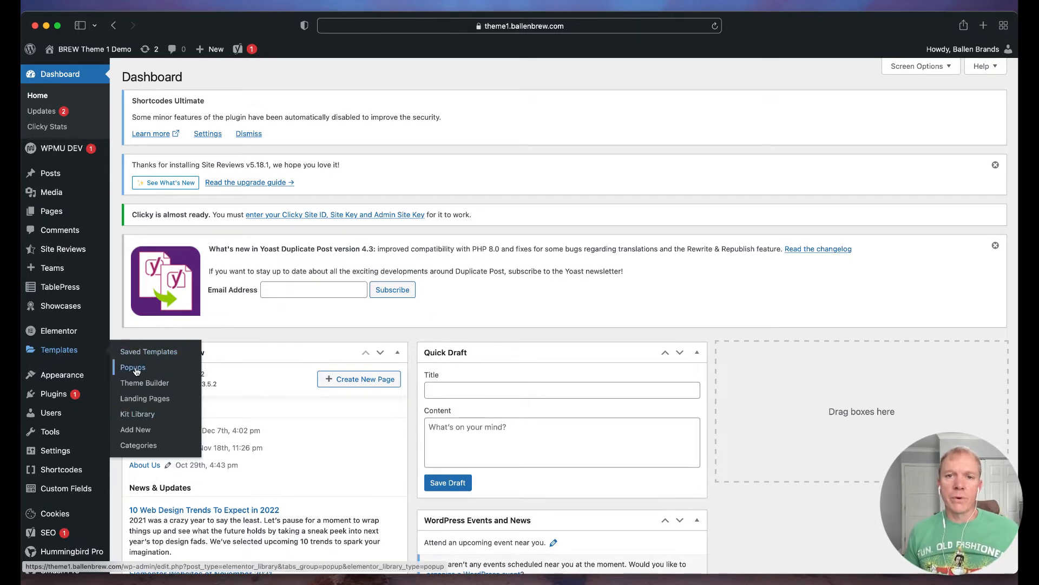
Step: Show the Popups templates list under Elementor Templates
left_click(132, 367)
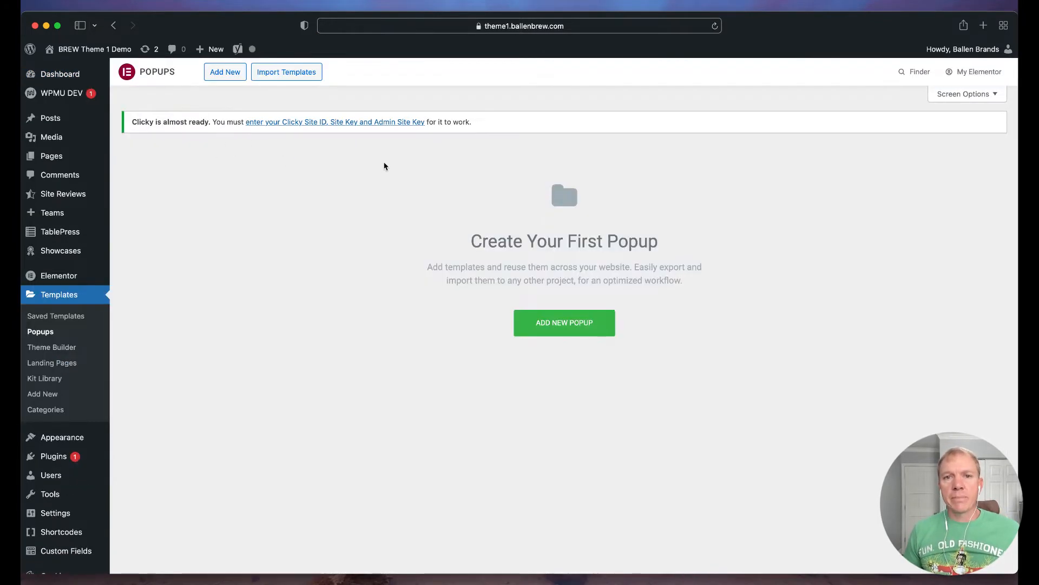
mouse_move(430, 172)
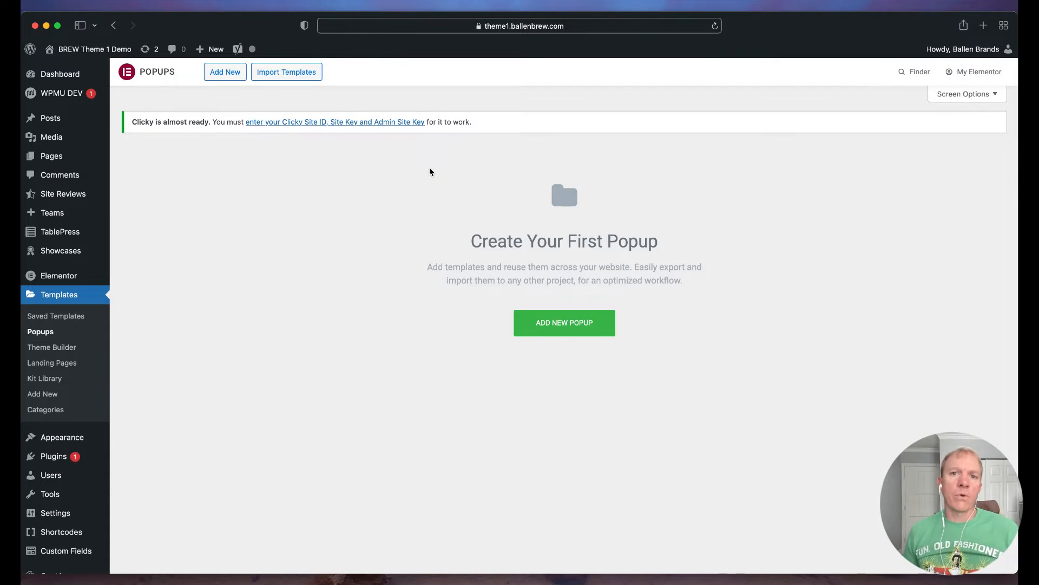
mouse_move(586, 226)
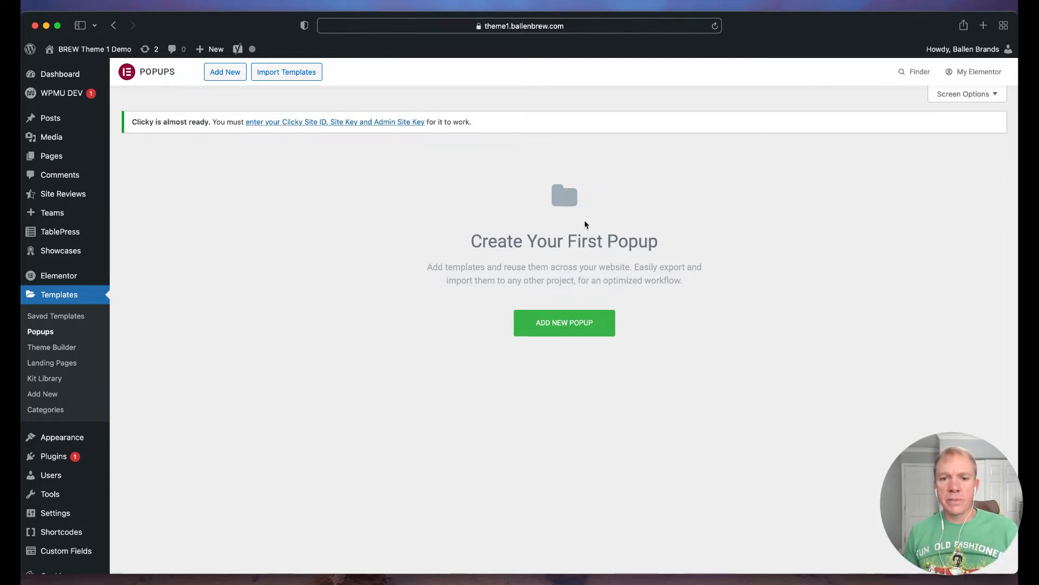
mouse_move(627, 306)
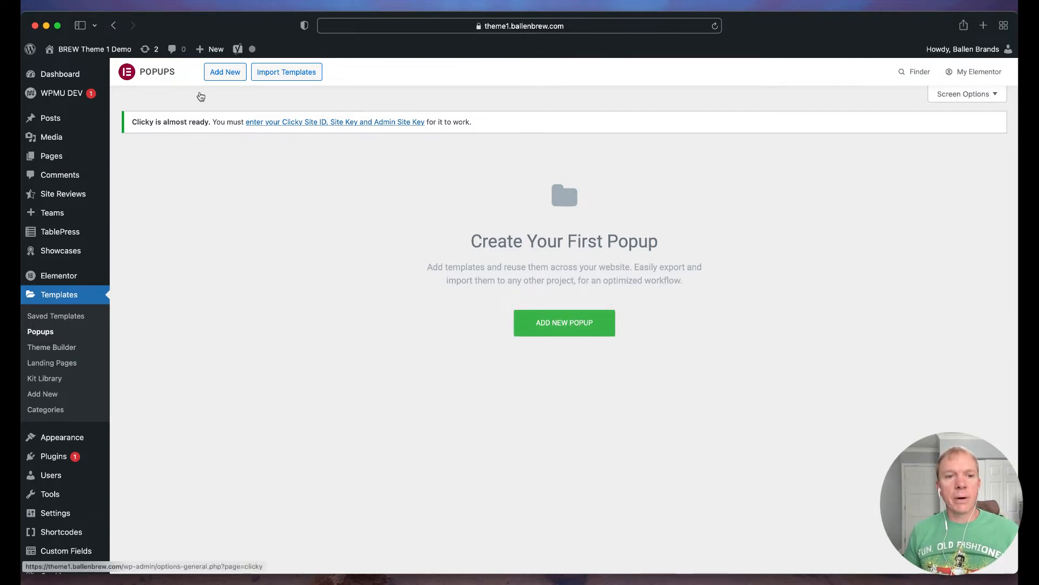
mouse_move(564, 322)
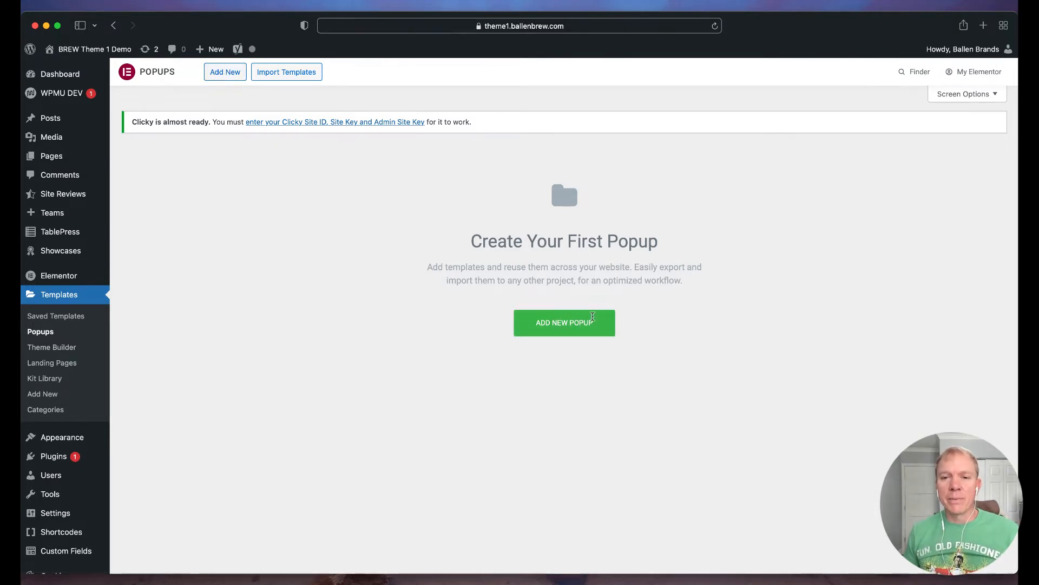
Step: Start a new template of type Popup named 'Buyer Resource Guide'
left_click(564, 323)
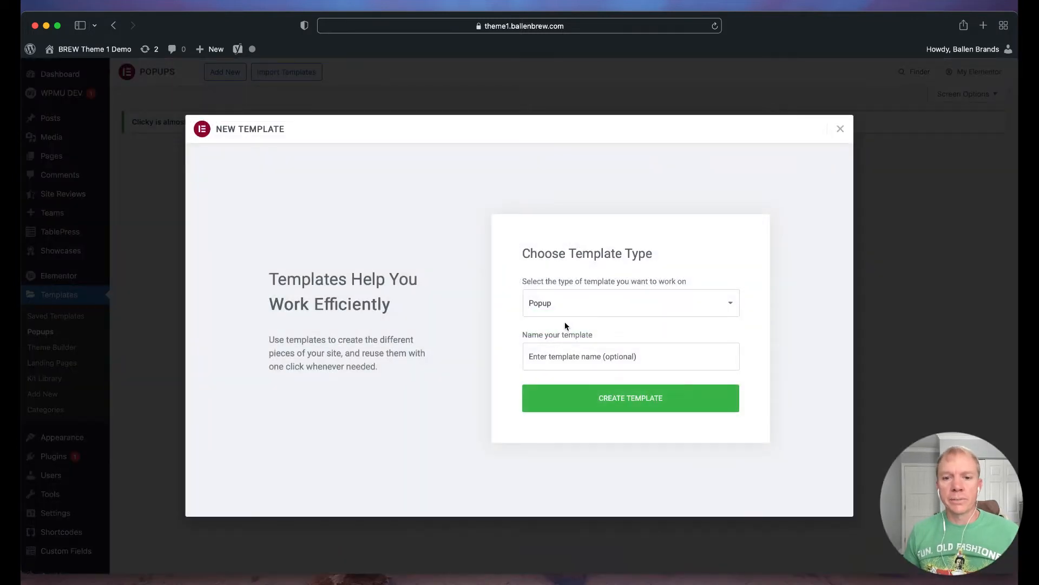
mouse_move(577, 253)
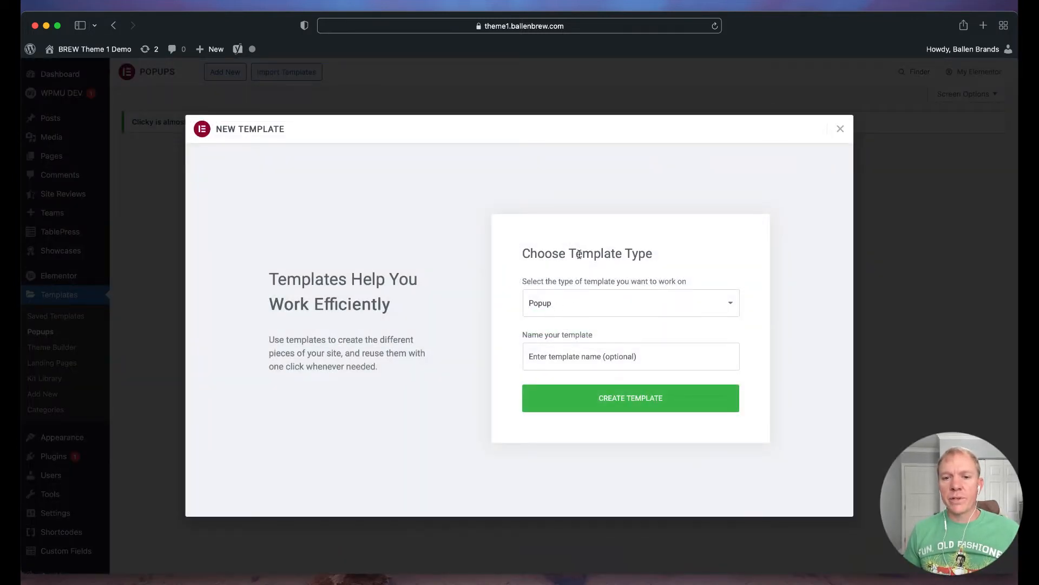
left_click(630, 302)
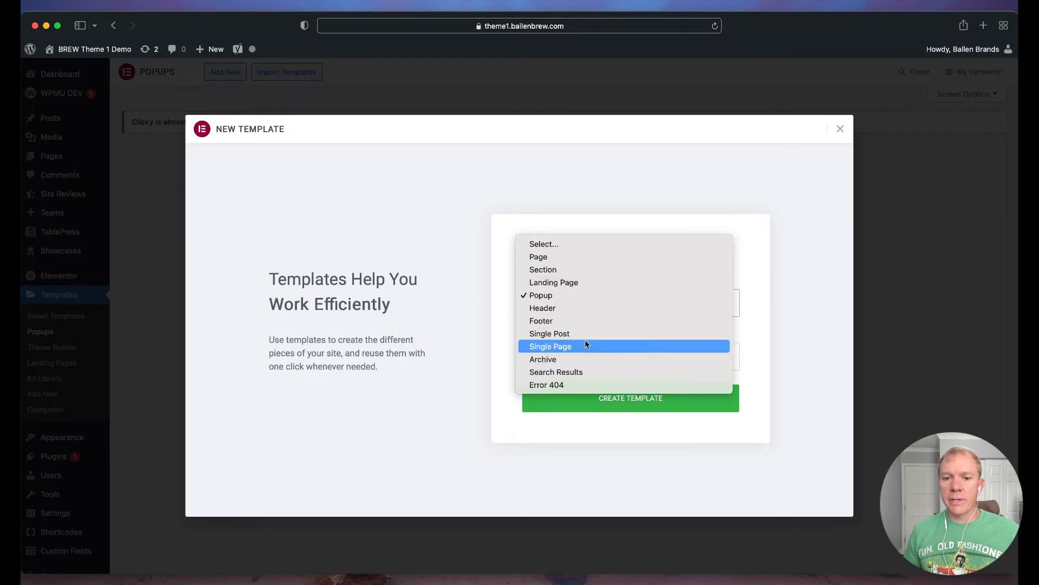
mouse_move(557, 294)
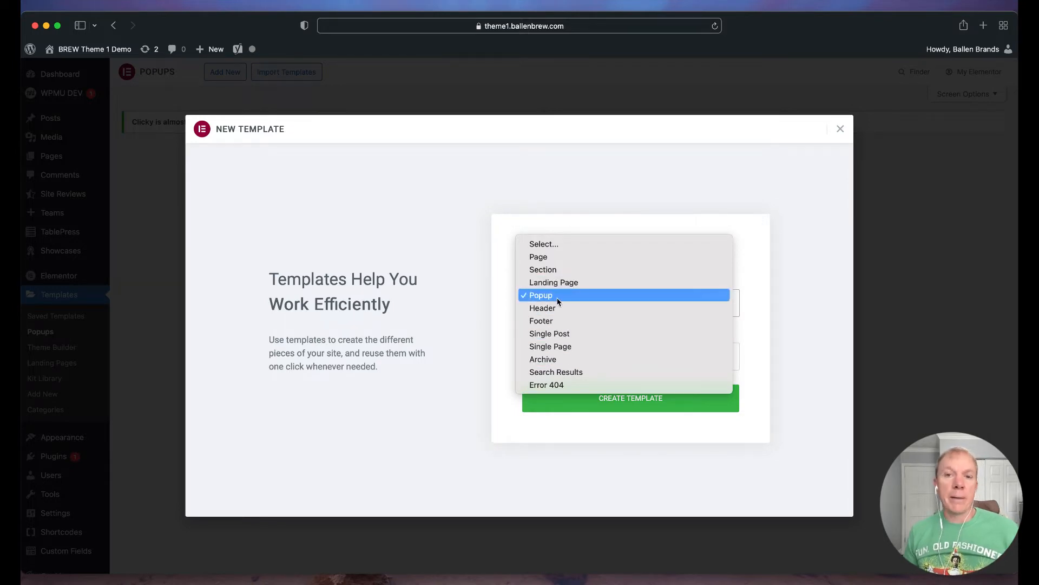
mouse_move(553, 281)
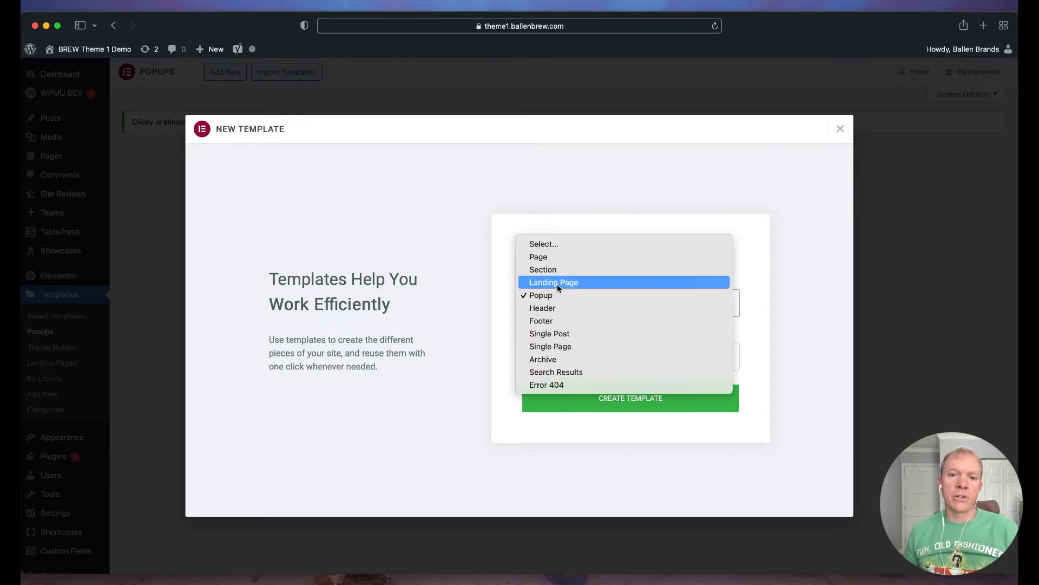
mouse_move(541, 321)
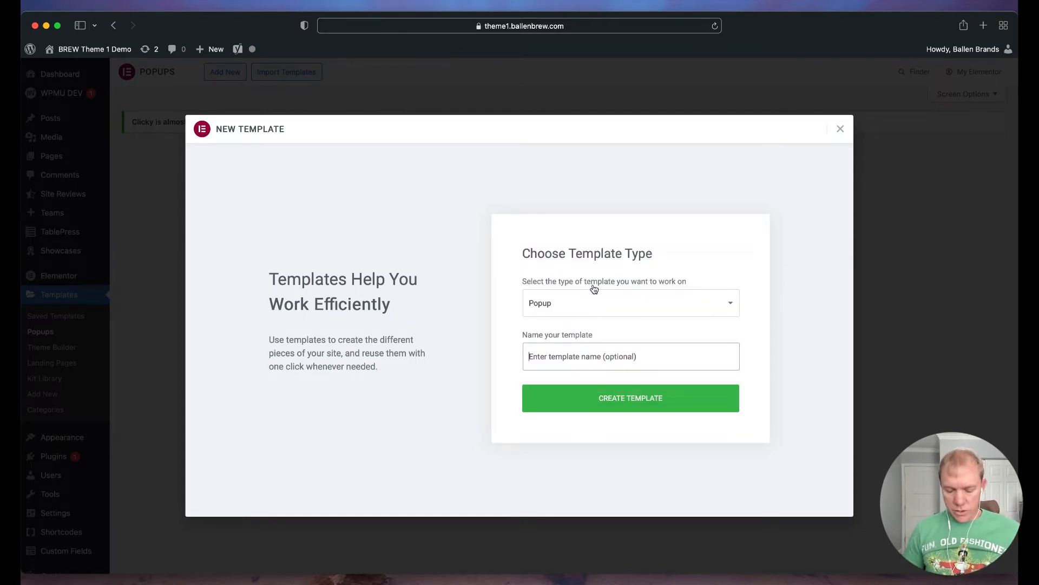
type("Bu")
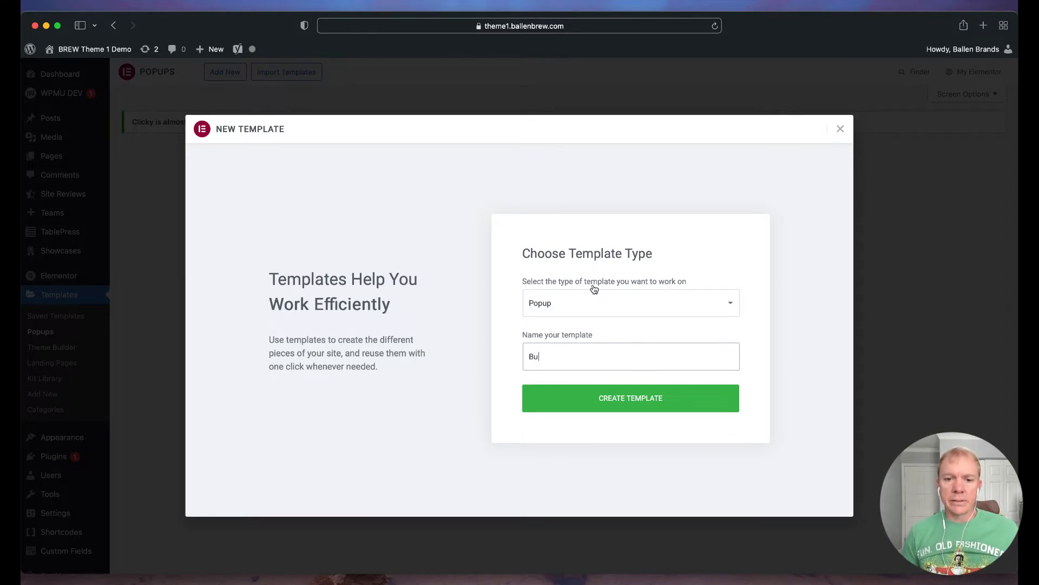
type("yer Re")
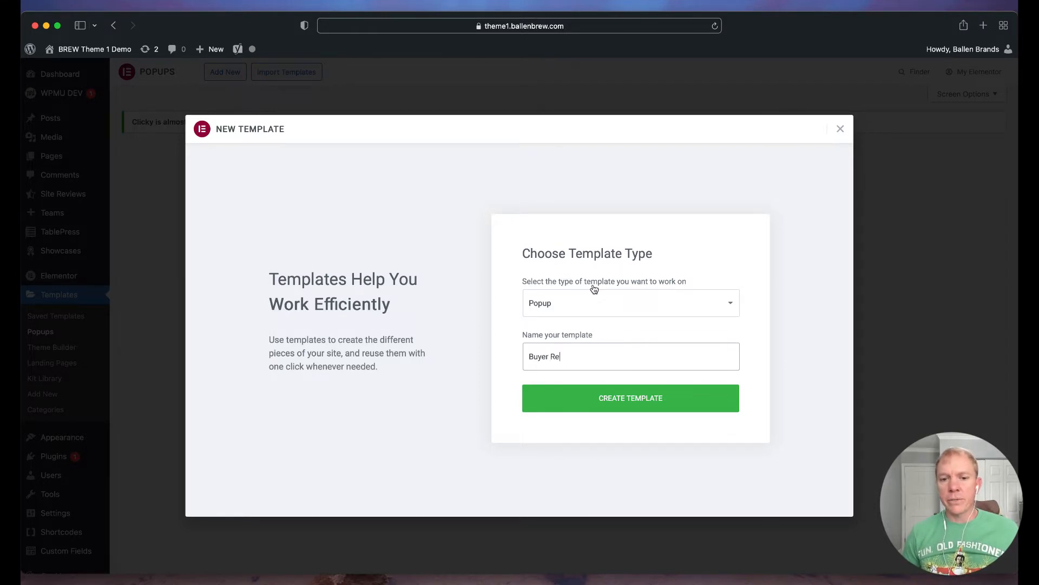
type("source Guide")
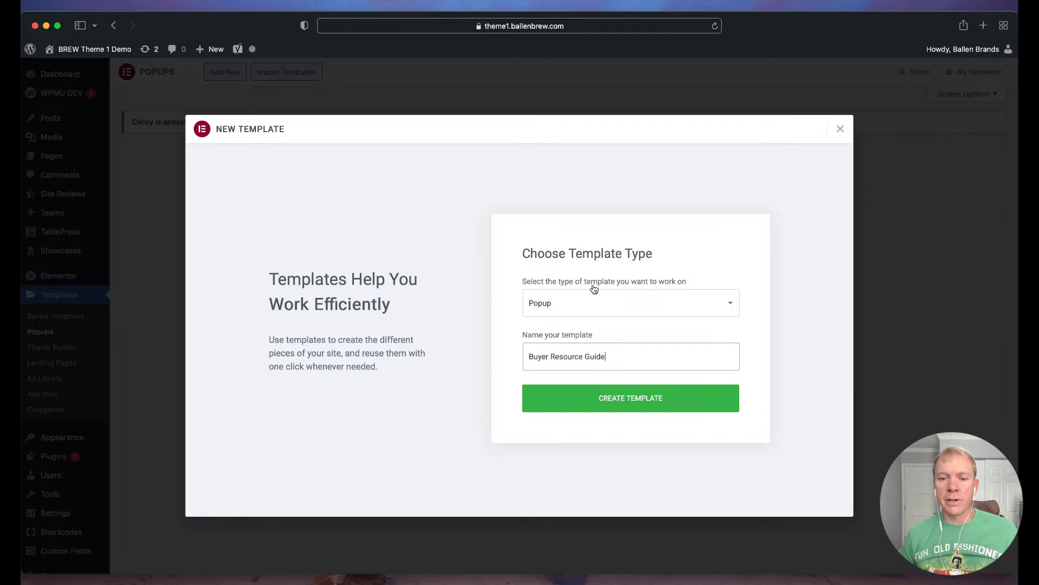
mouse_move(656, 265)
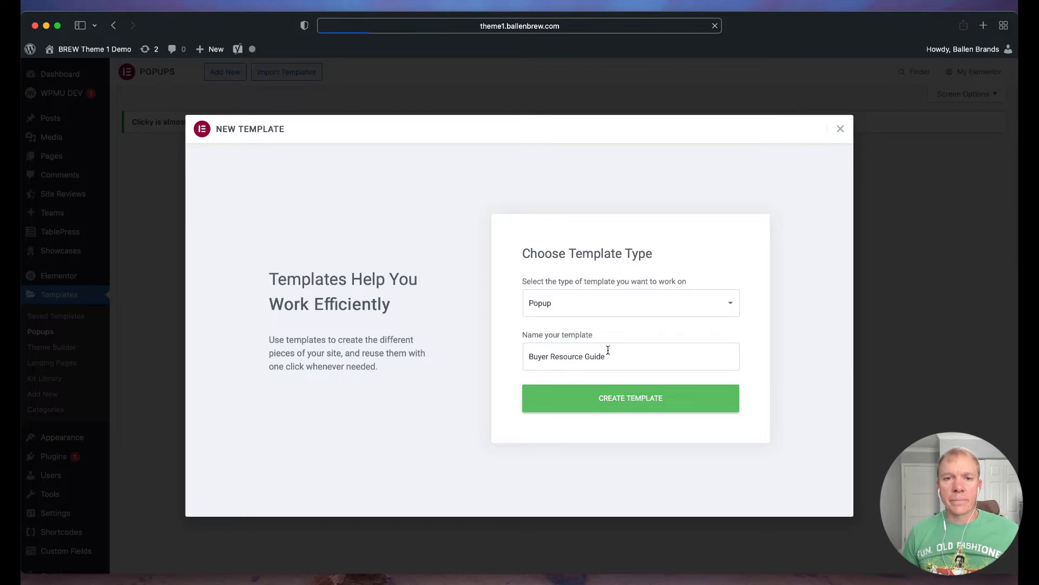
Step: Create the popup and browse the library's popup designs for the green 10% Off sign-up template
left_click(630, 398)
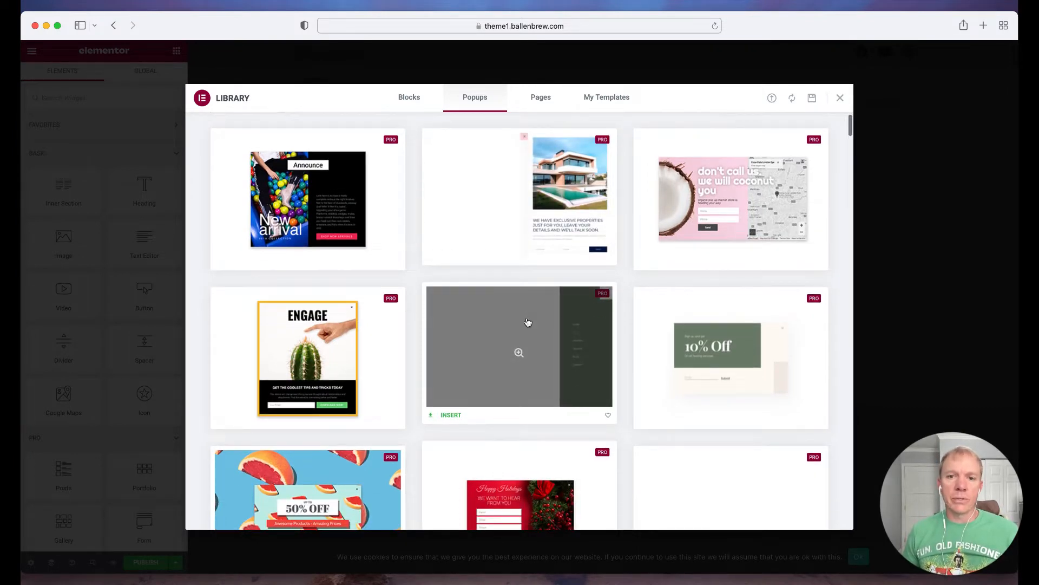
scroll("down", 3)
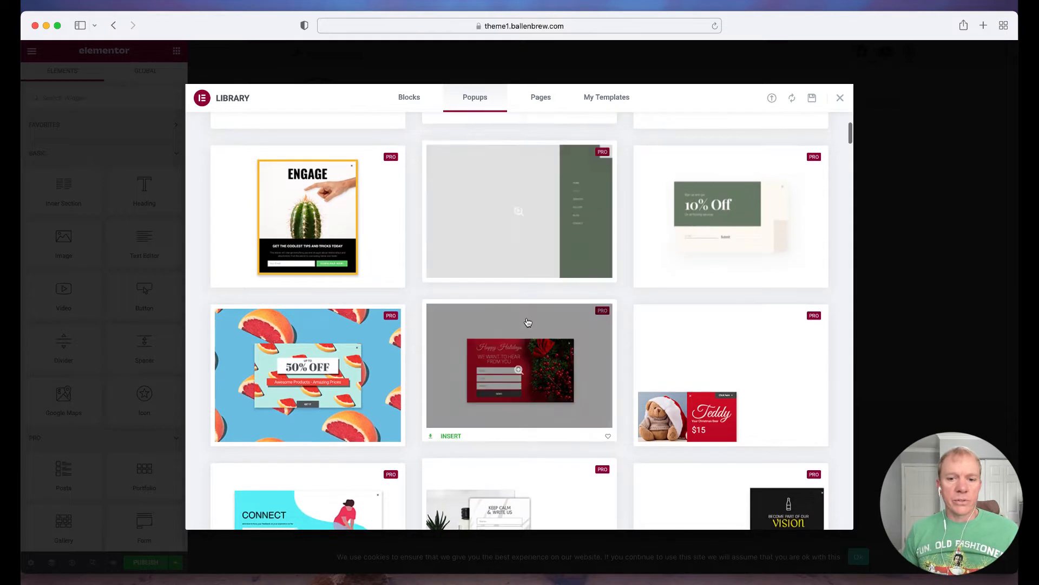
scroll("down", 3)
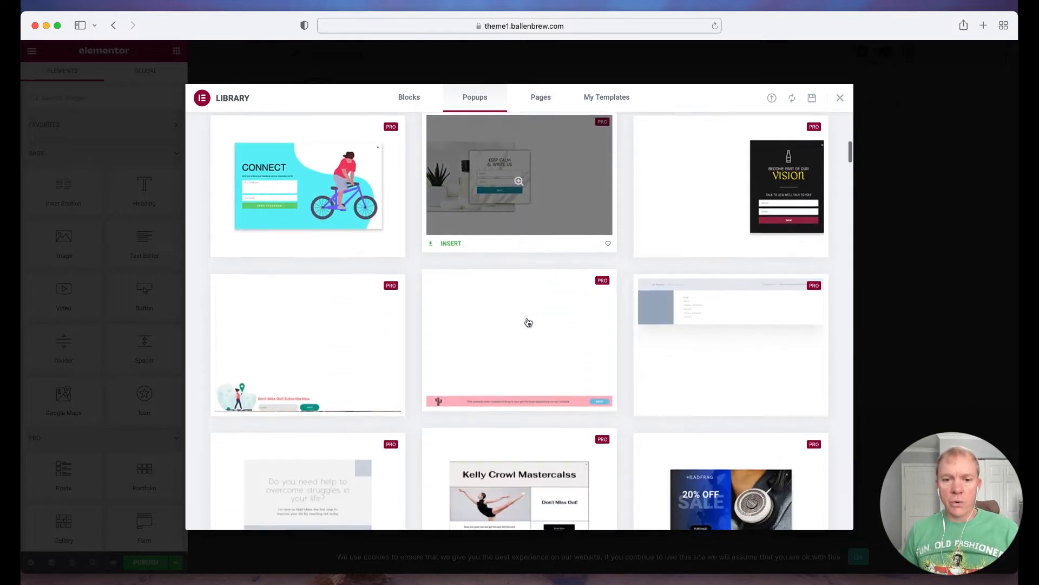
scroll("down", 3)
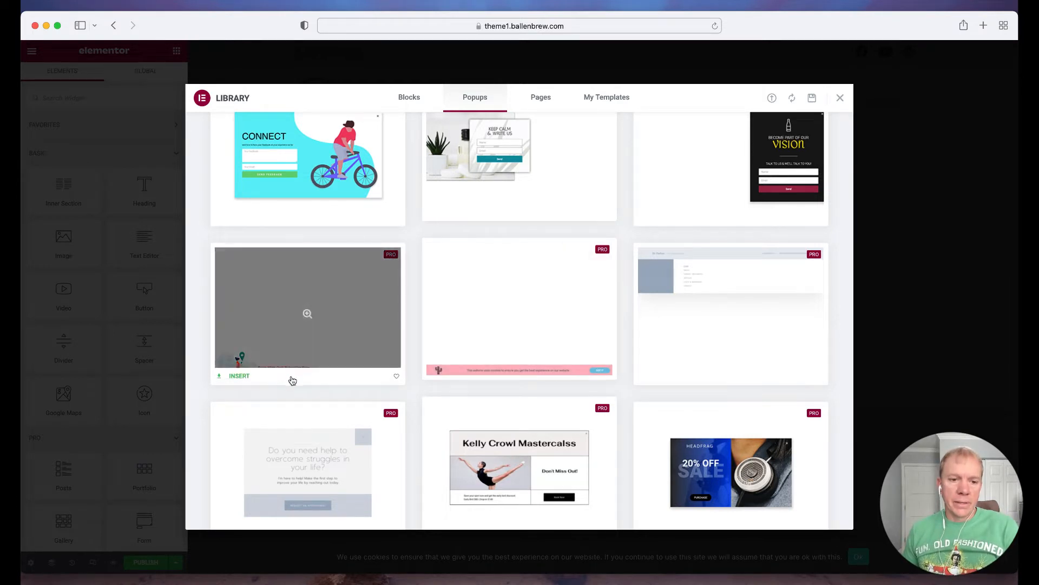
scroll("down", 3)
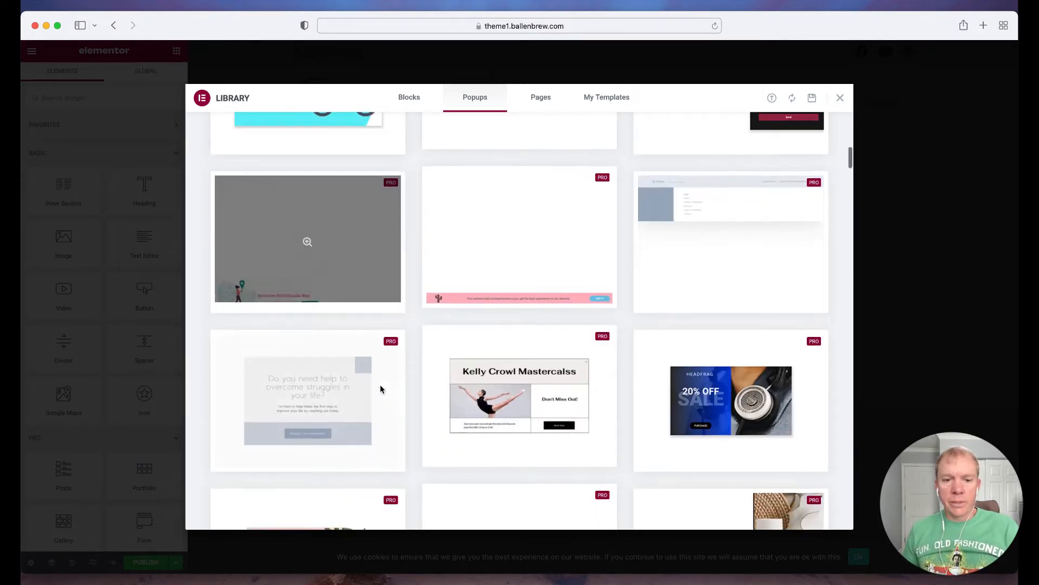
mouse_move(731, 401)
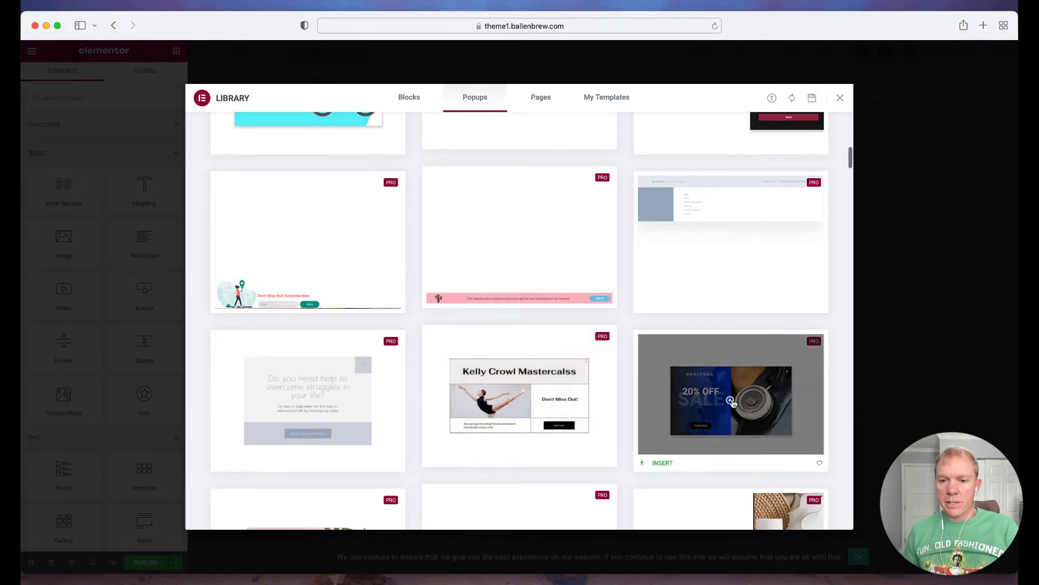
scroll("down", 3)
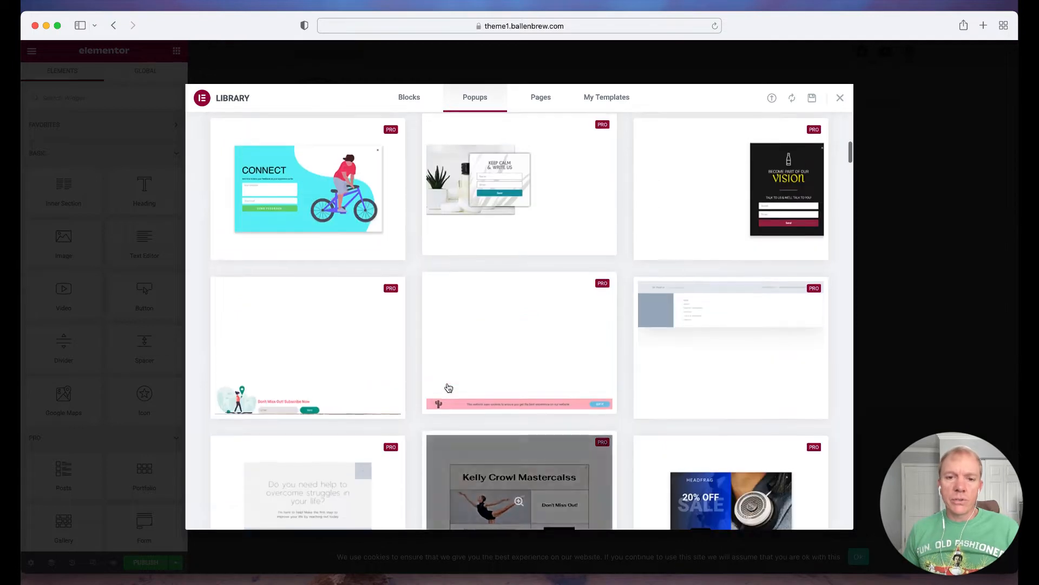
scroll("up", 3)
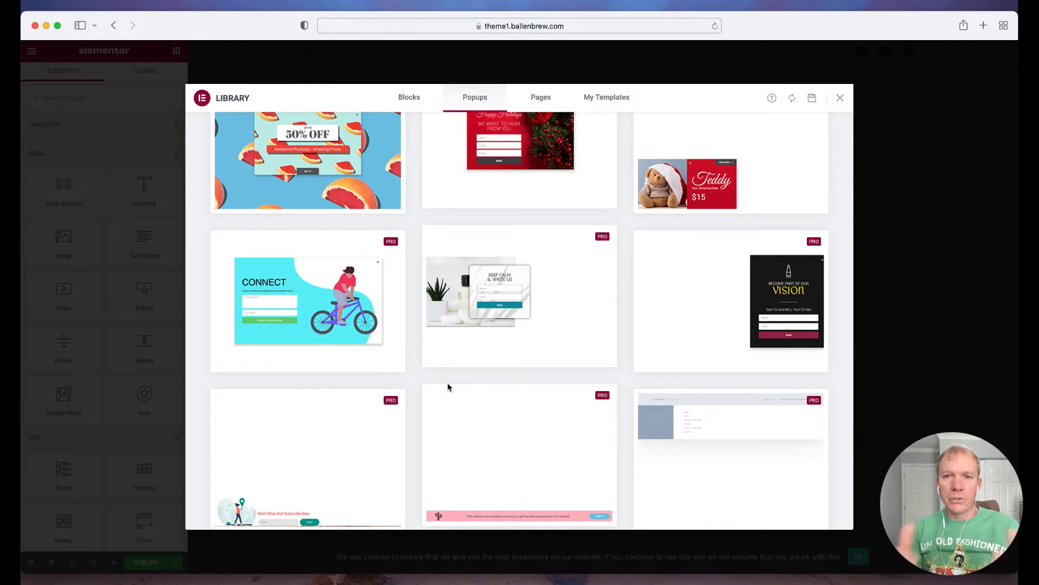
scroll("up", 3)
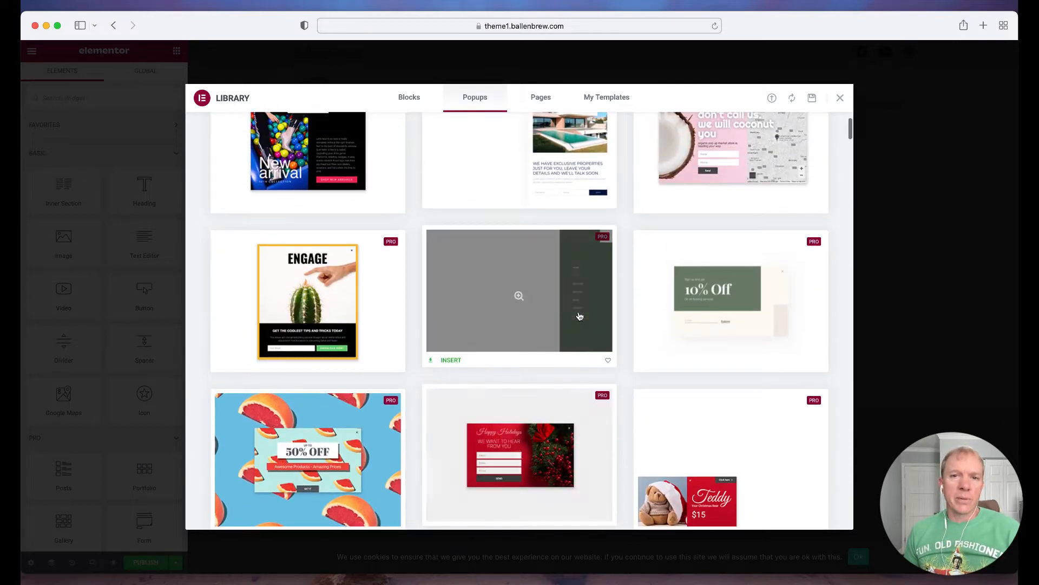
mouse_move(730, 295)
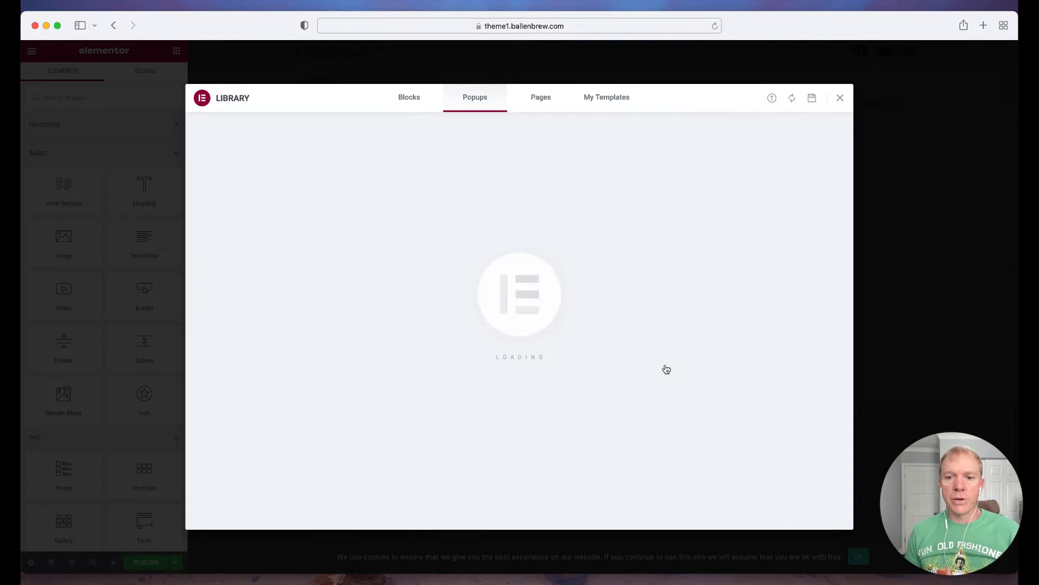
mouse_move(474, 231)
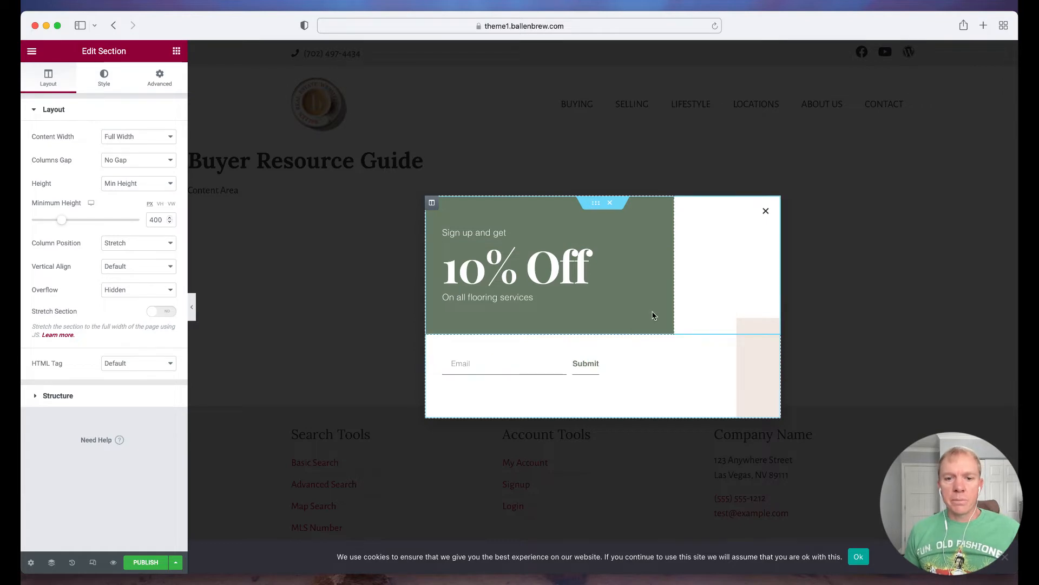
Step: Select the inserted 10% Off sign-up section and review its Layout and Style settings
left_click(487, 296)
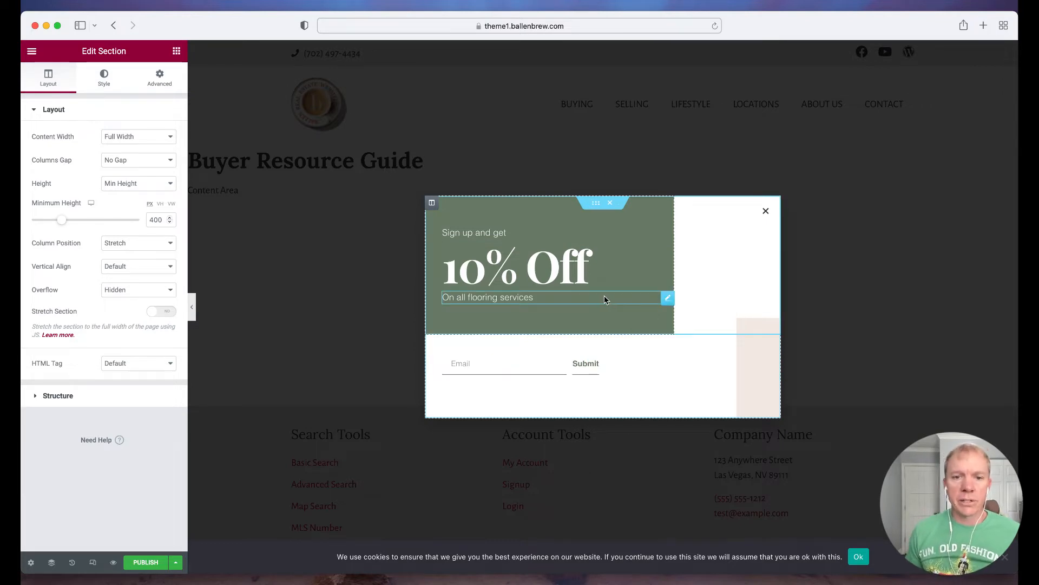
left_click(517, 268)
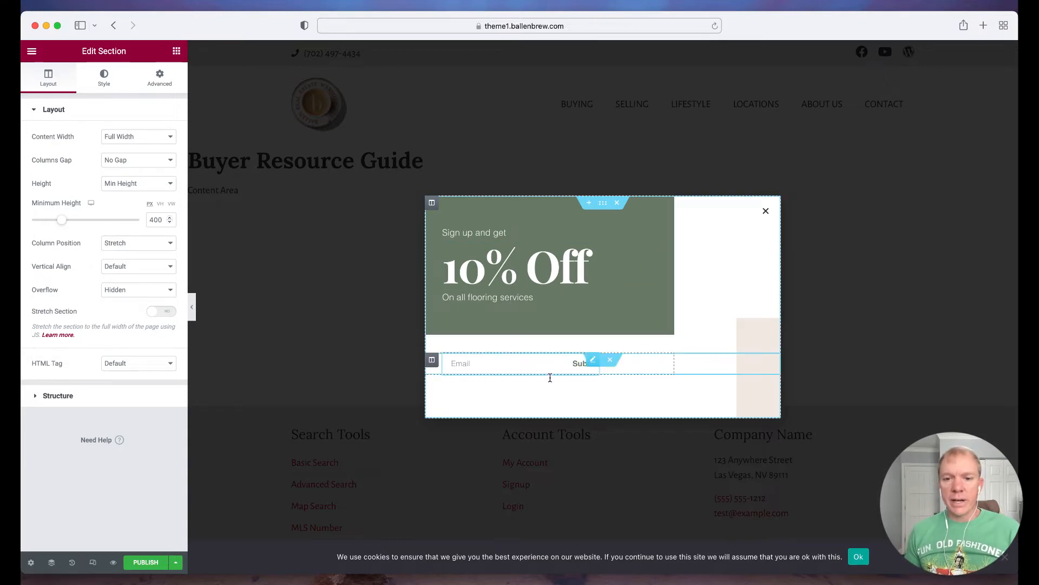
mouse_move(562, 369)
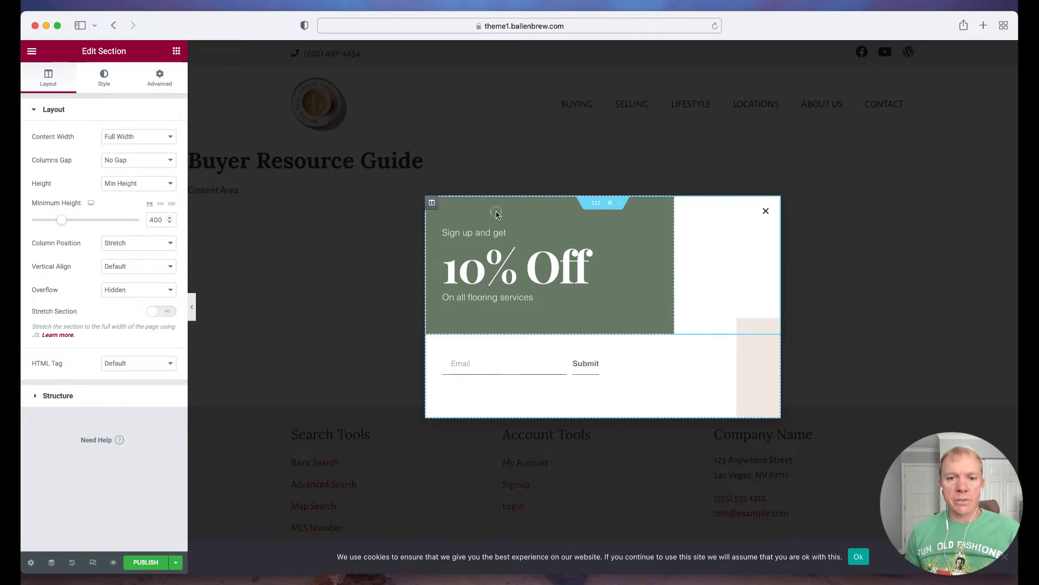
mouse_move(518, 222)
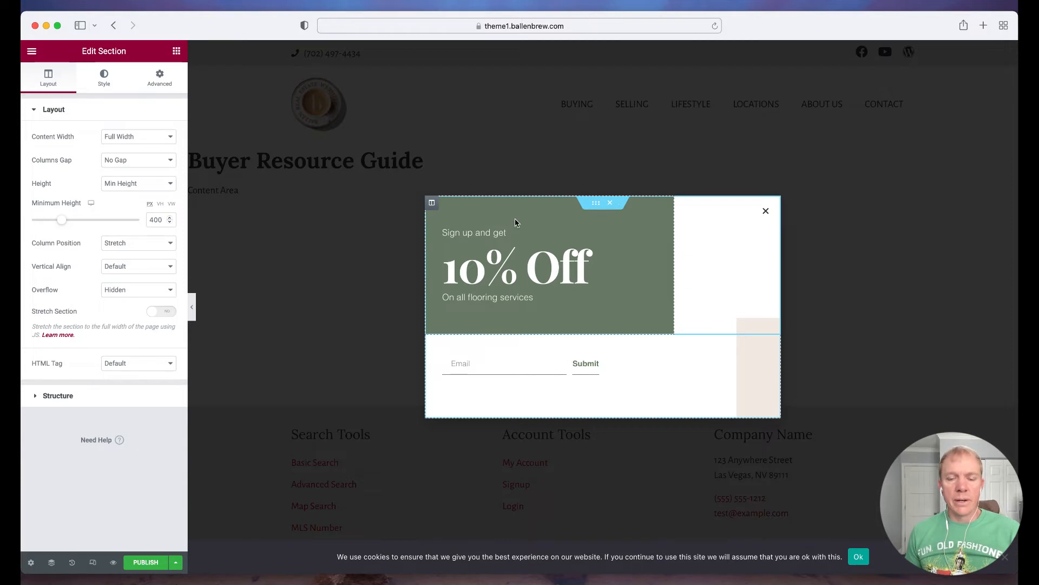
mouse_move(500, 215)
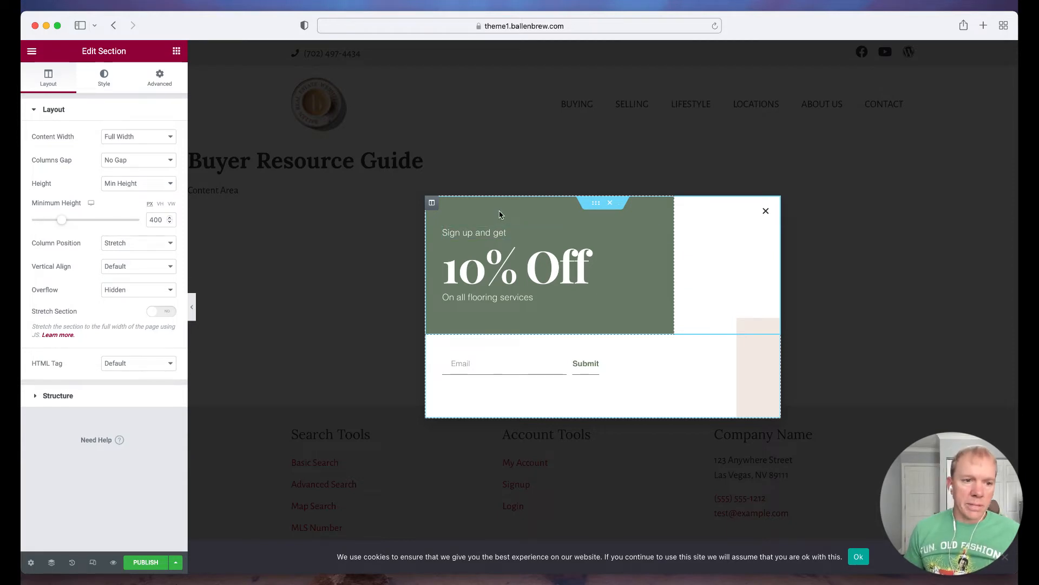
left_click(104, 77)
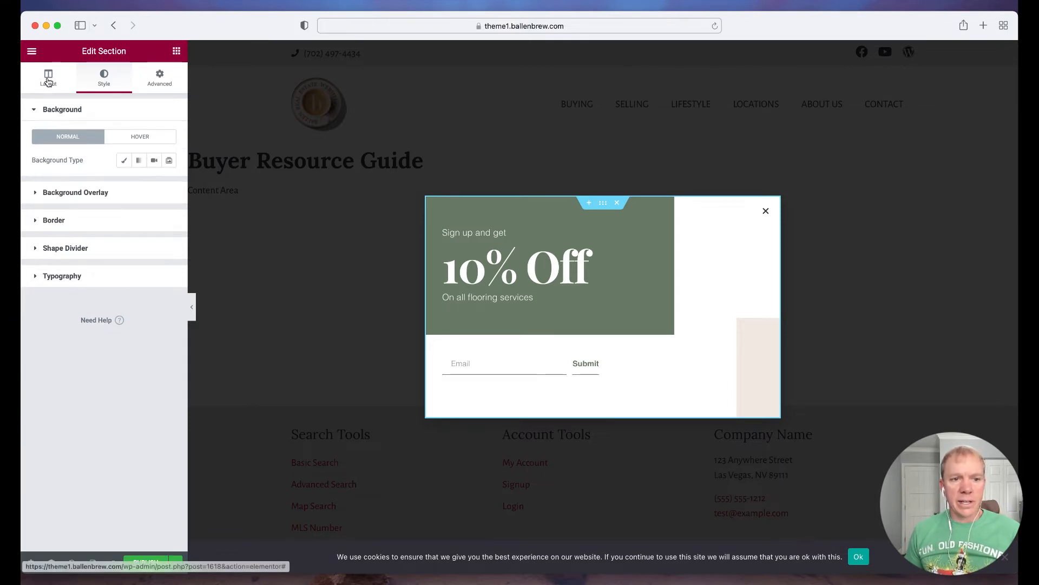
left_click(48, 77)
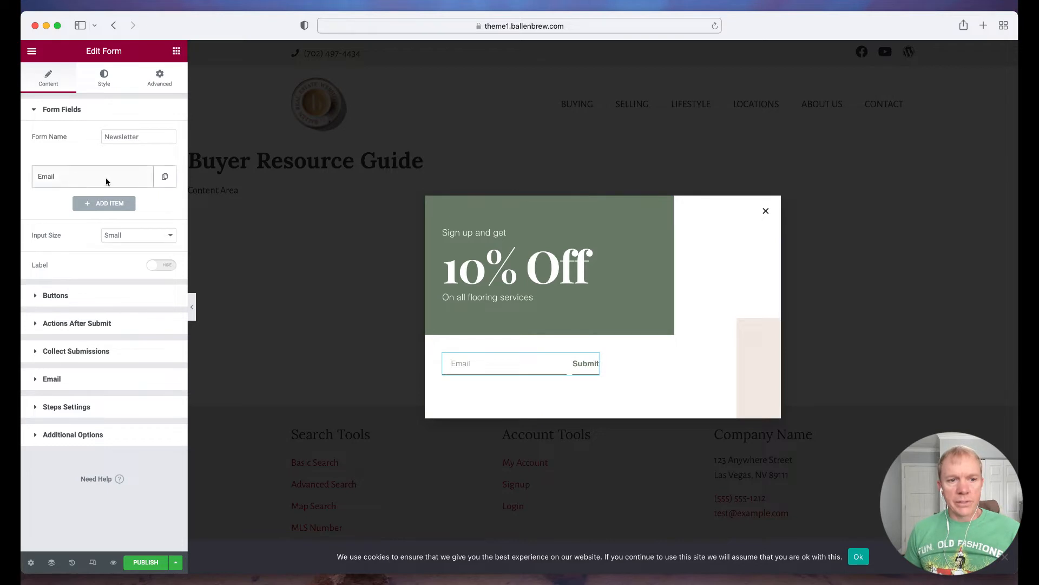
mouse_move(104, 203)
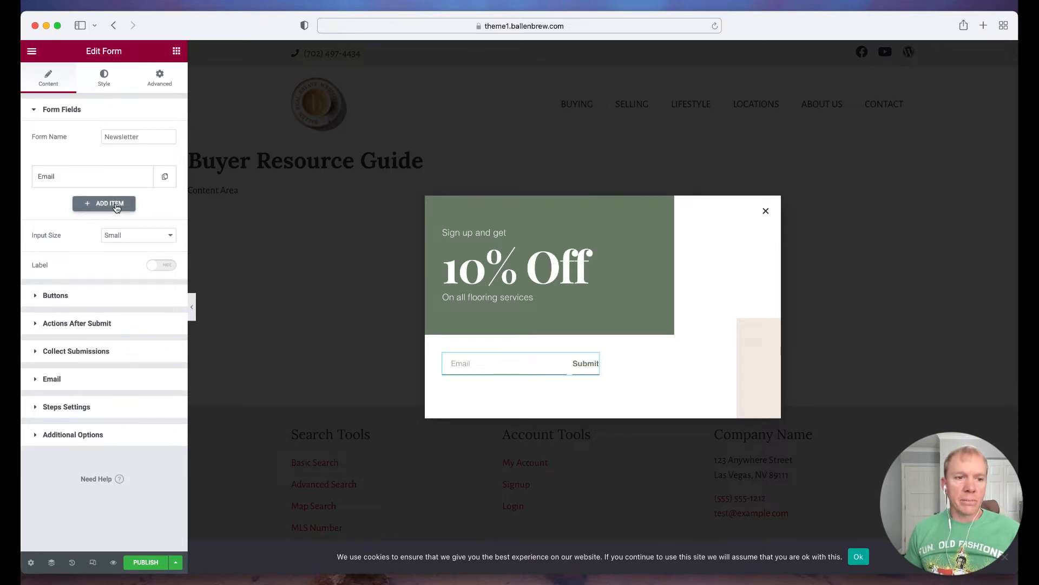
Step: Add a required Text field labelled 'Name' to the sign-up form
left_click(104, 202)
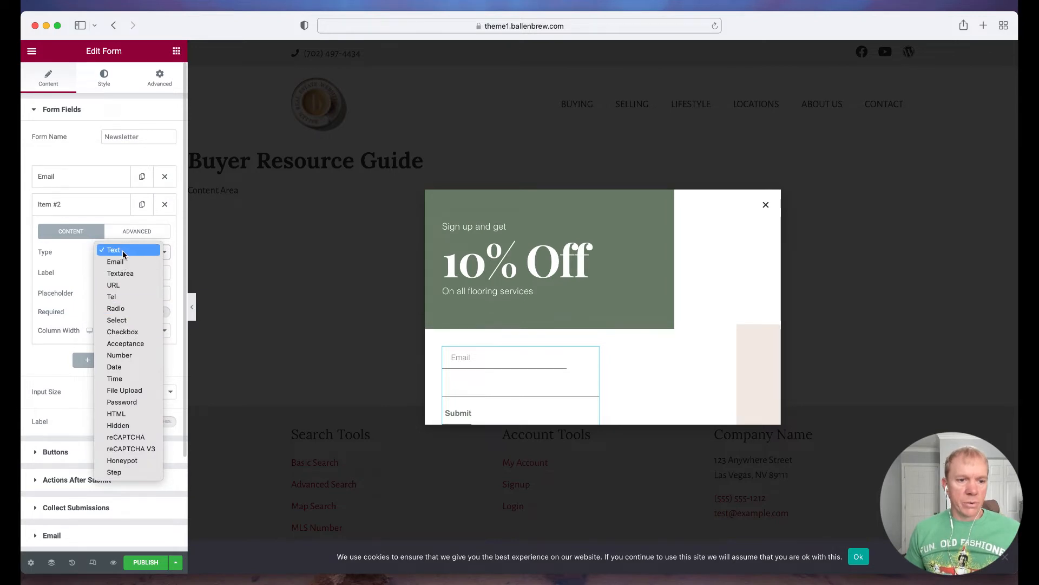
left_click(114, 250)
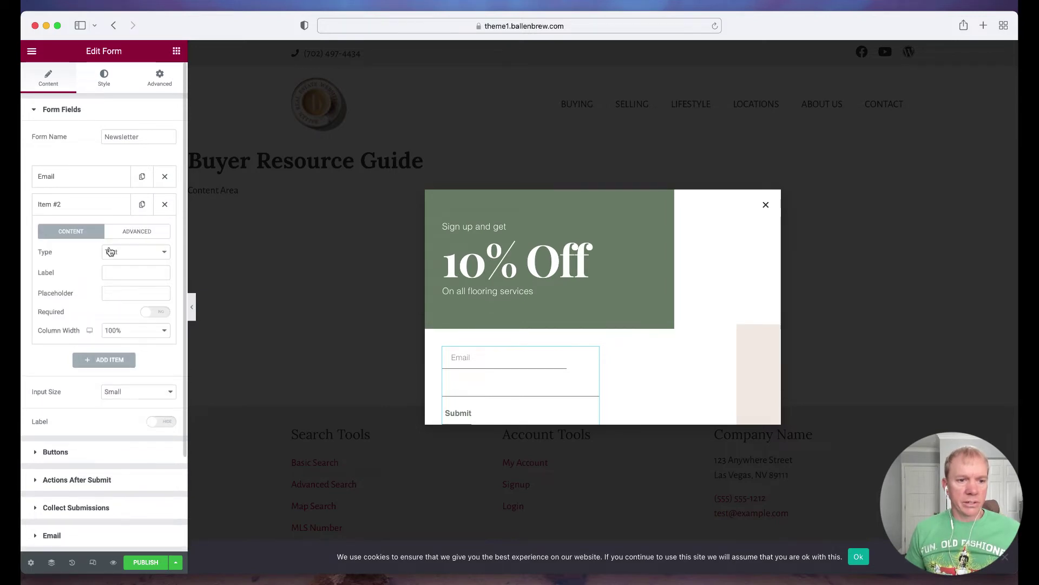
type("Name")
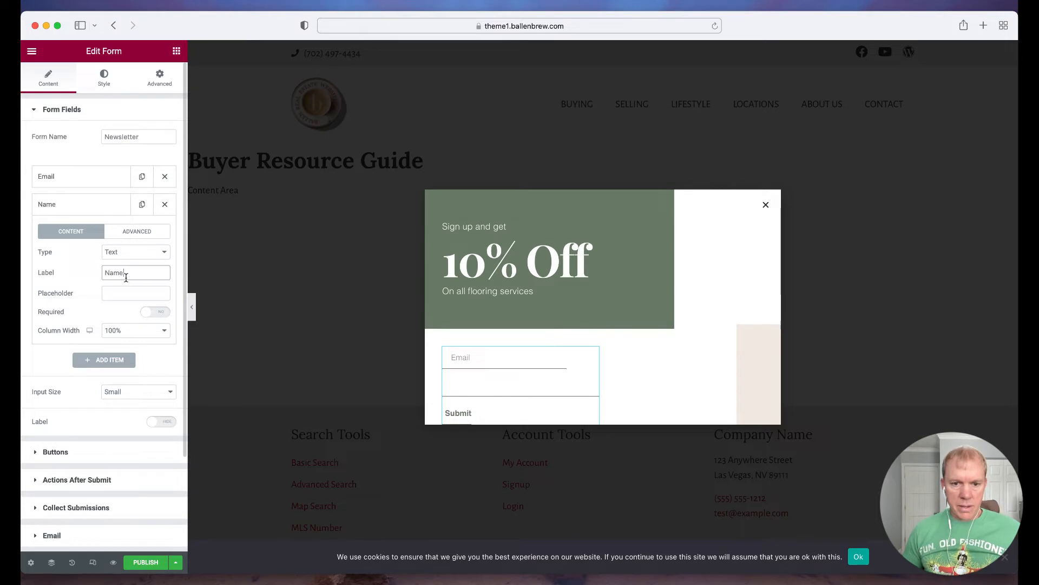
mouse_move(141, 320)
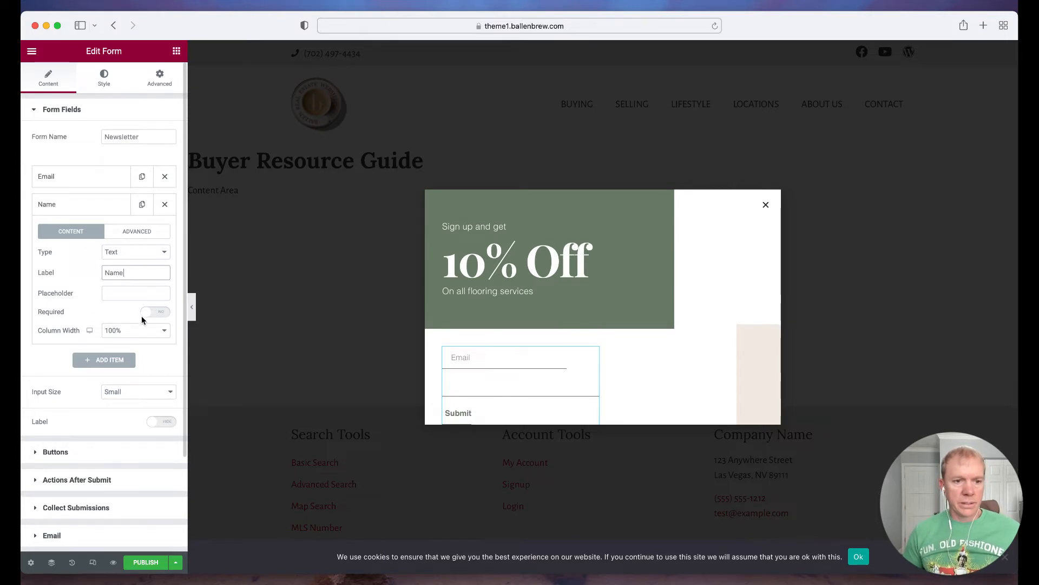
left_click(155, 312)
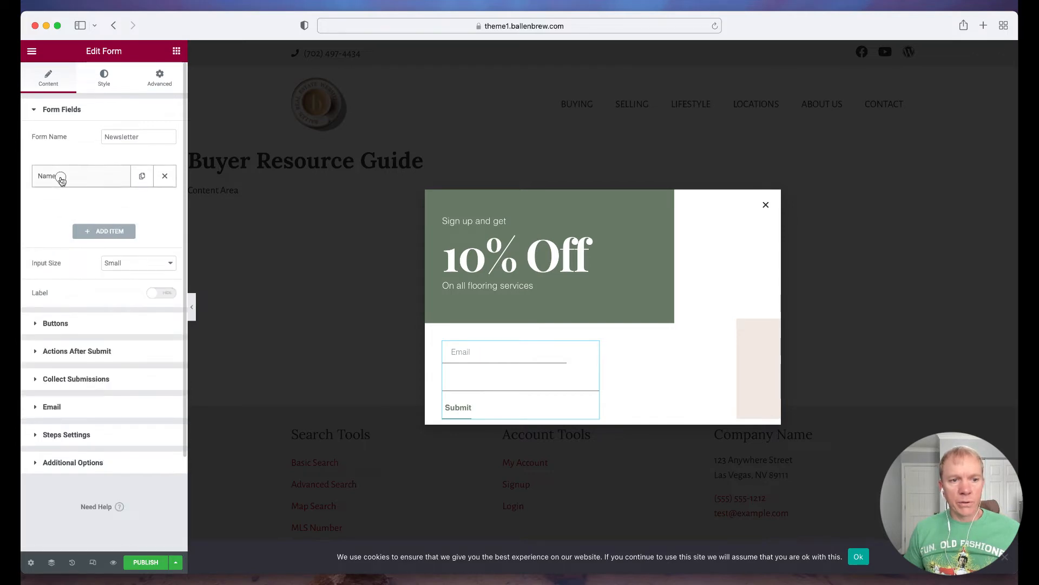
Step: Move the Name field above Email and give it the placeholder 'Name'
left_click(104, 230)
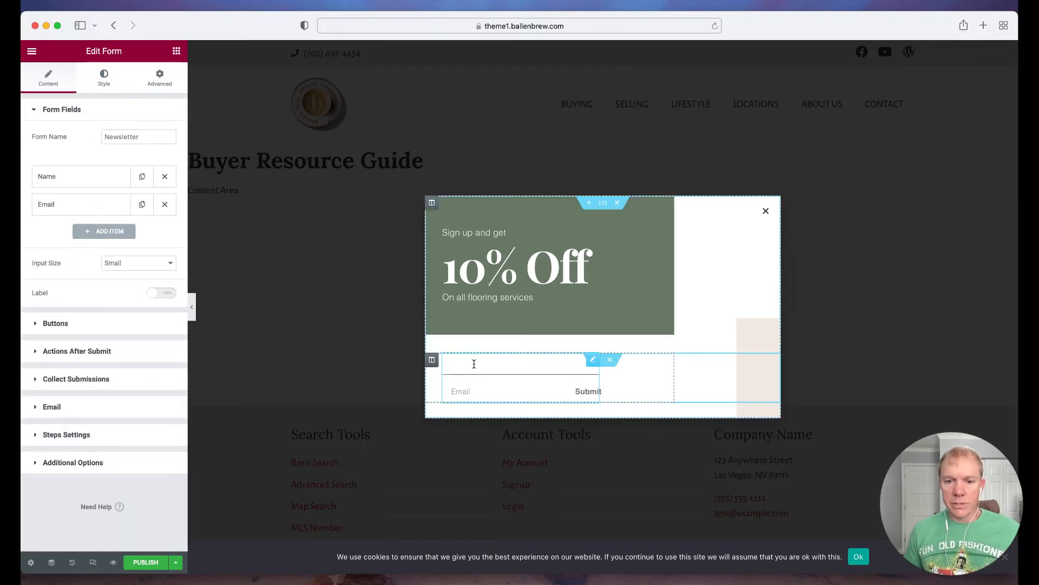
left_click(79, 205)
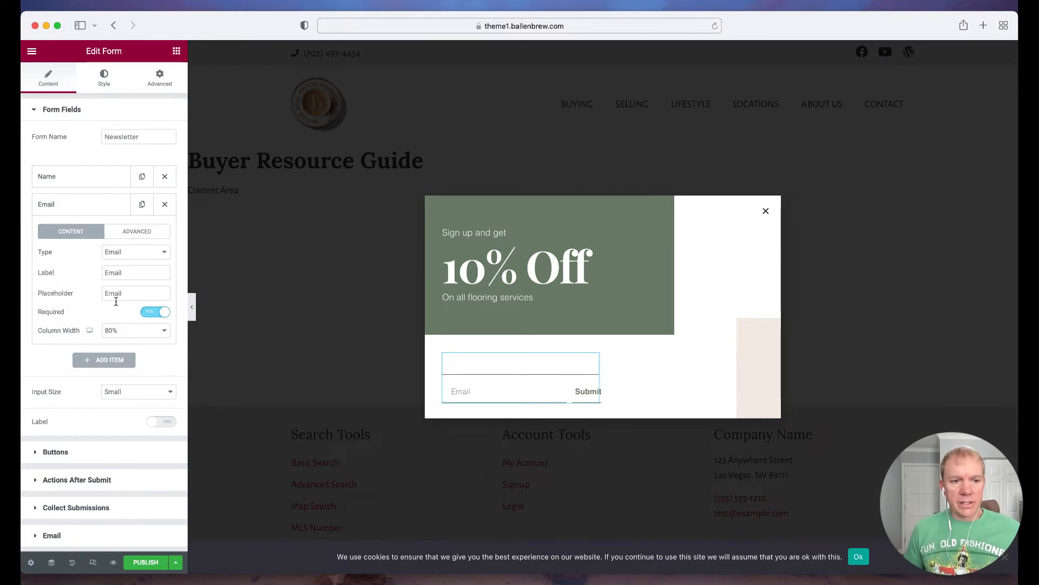
left_click(80, 175)
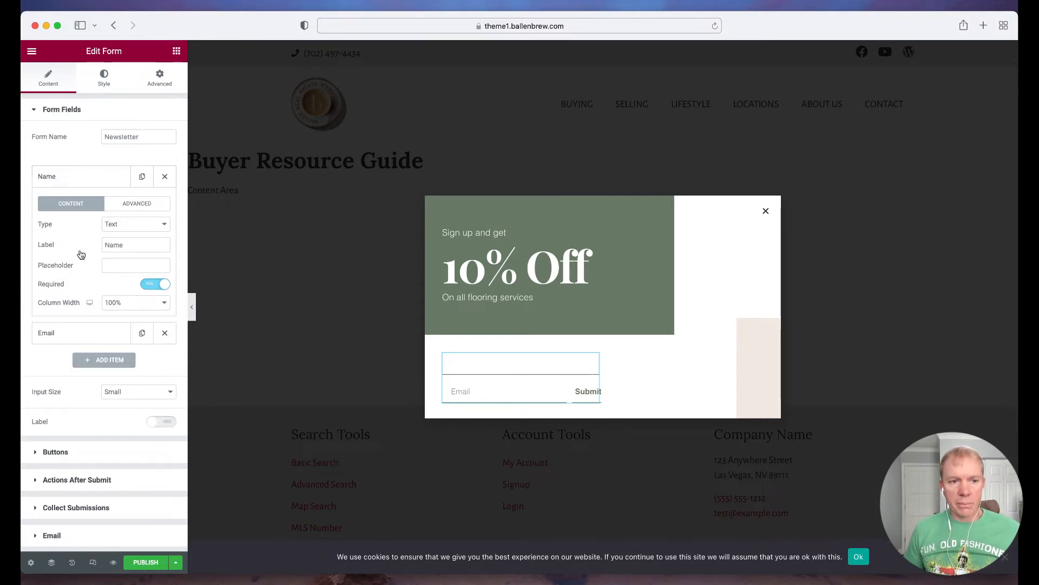
type("Name")
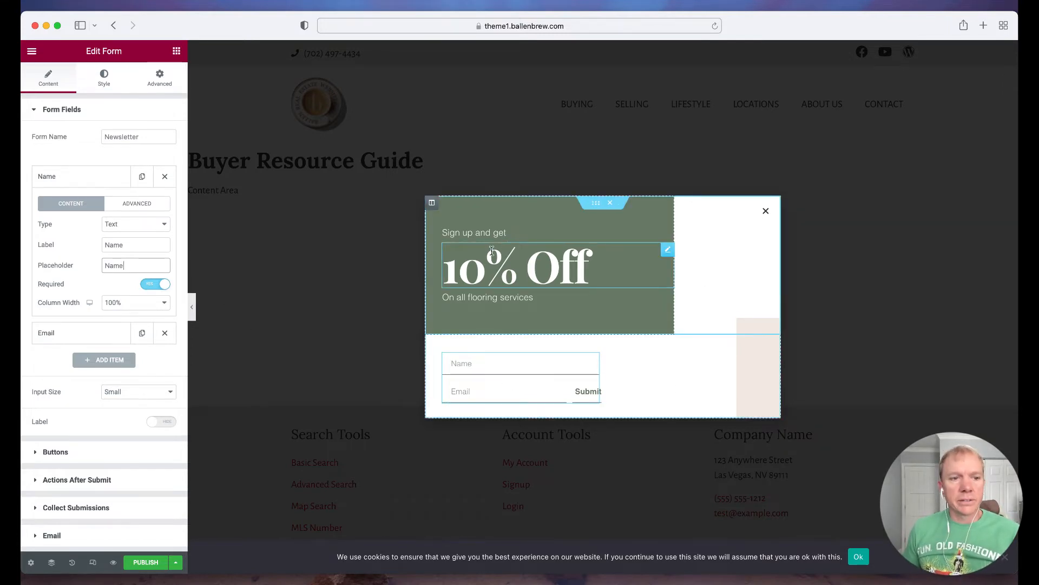
left_click(519, 267)
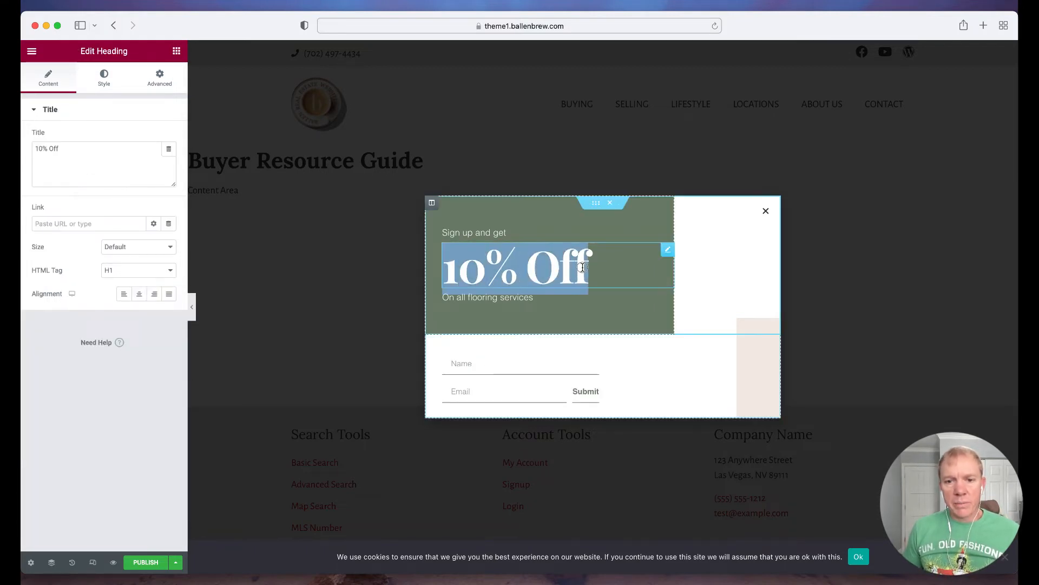
Step: Change the small label from 'Sign up and get' to 'Download for your guide'
left_click(473, 232)
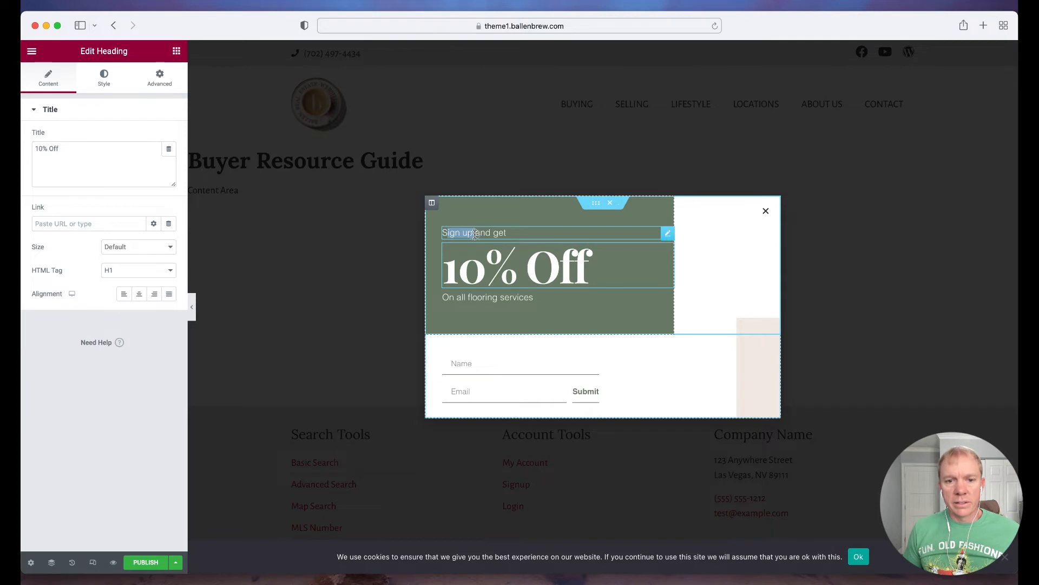
left_click(473, 231)
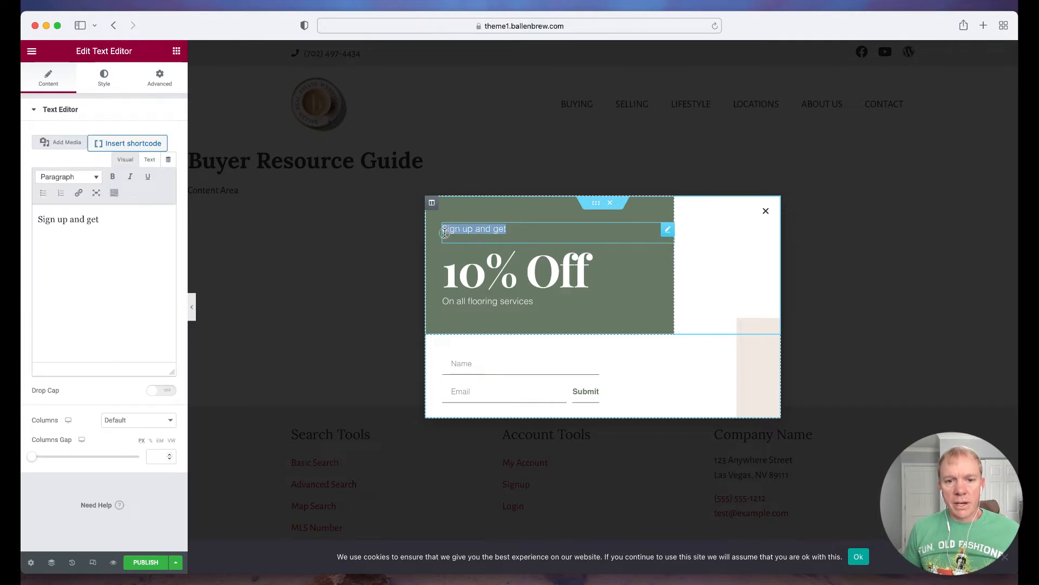
type("Download")
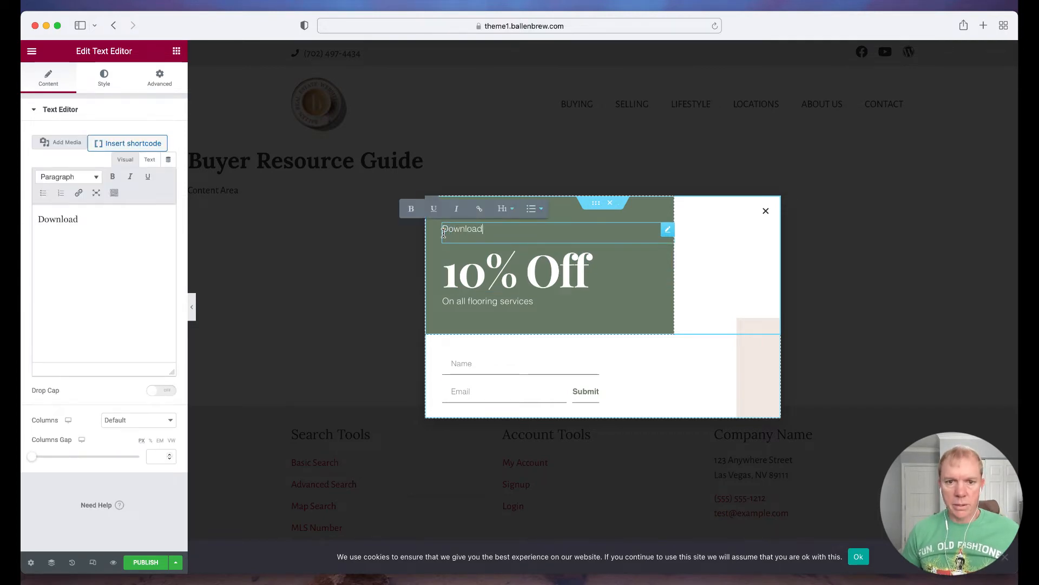
type("to")
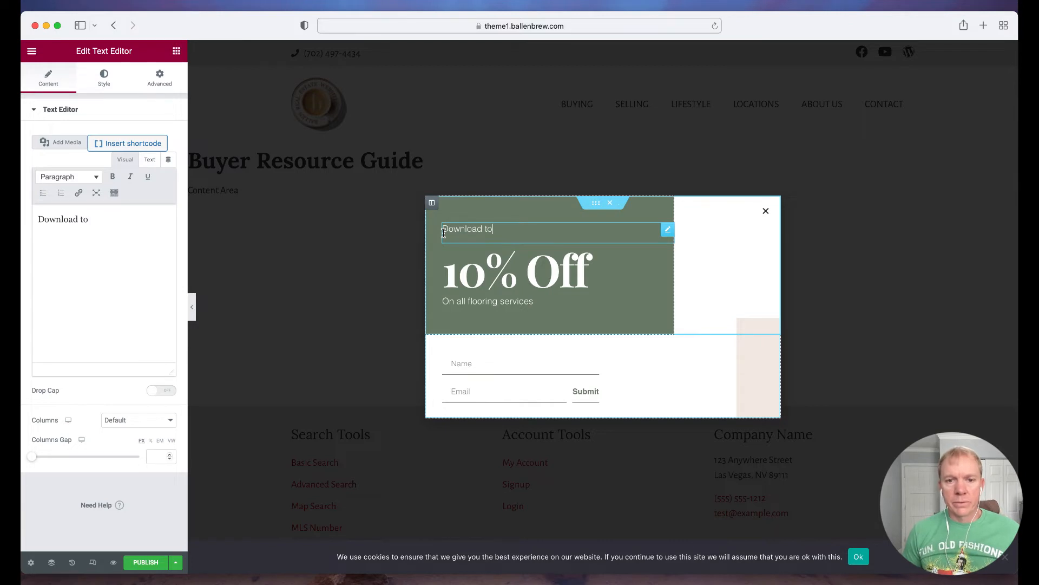
type("for your guide")
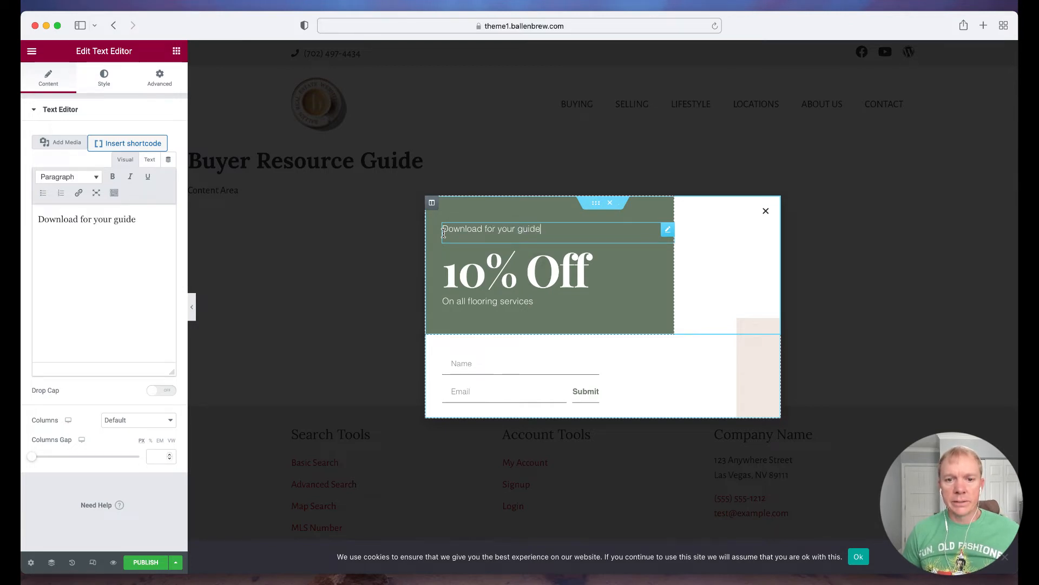
Step: Change the main heading from '10% Off' to 'You Need This'
left_click(517, 271)
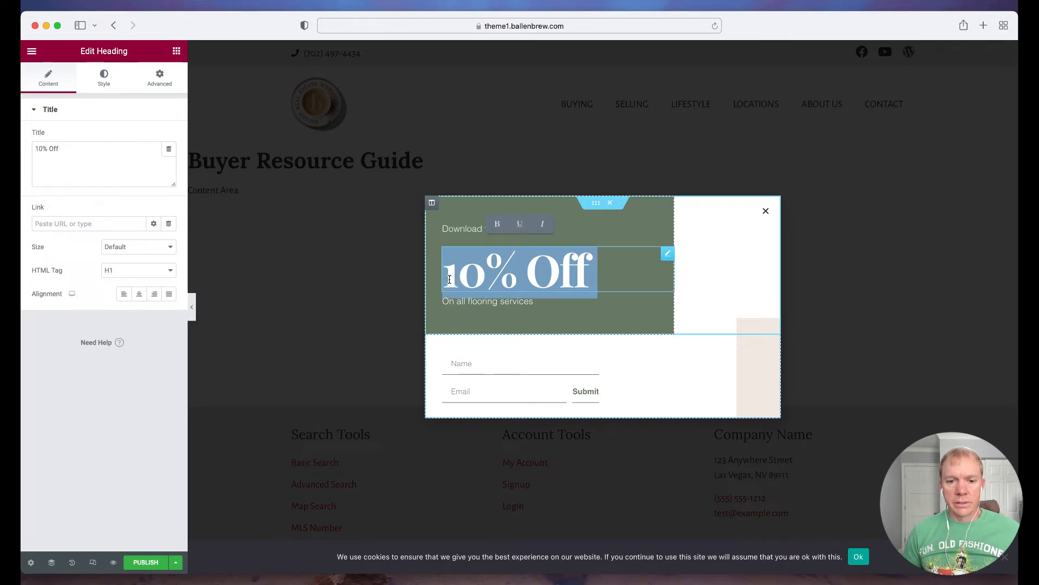
type("You Need")
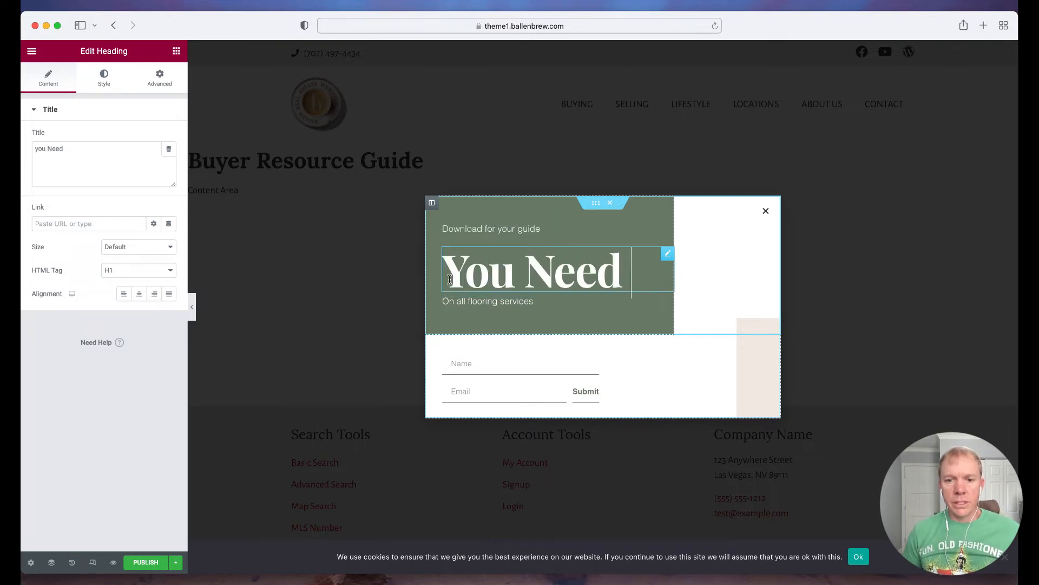
type("This")
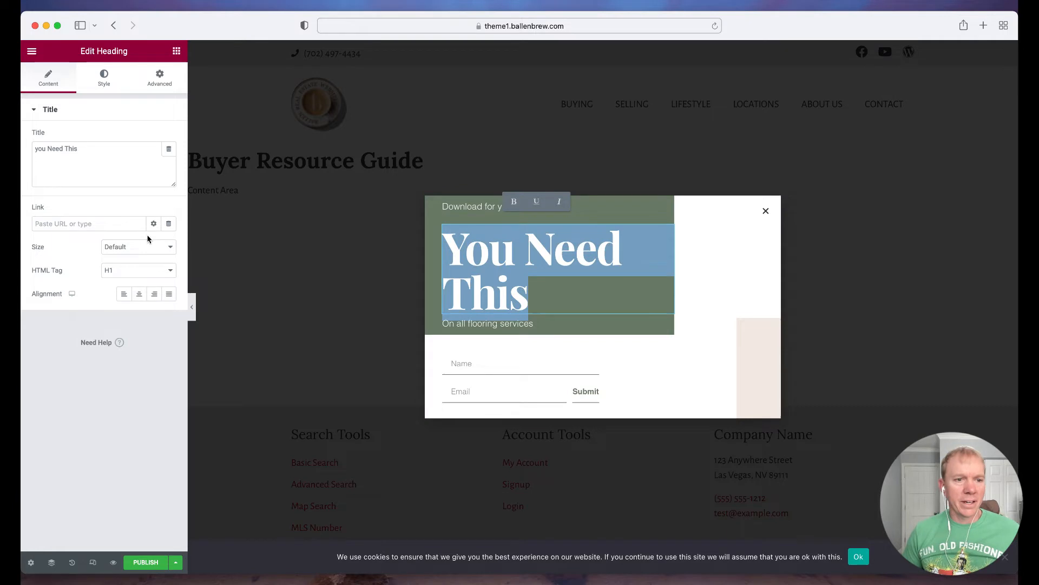
left_click(560, 273)
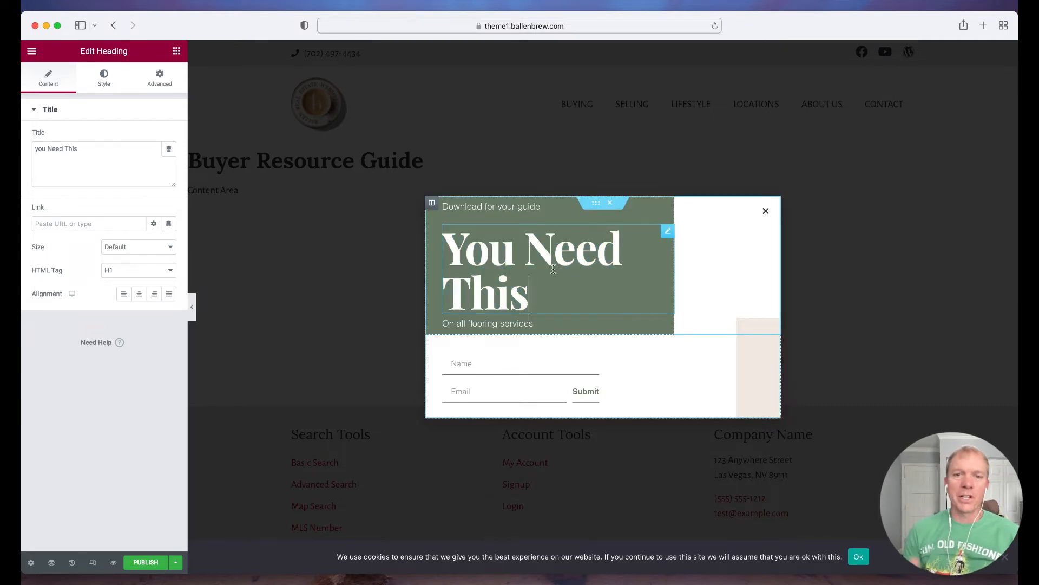
left_click(487, 322)
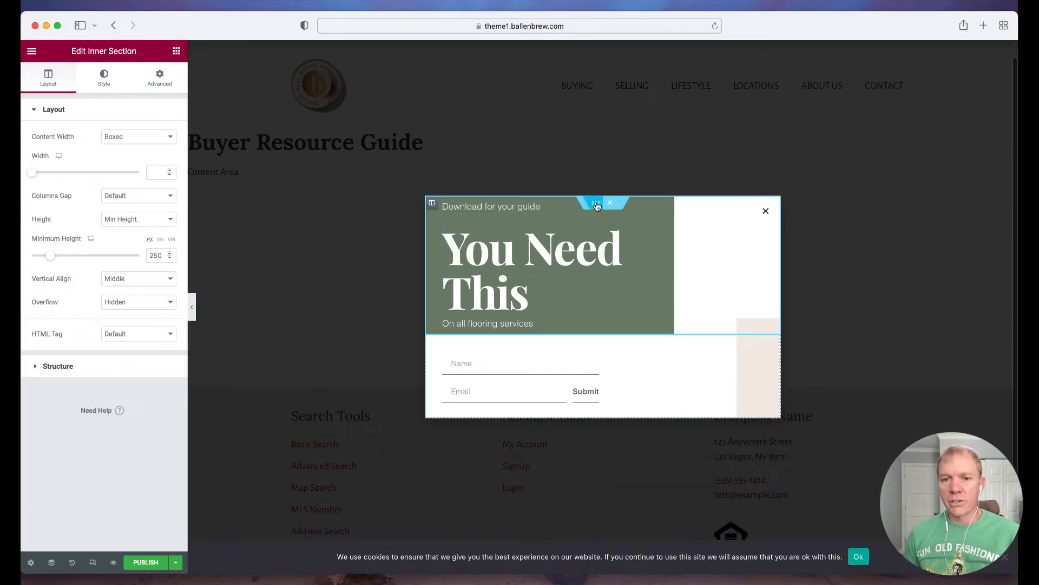
right_click(596, 203)
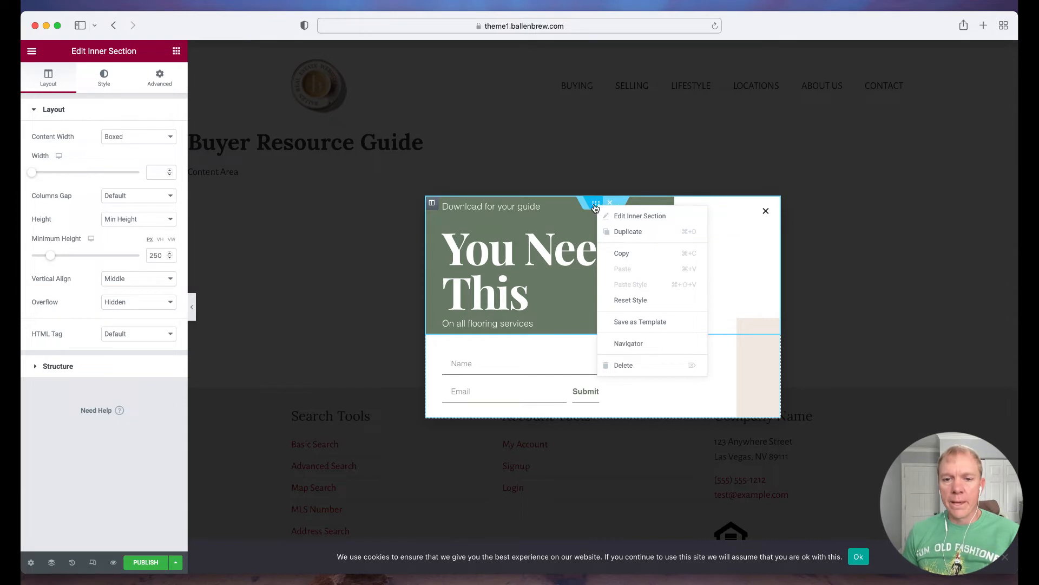
mouse_move(639, 215)
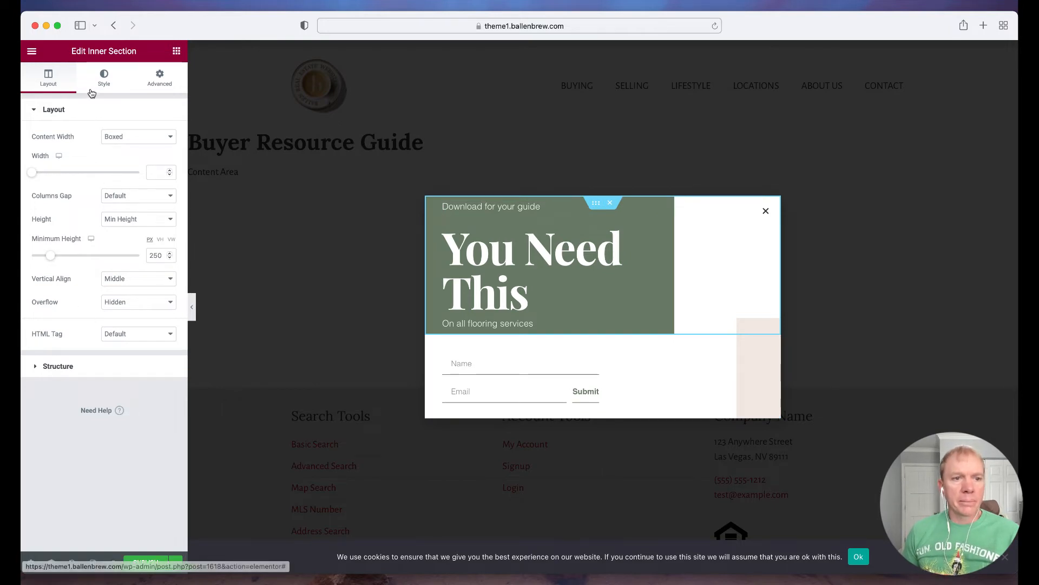
left_click(159, 76)
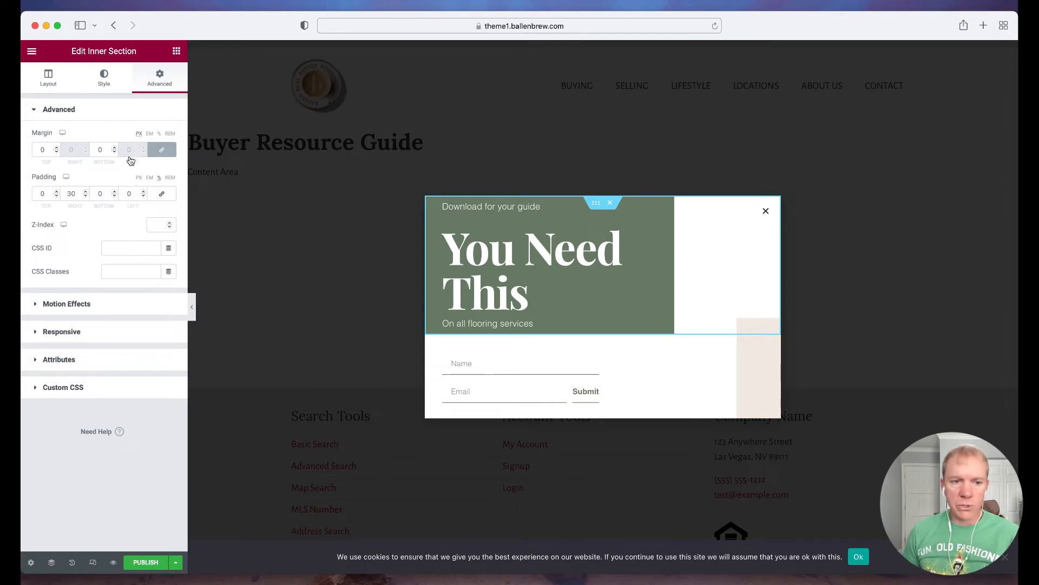
left_click(66, 303)
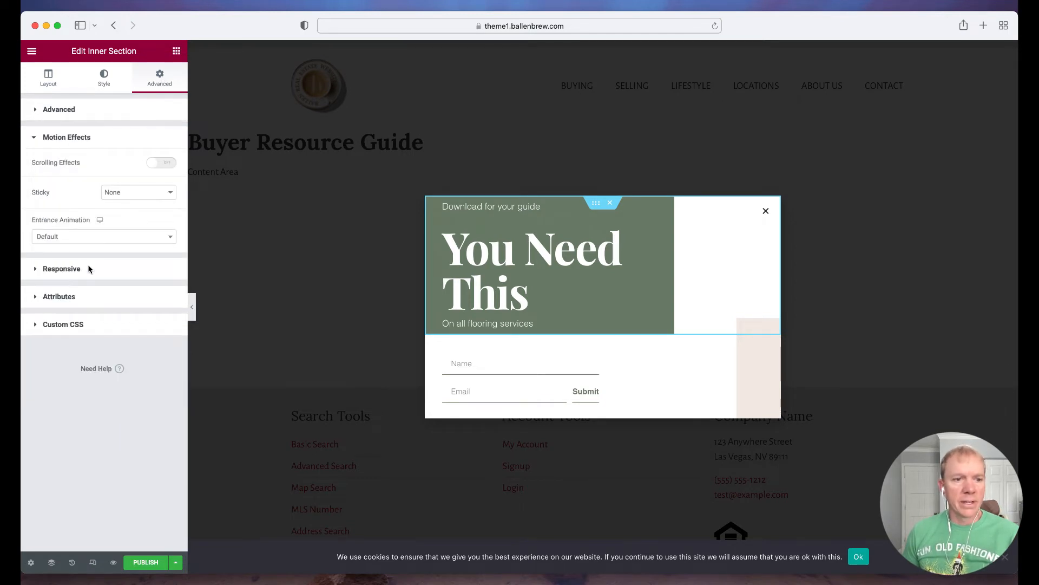
left_click(61, 268)
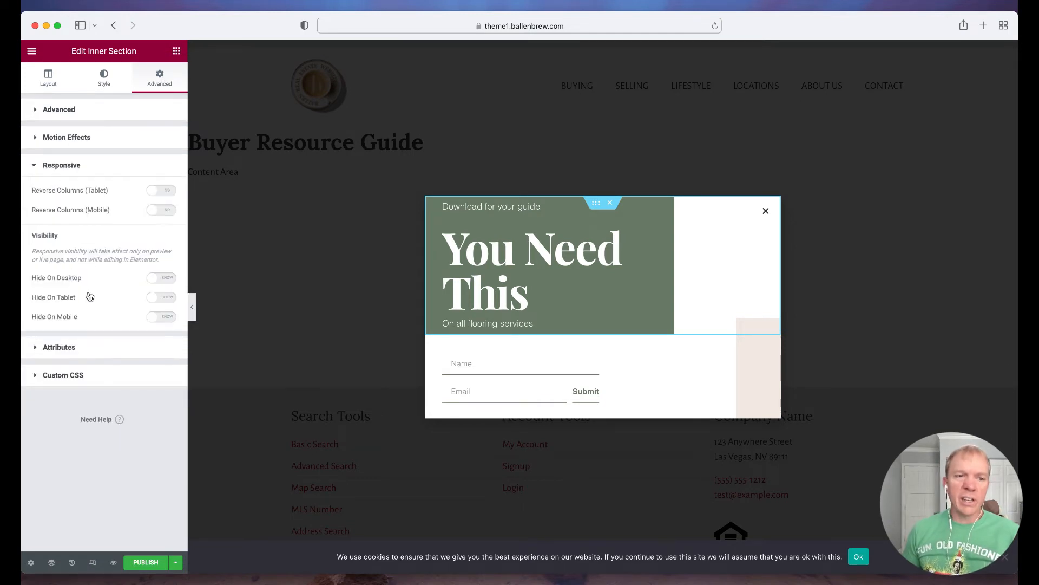
left_click(58, 347)
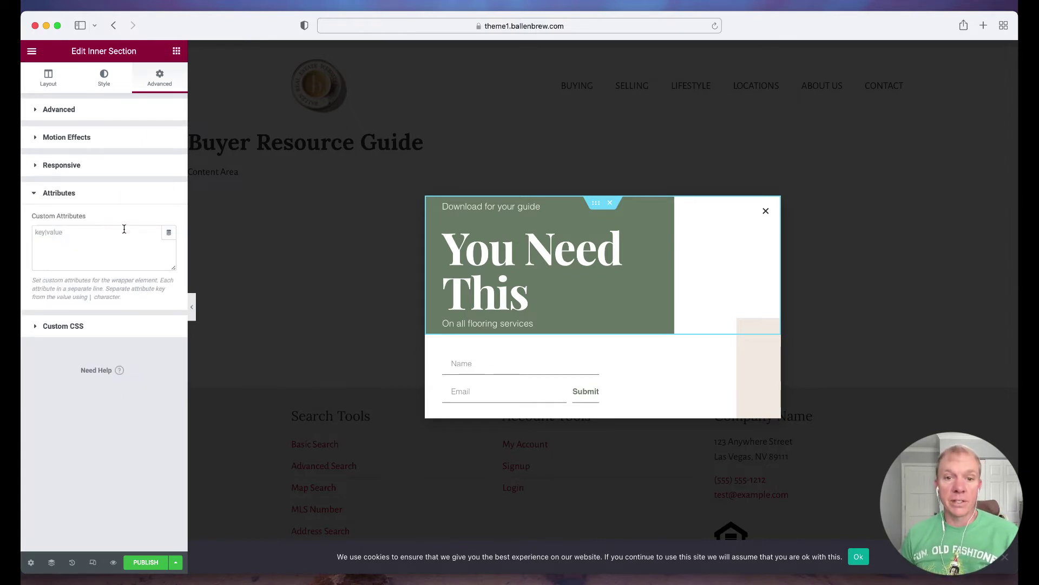
left_click(48, 75)
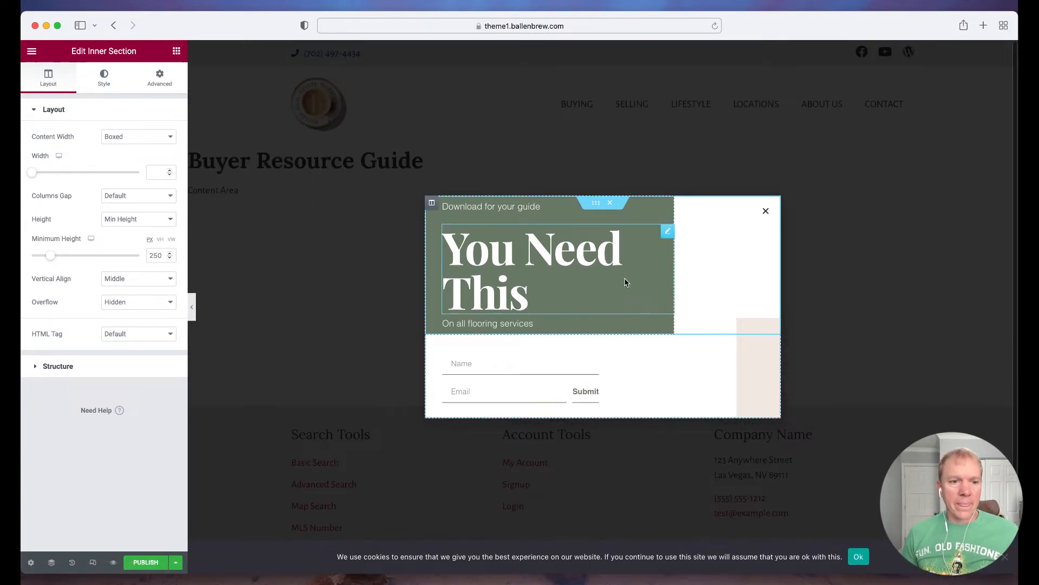
left_click(159, 78)
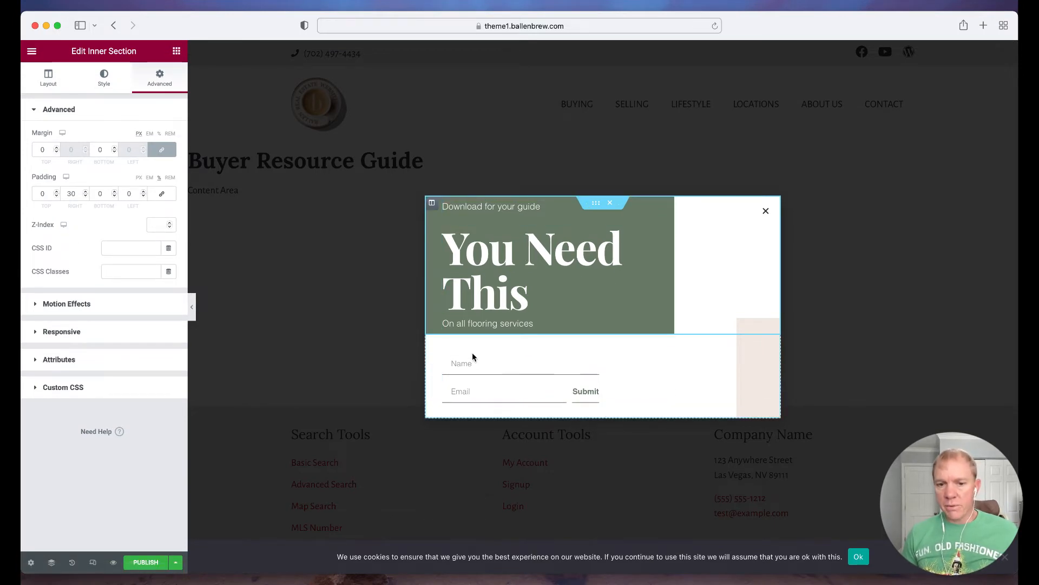
mouse_move(170, 572)
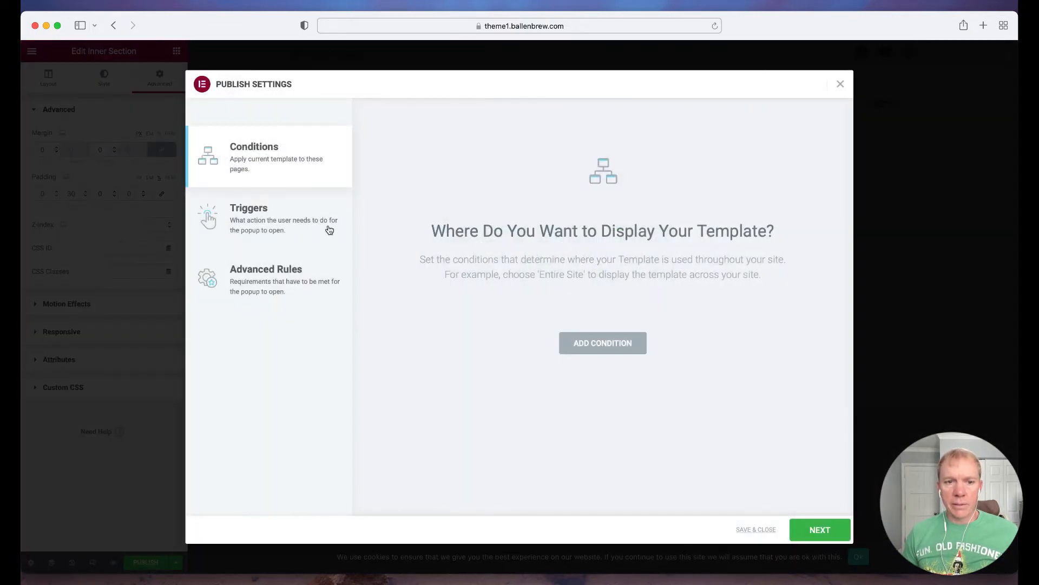
mouse_move(421, 234)
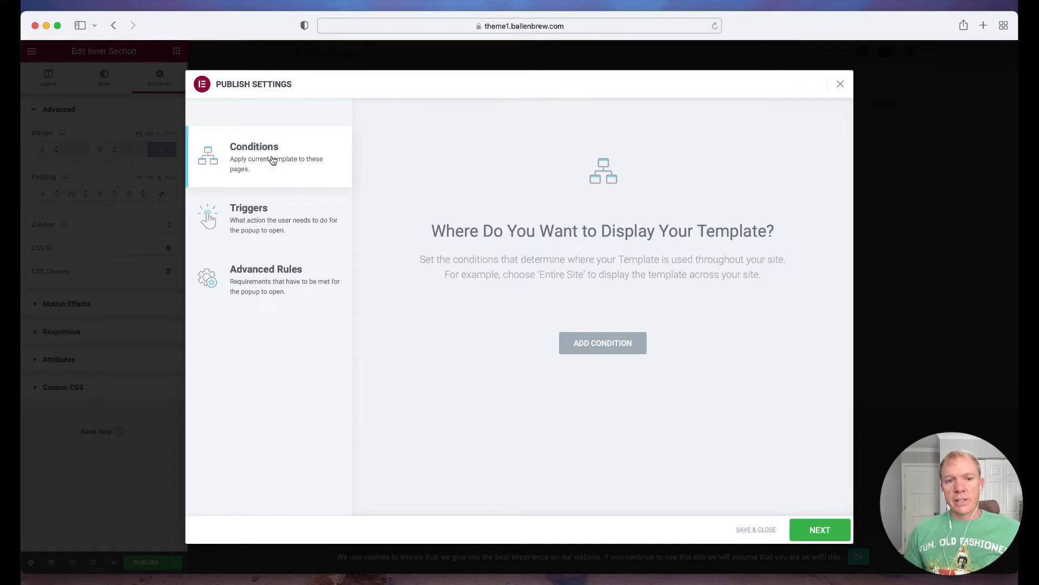
mouse_move(462, 234)
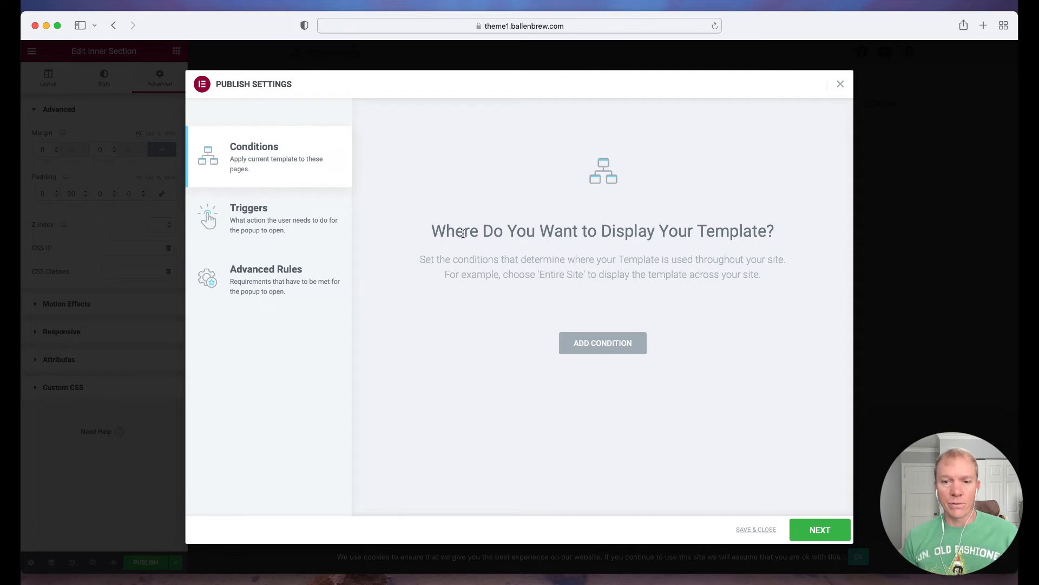
Step: Add a new display condition in the popup's Publish Settings
left_click(602, 343)
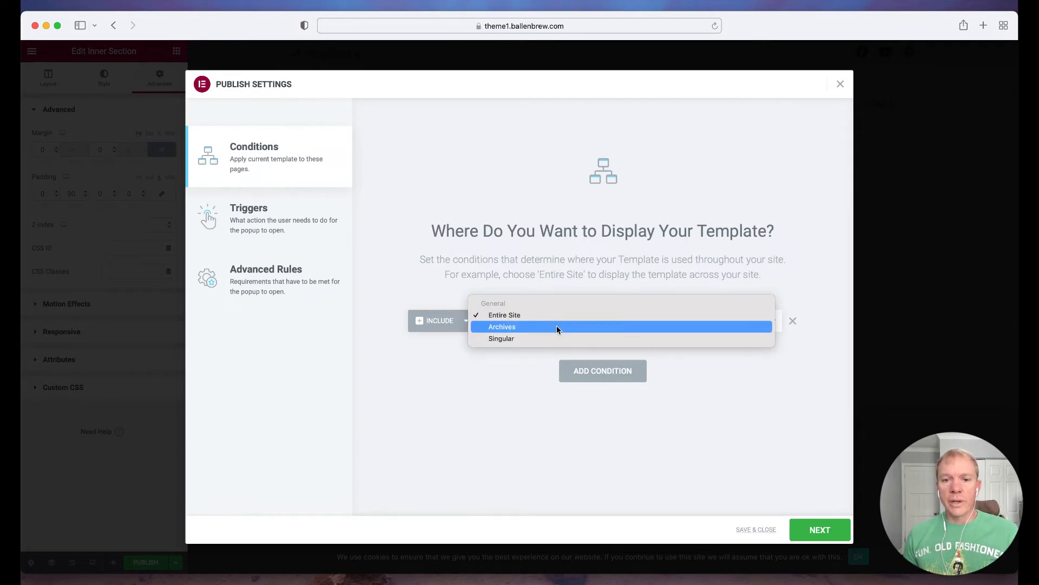
Step: Set the condition to Include Singular posts In Category 'Buying'
left_click(502, 337)
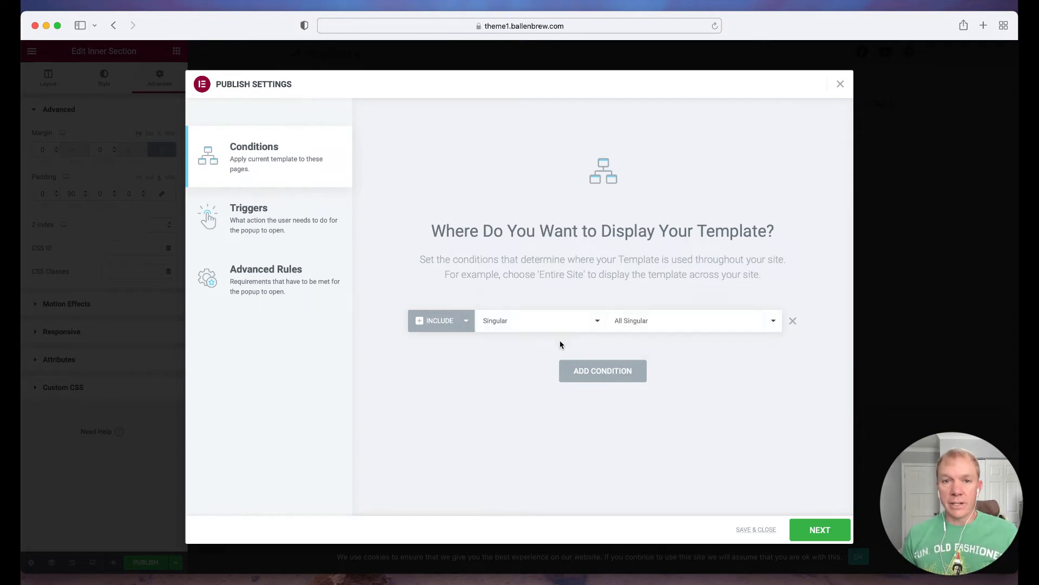
mouse_move(637, 325)
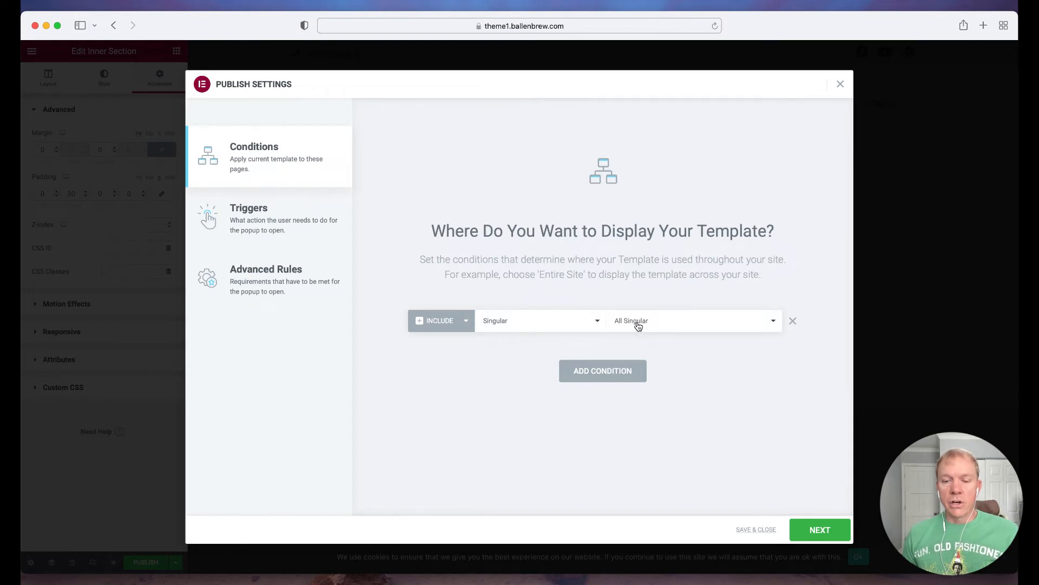
left_click(693, 320)
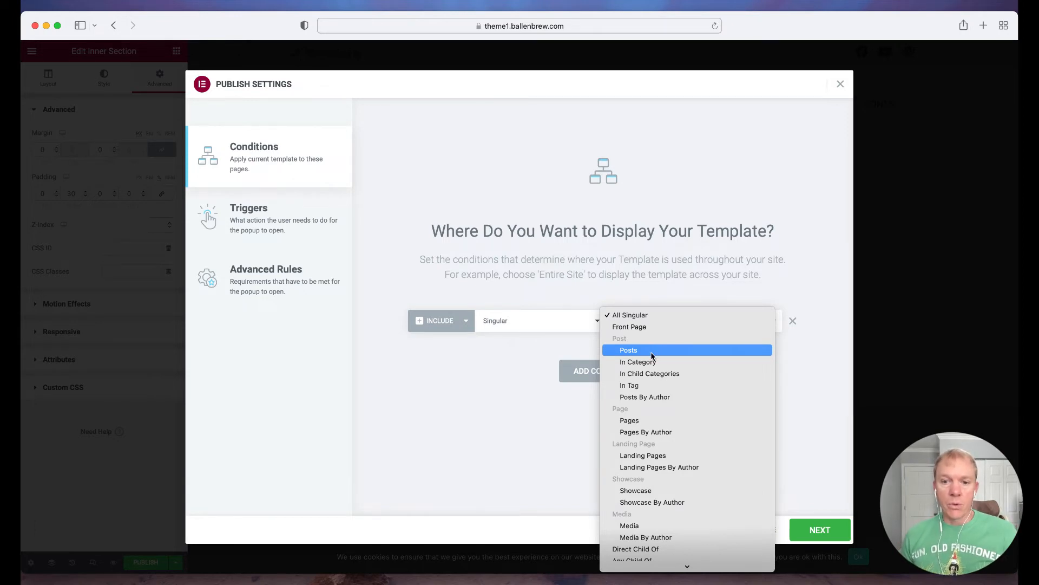
left_click(638, 361)
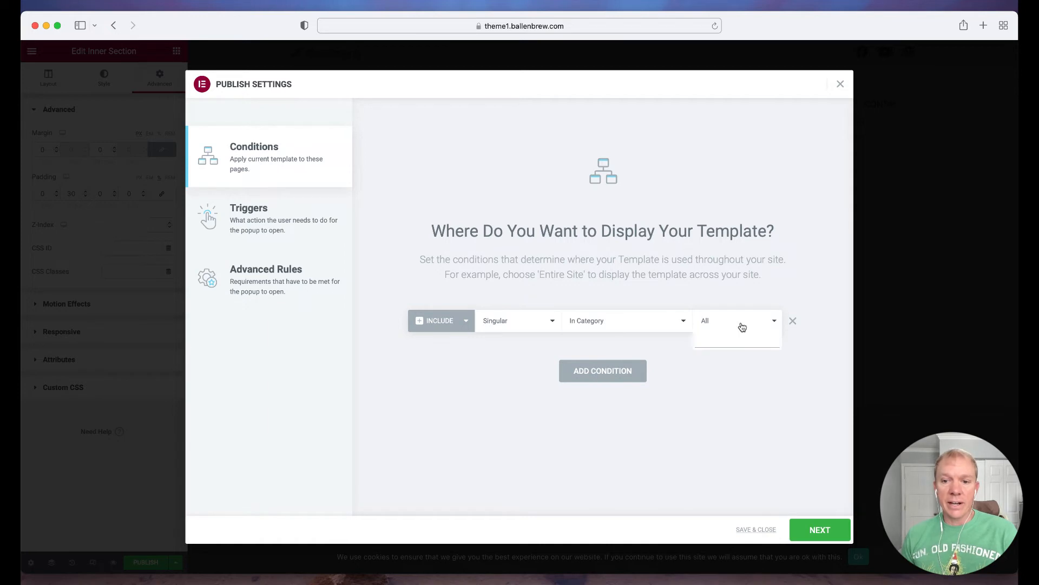
mouse_move(627, 344)
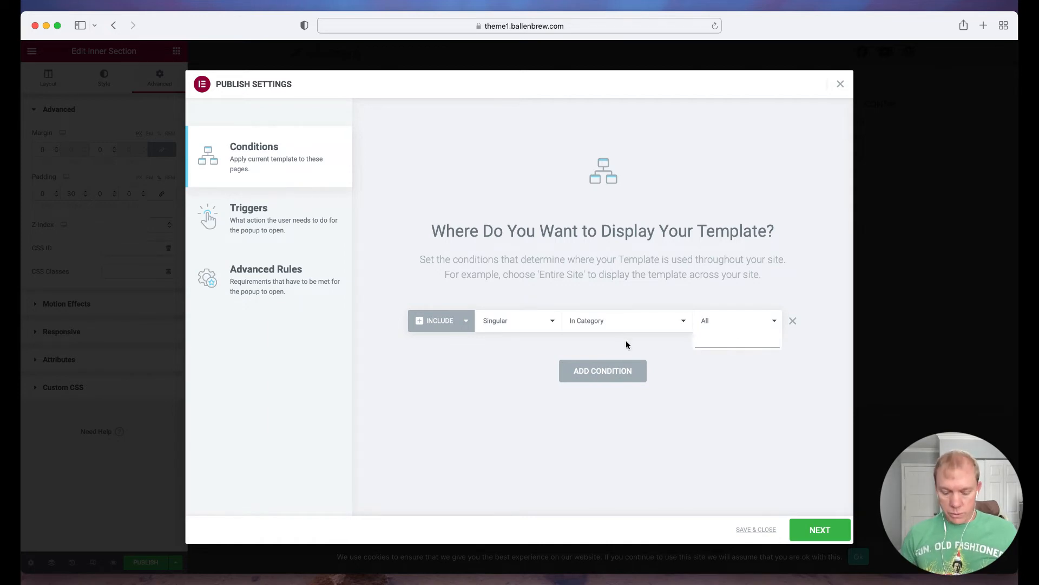
type("bu")
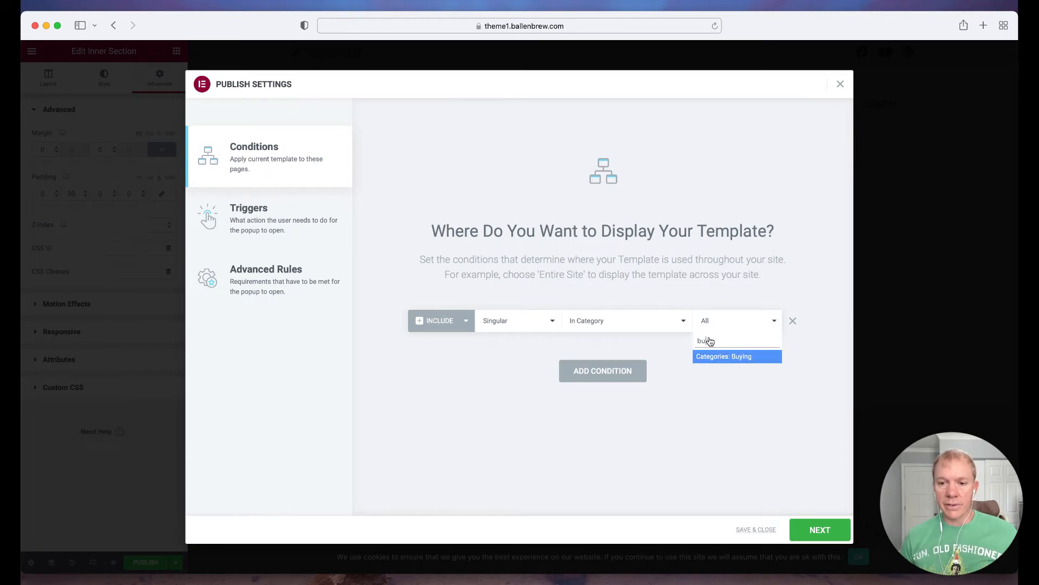
left_click(725, 357)
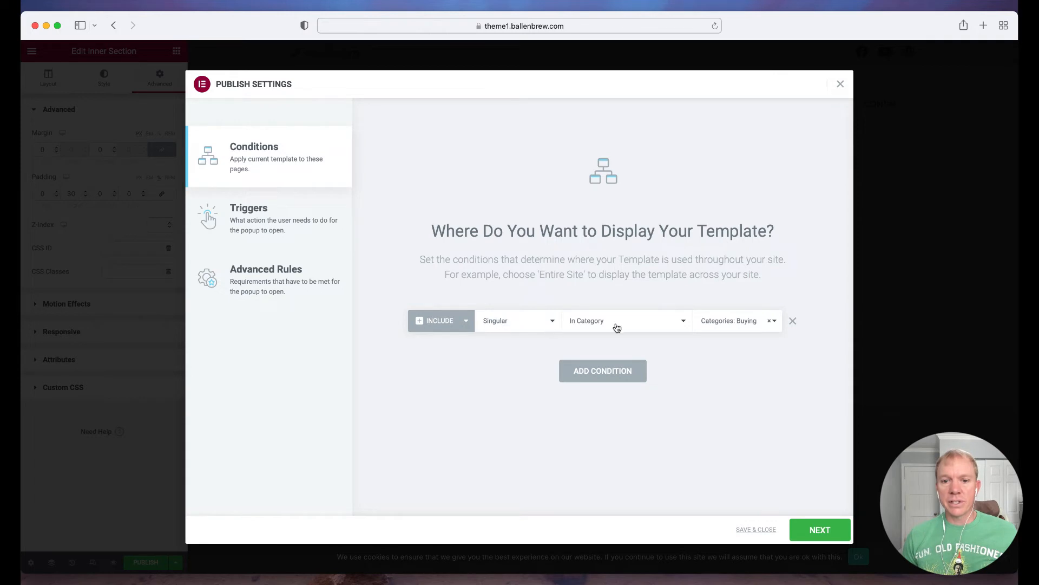
mouse_move(754, 327)
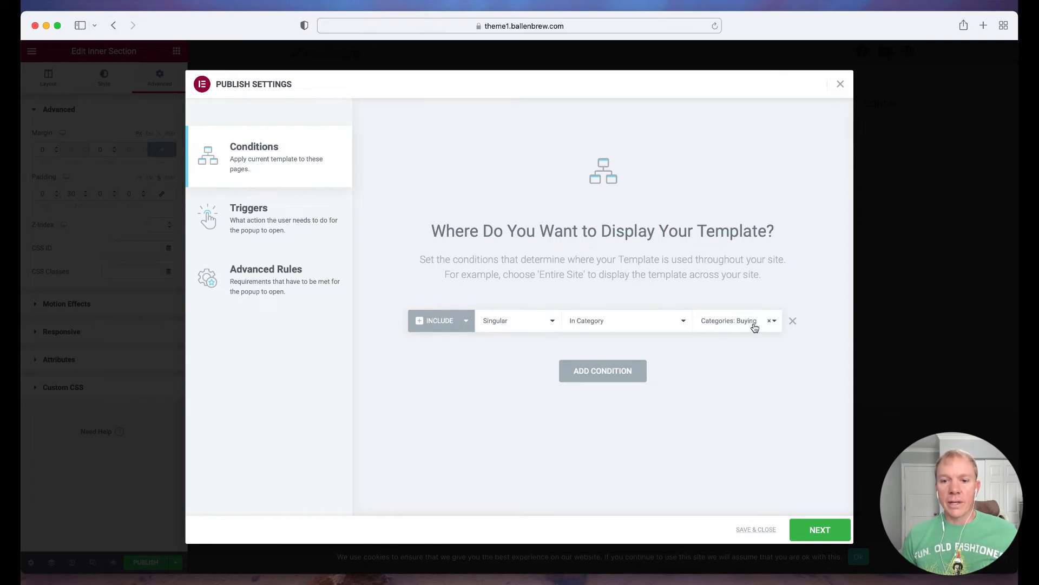
mouse_move(737, 327)
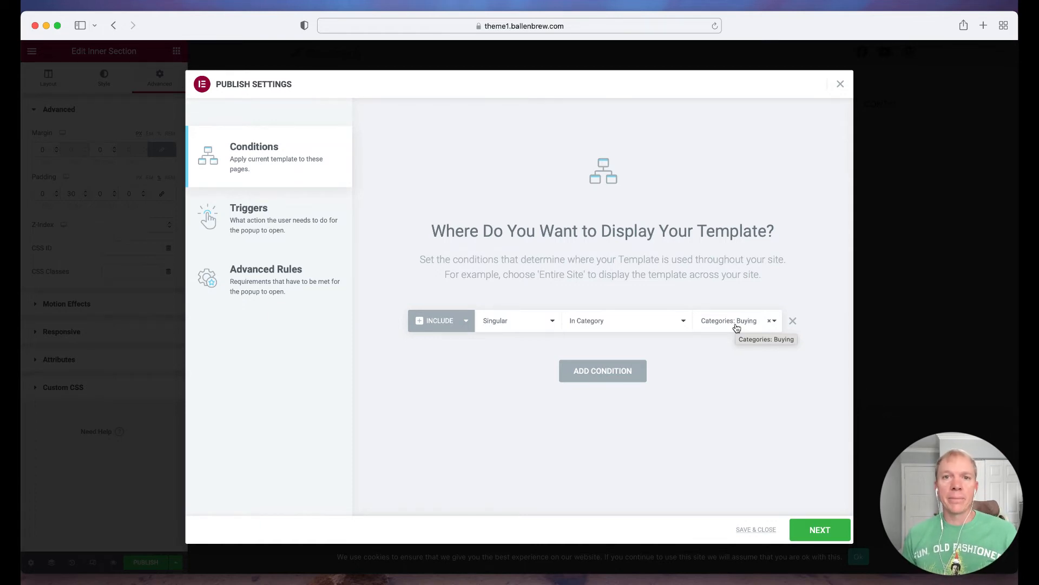
mouse_move(615, 248)
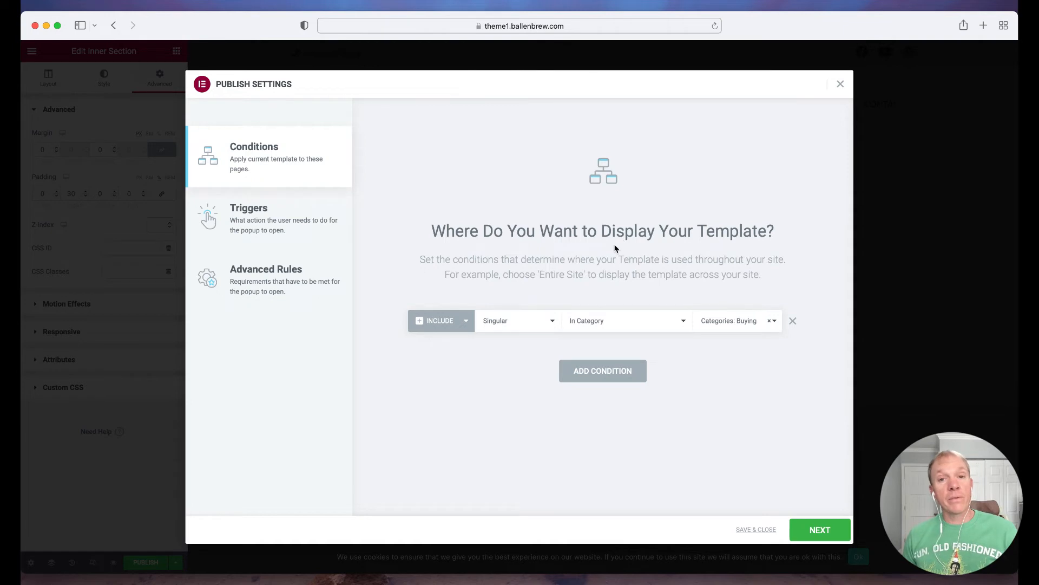
mouse_move(258, 223)
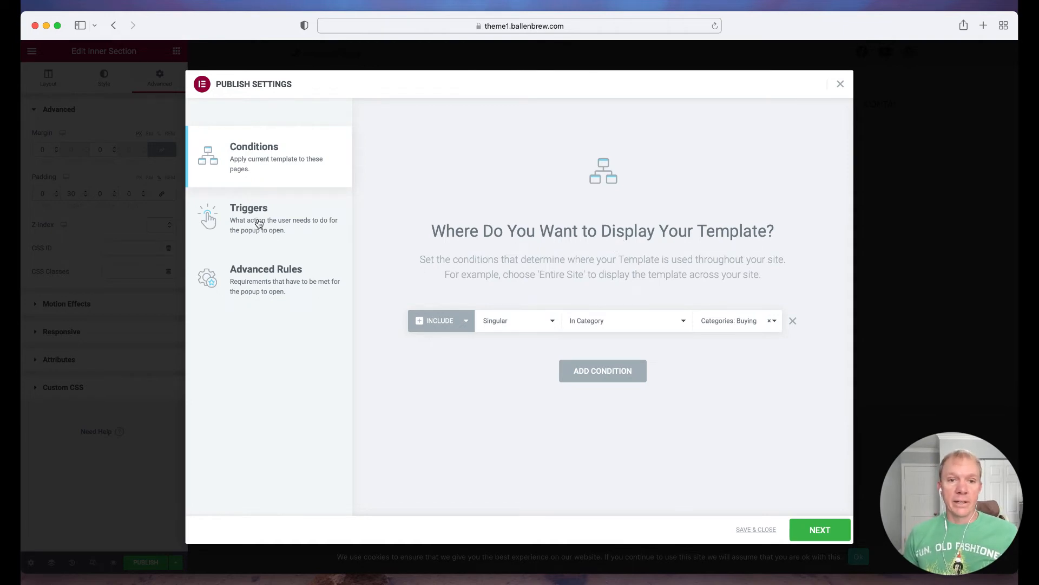
Step: Switch Publish Settings to the Triggers list, all triggers still off
left_click(249, 219)
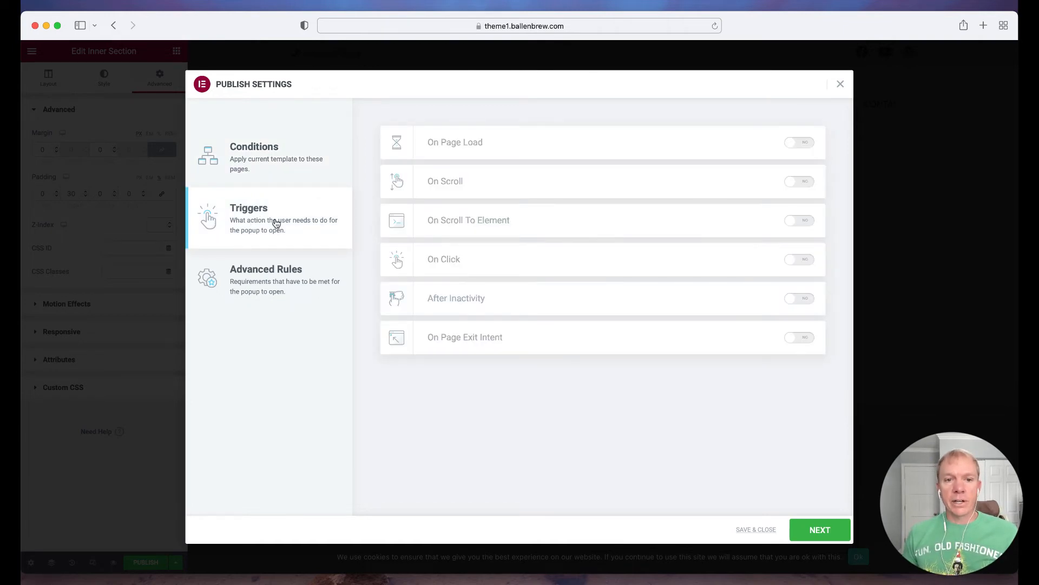
mouse_move(477, 142)
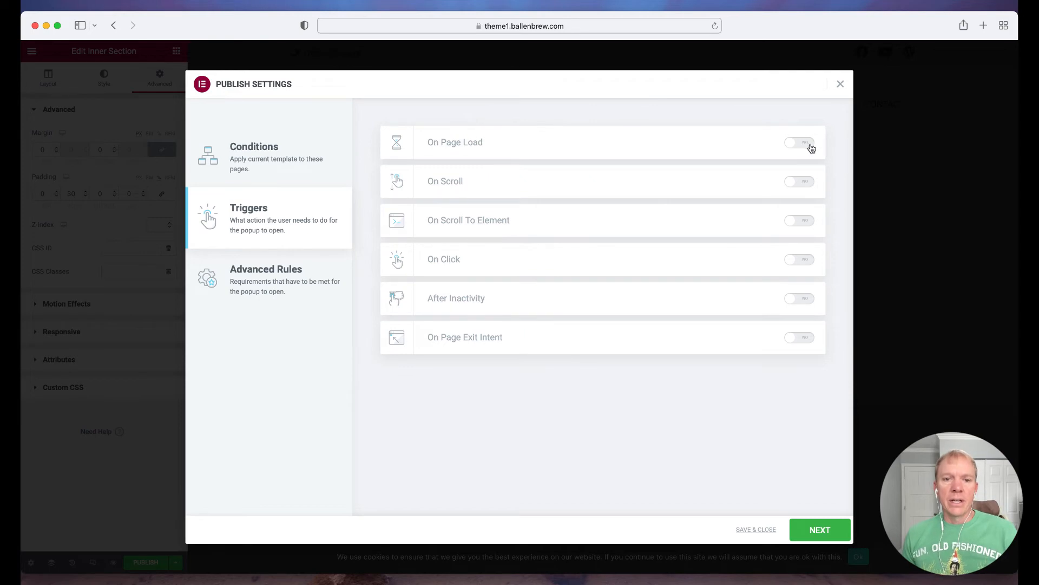
mouse_move(756, 188)
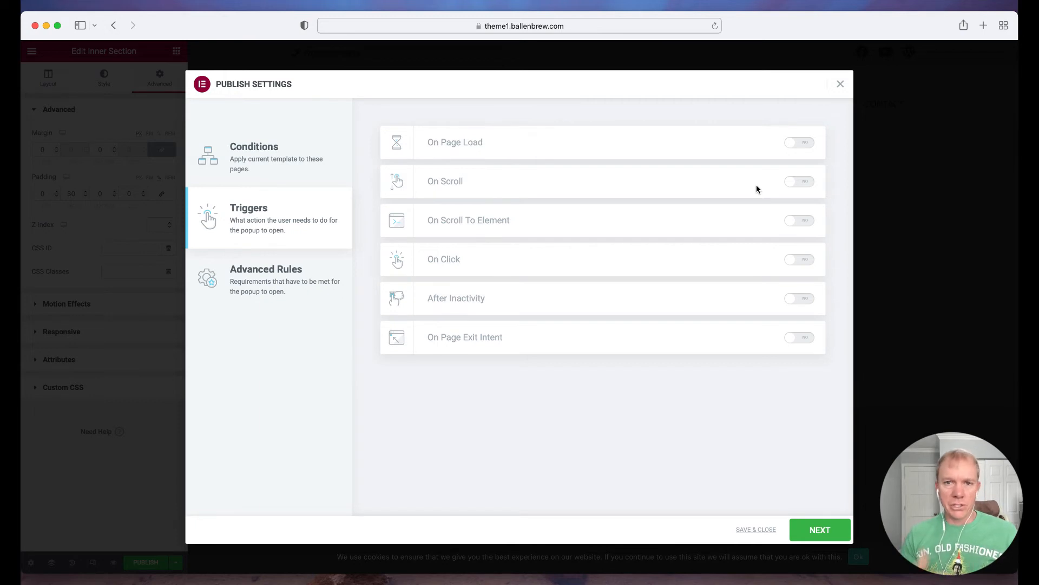
mouse_move(636, 220)
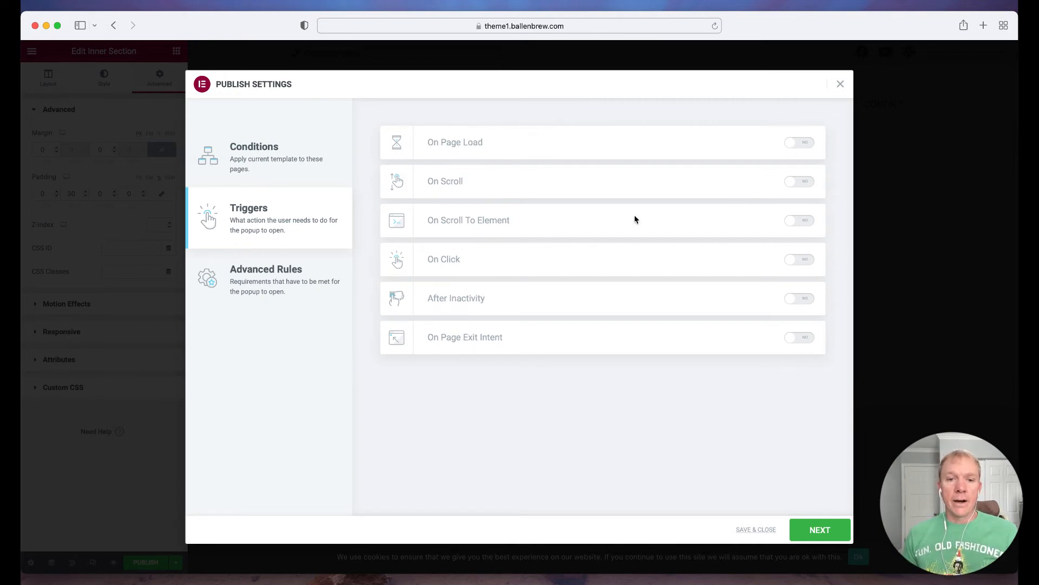
mouse_move(593, 229)
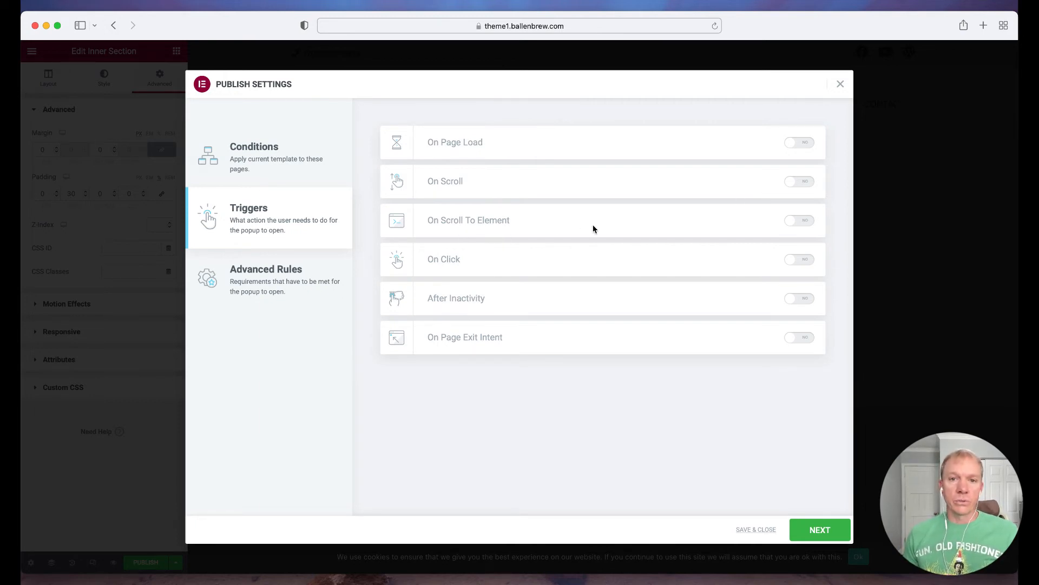
mouse_move(713, 261)
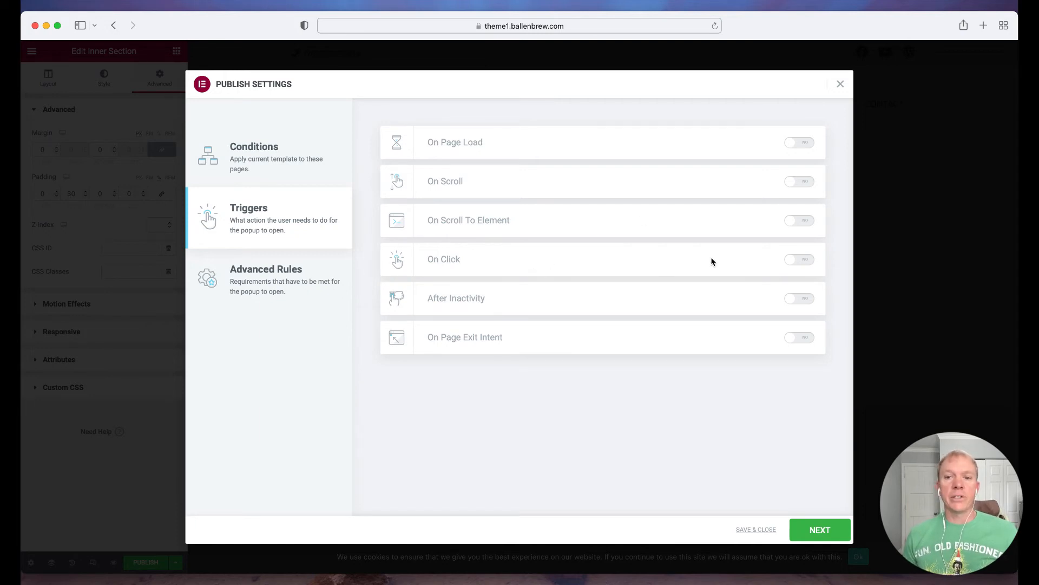
mouse_move(710, 282)
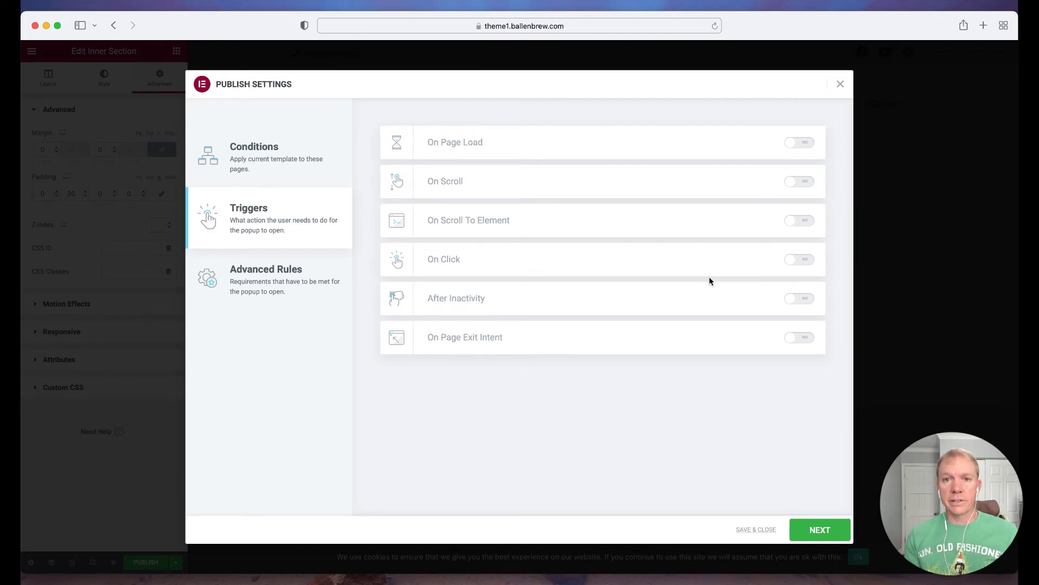
mouse_move(546, 306)
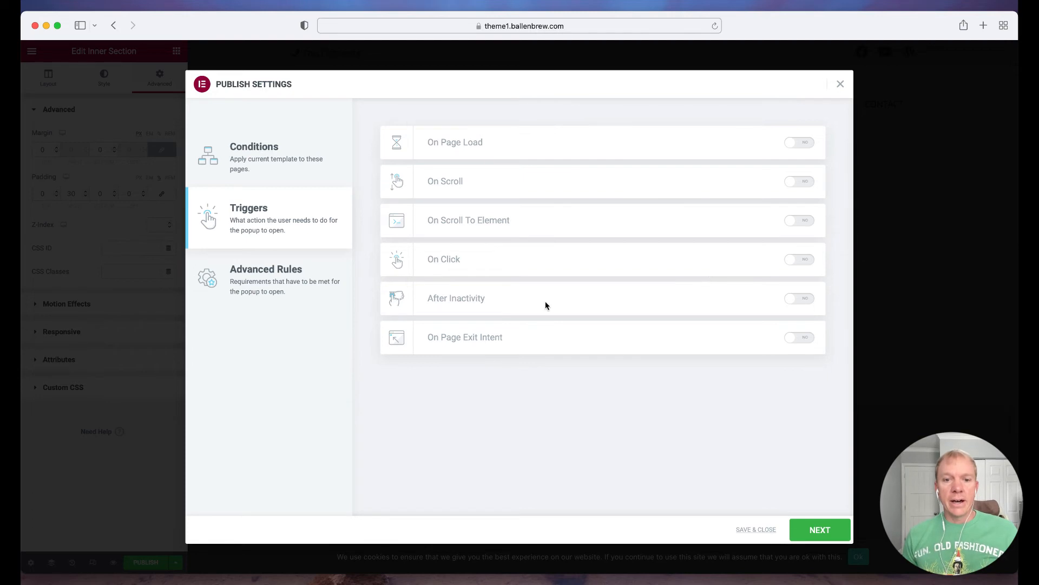
mouse_move(578, 308)
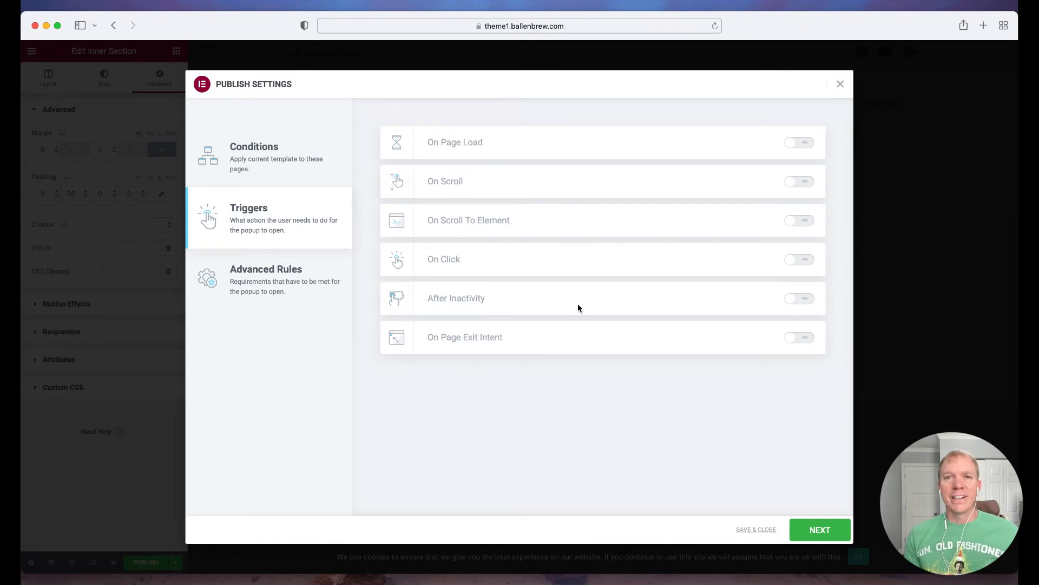
mouse_move(586, 343)
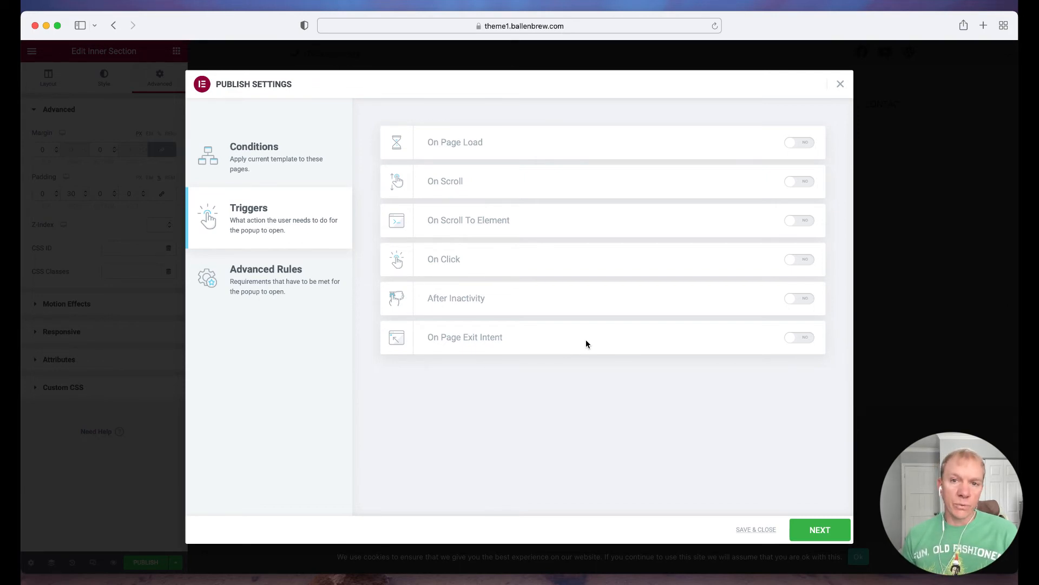
mouse_move(780, 185)
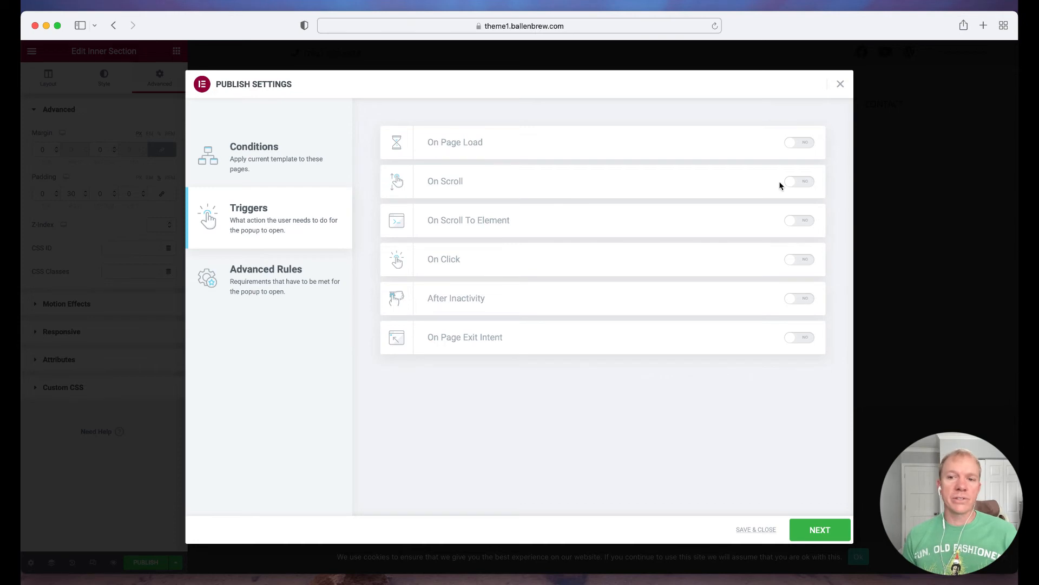
Step: Enable the On Scroll trigger (Down, 50%) and show the Advanced Rules list
left_click(799, 181)
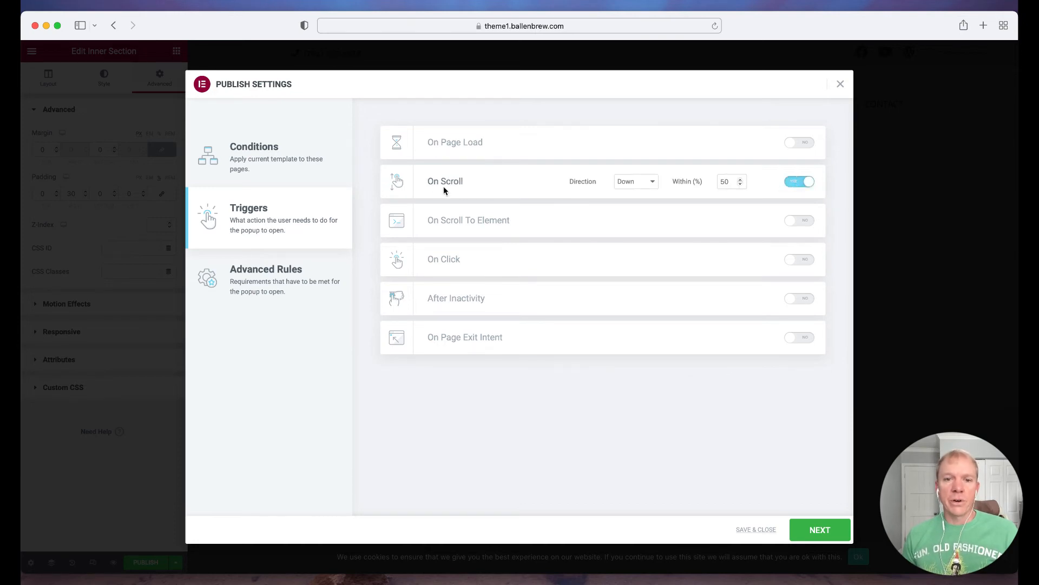
mouse_move(639, 187)
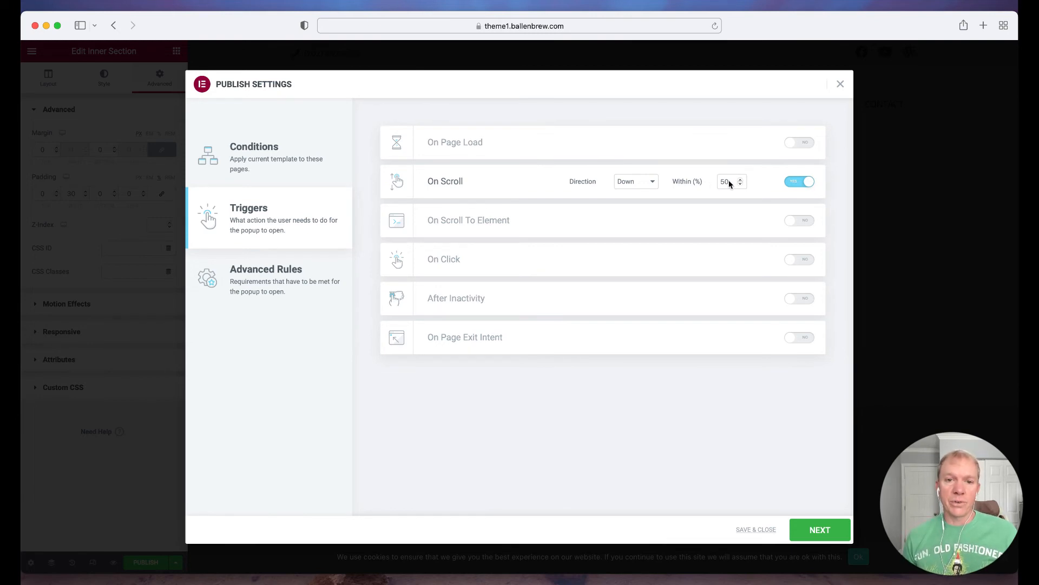
left_click(266, 269)
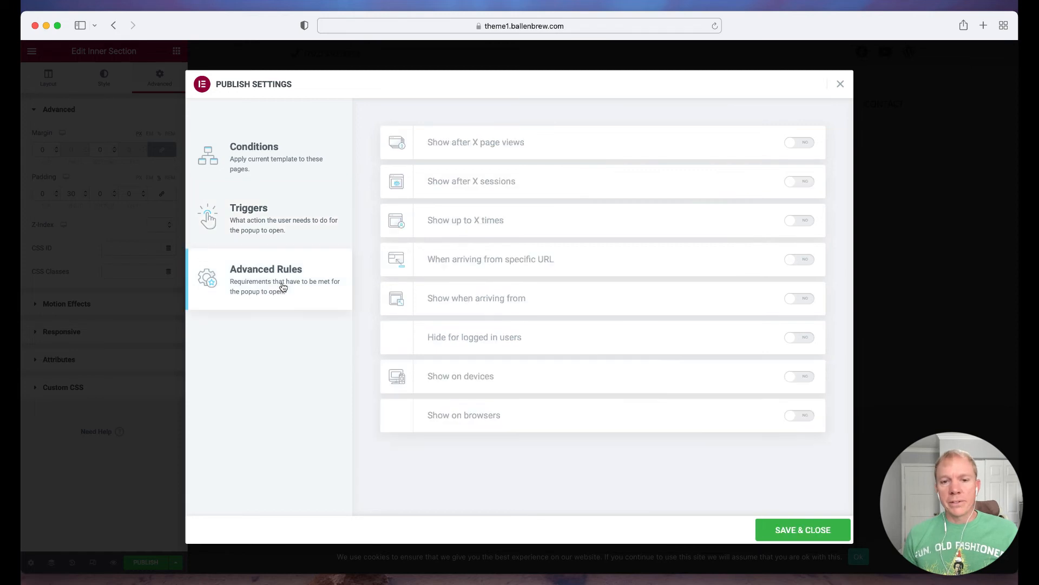
left_click(249, 208)
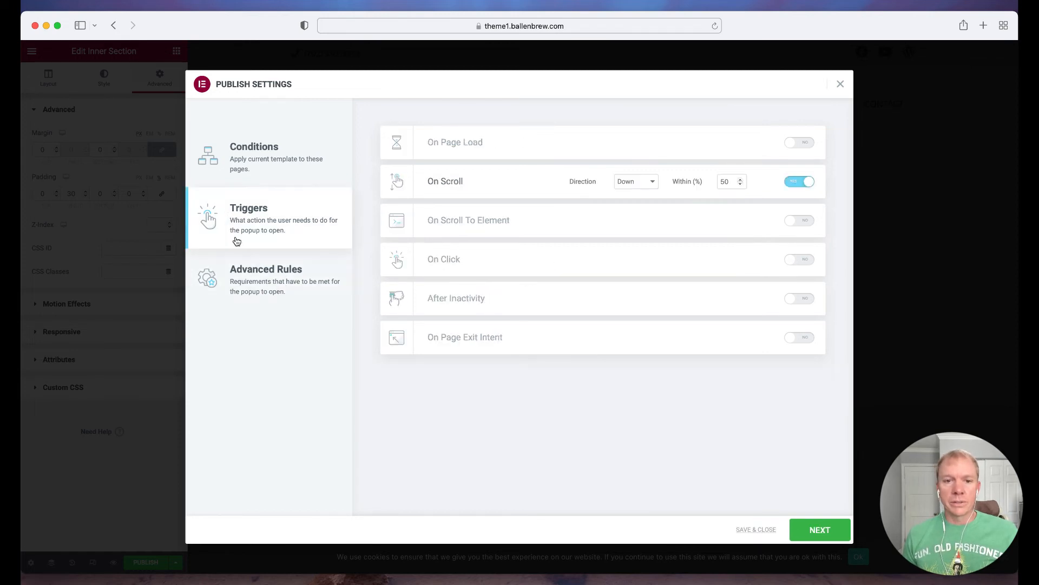
left_click(265, 278)
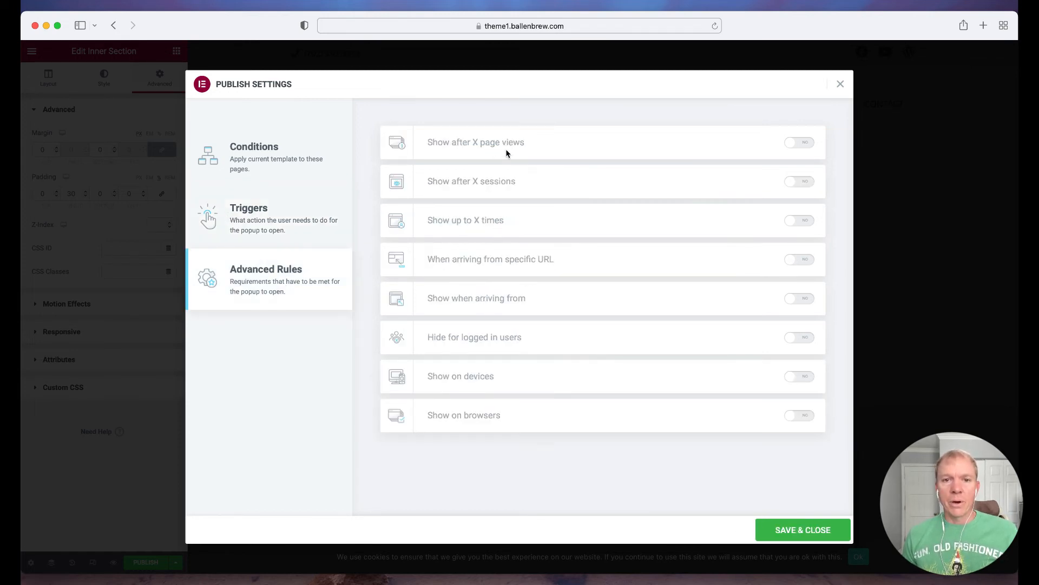
mouse_move(590, 149)
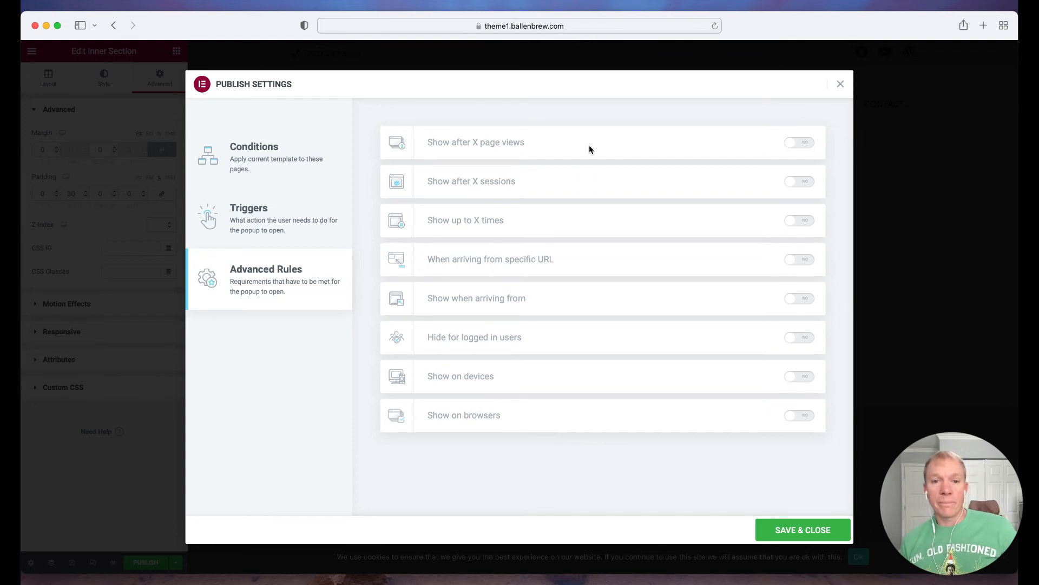
mouse_move(584, 194)
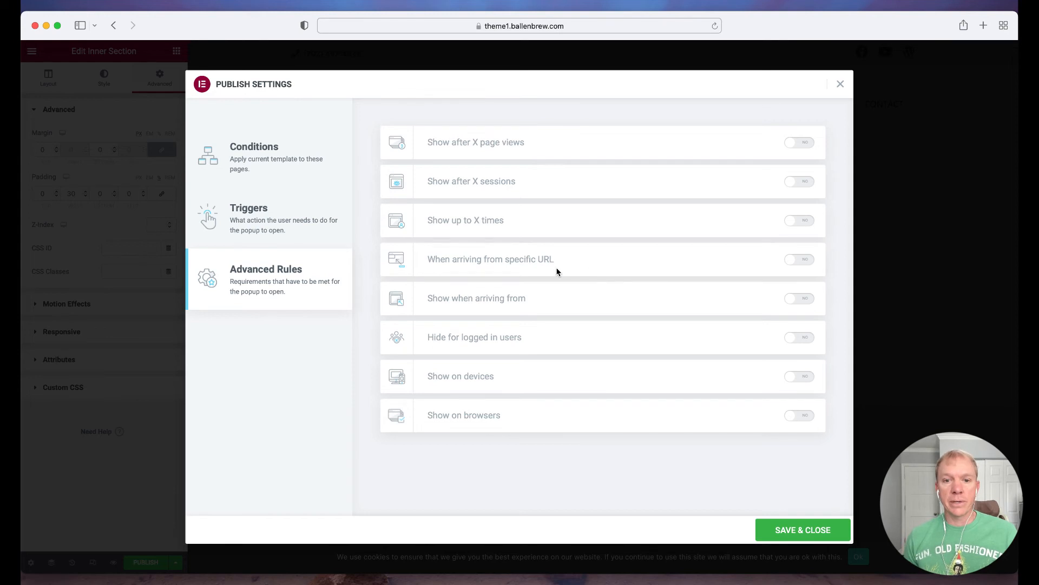
mouse_move(595, 343)
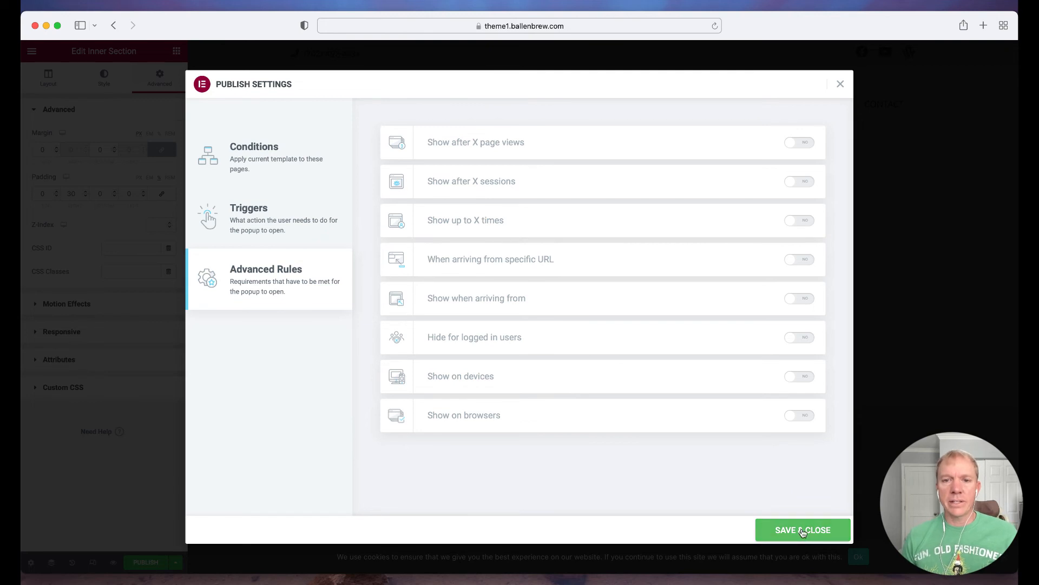
Step: Review the Buying condition and scroll trigger, then Save & Close to publish
left_click(253, 152)
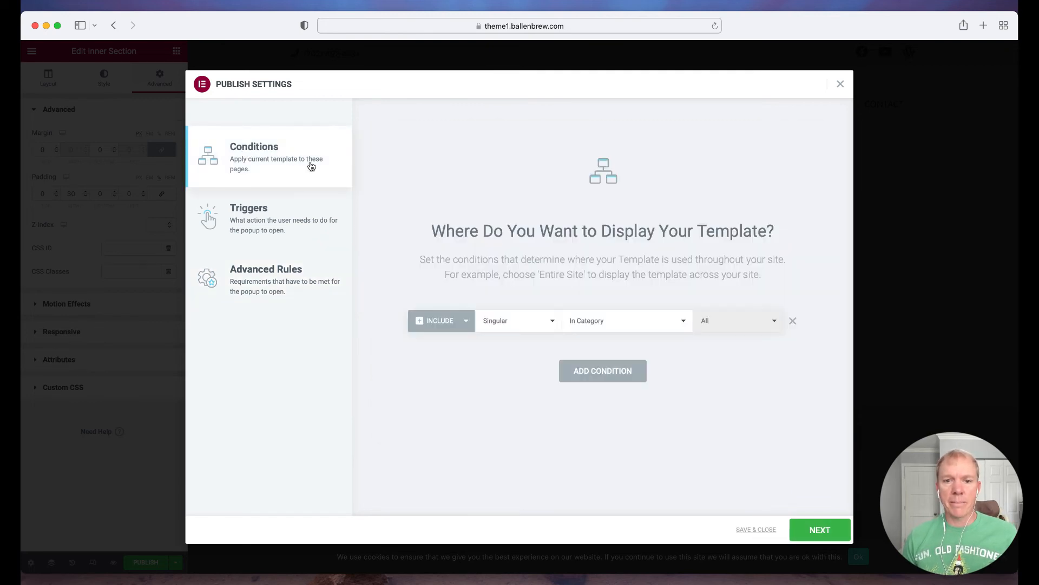
left_click(736, 320)
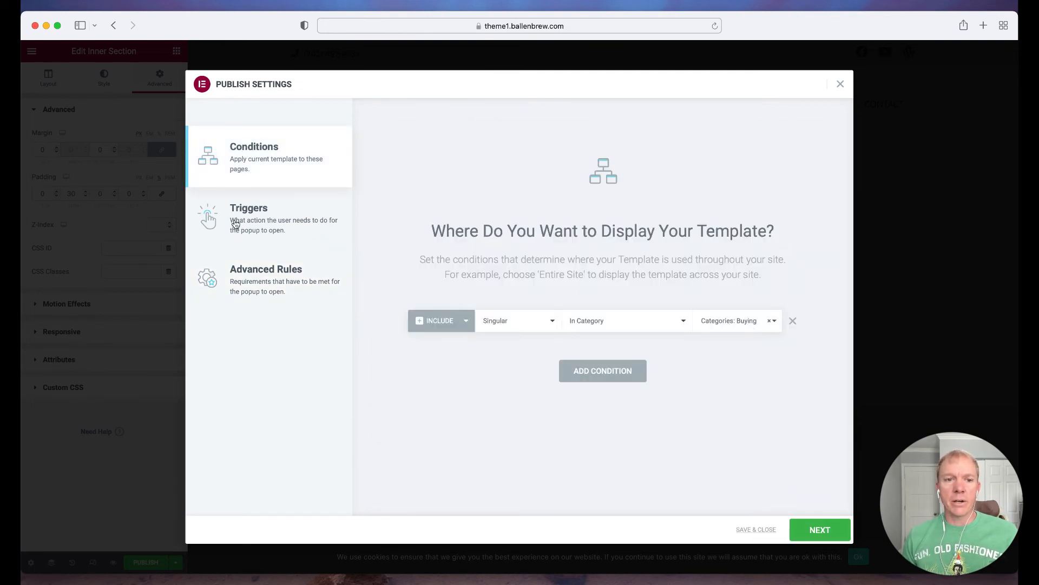
left_click(249, 219)
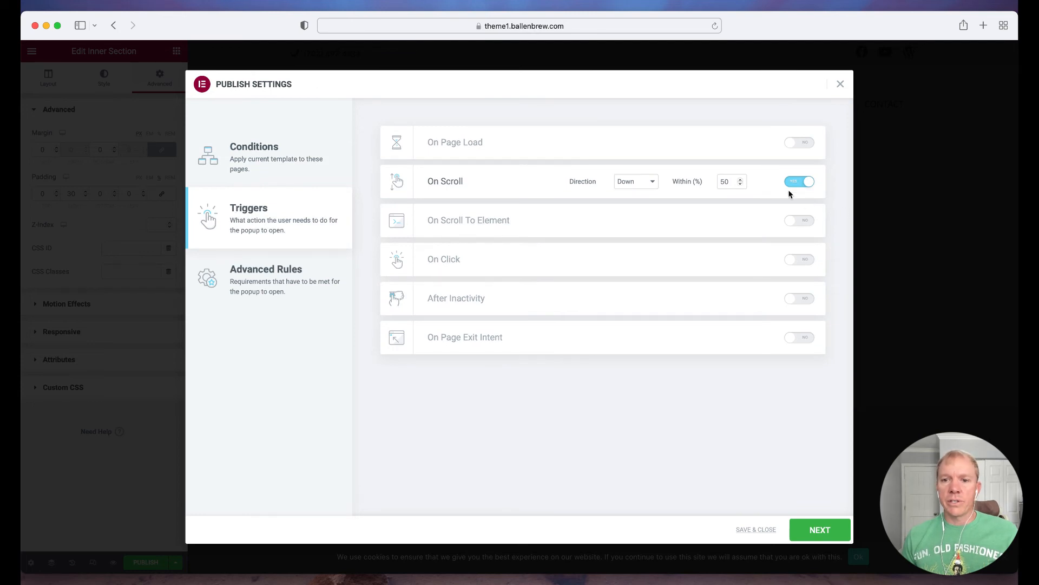
mouse_move(752, 501)
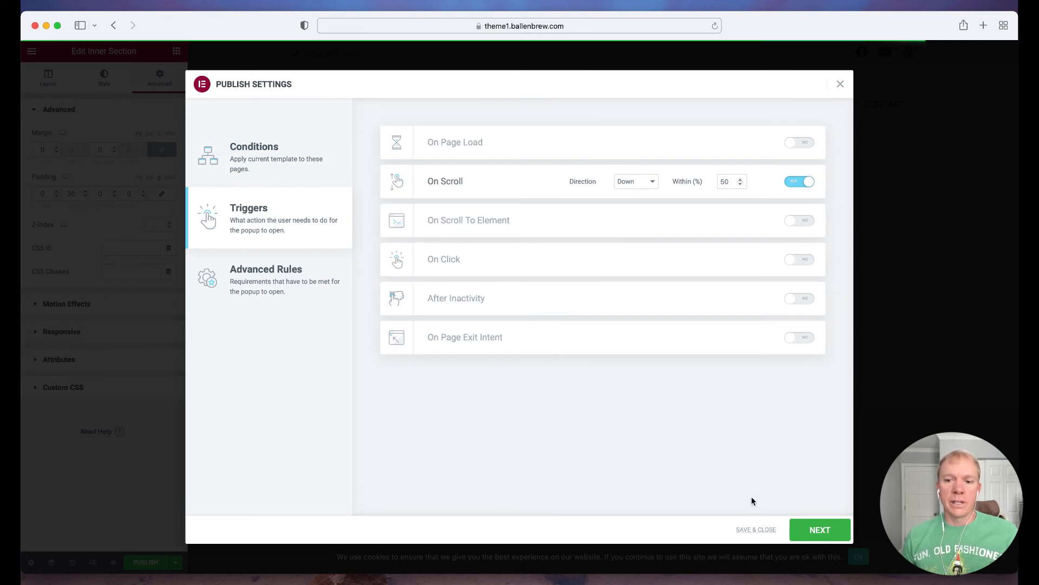
left_click(267, 278)
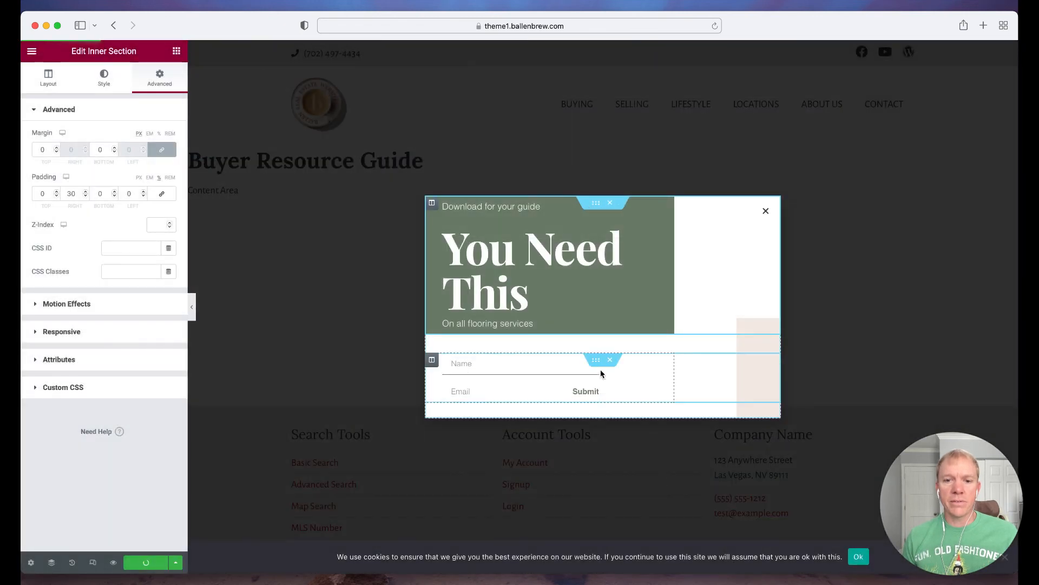
Step: Use Have A Look in the 'Your Popup is live' notice to view the site in a new tab
left_click(145, 562)
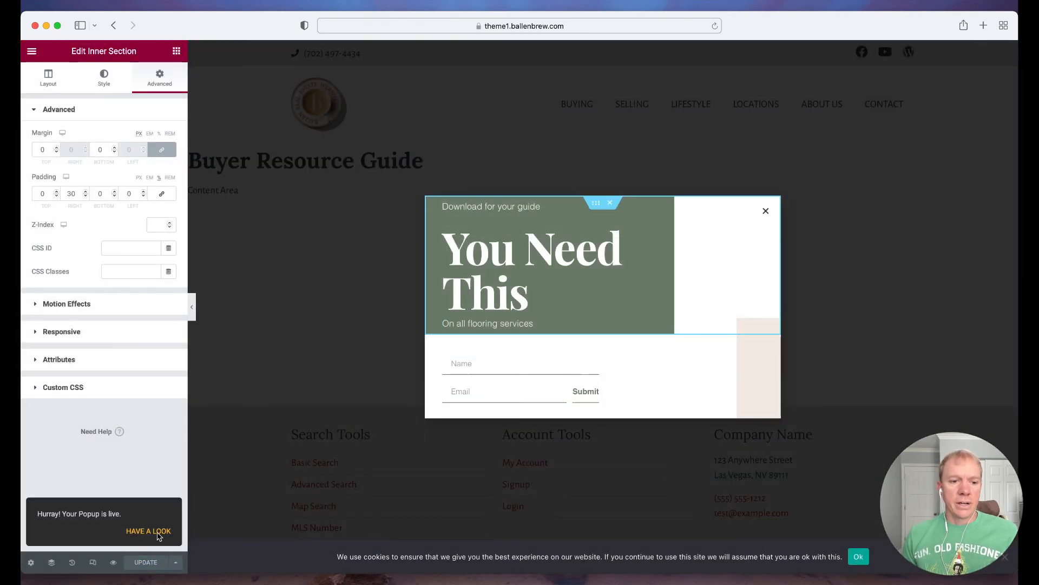
left_click(148, 531)
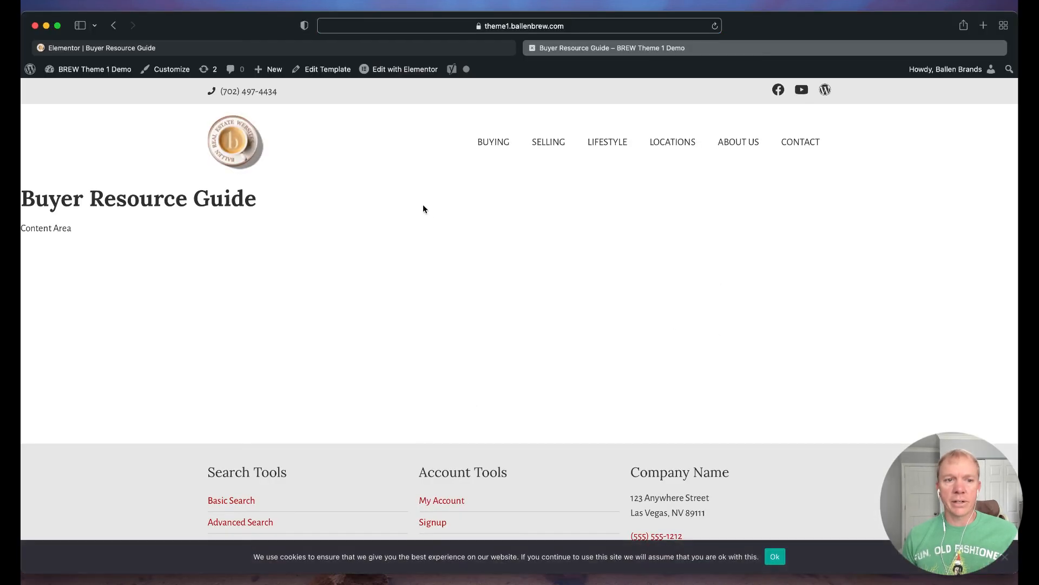
mouse_move(129, 171)
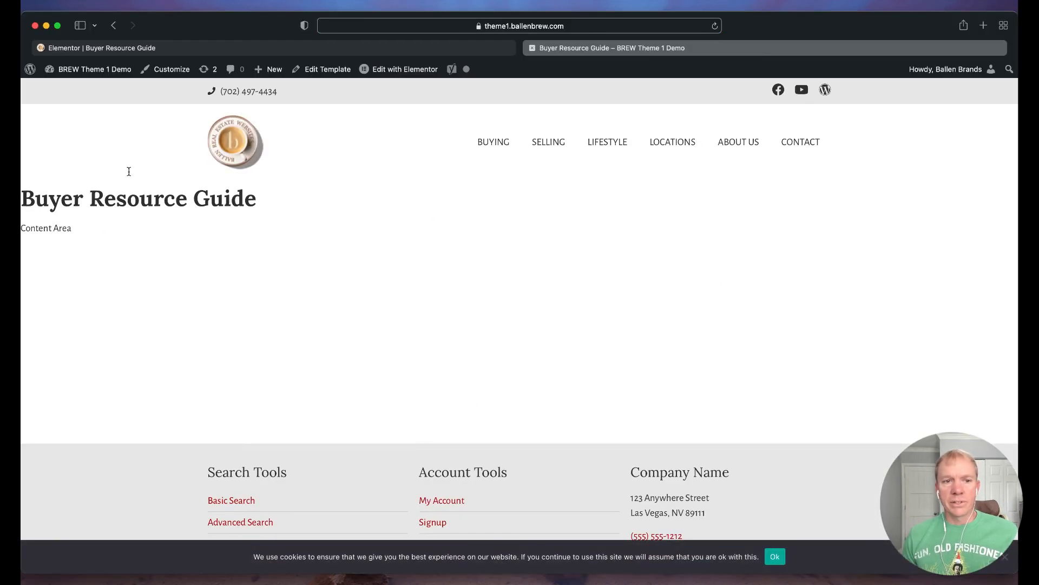
mouse_move(547, 231)
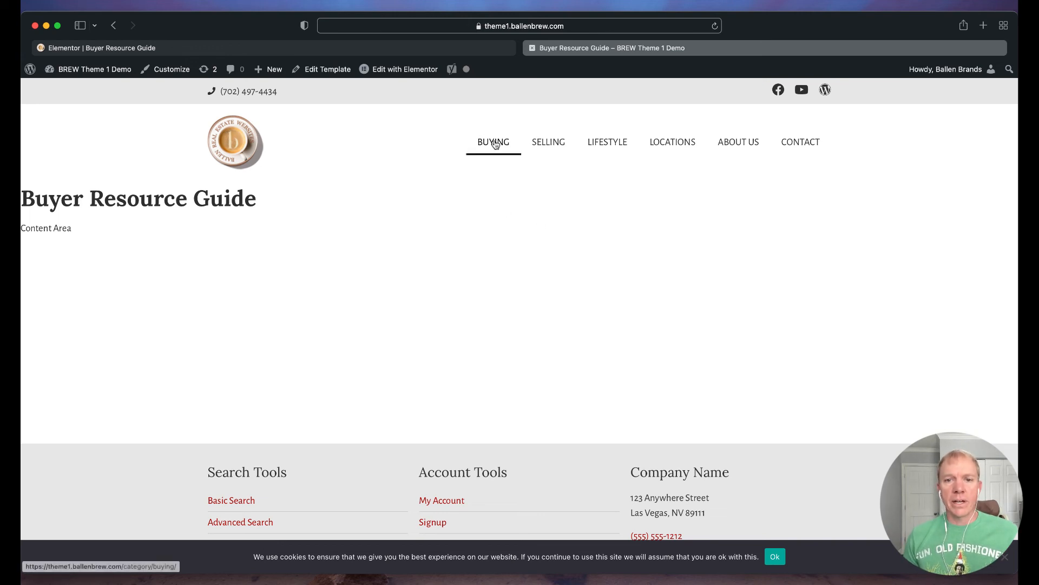
Step: From BUYING, read down the 'What is a Home Mortgage?' post until the You Need This popup appears
left_click(494, 142)
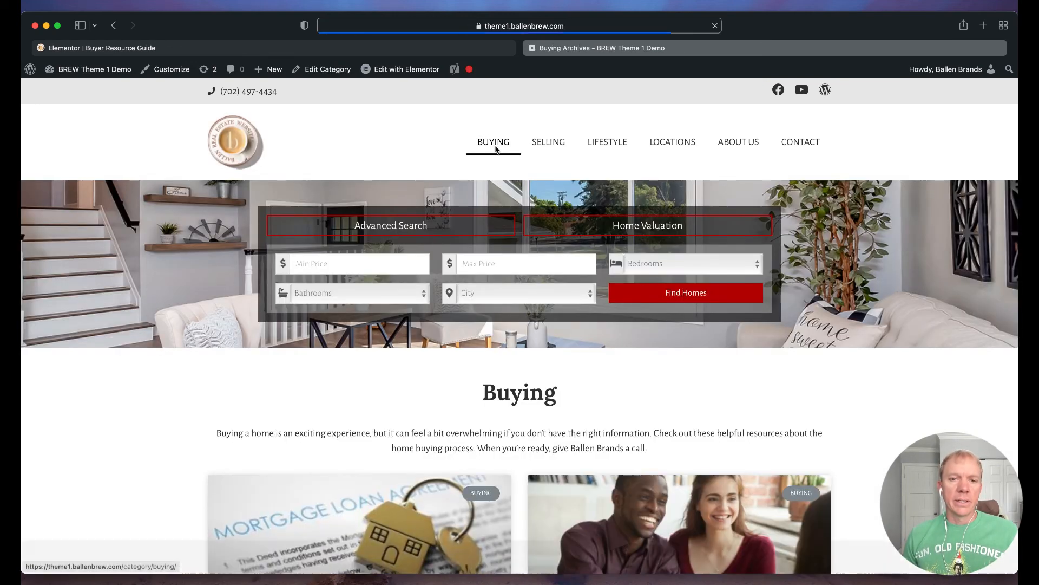
scroll("down", 3)
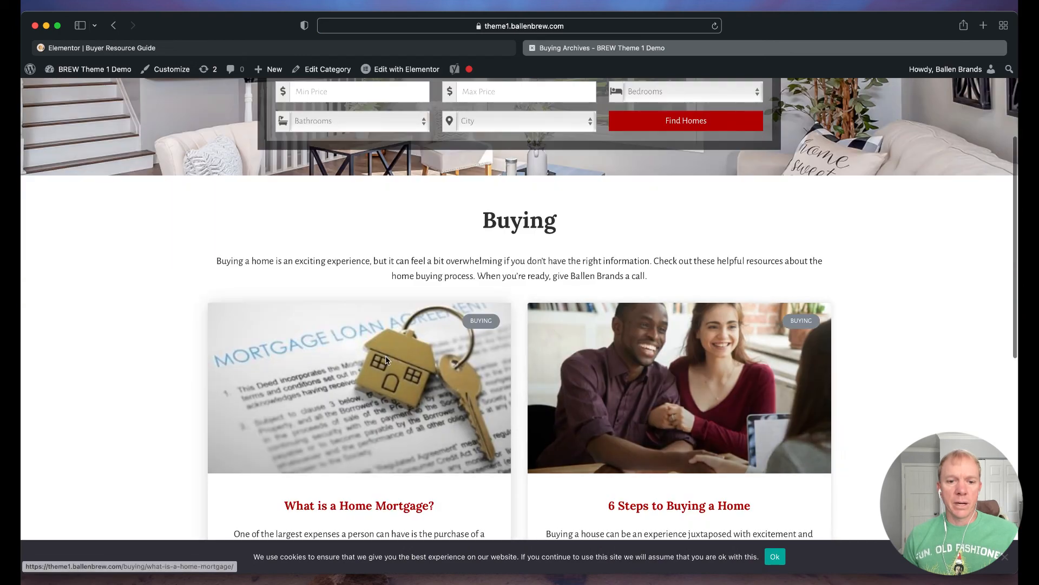
left_click(359, 505)
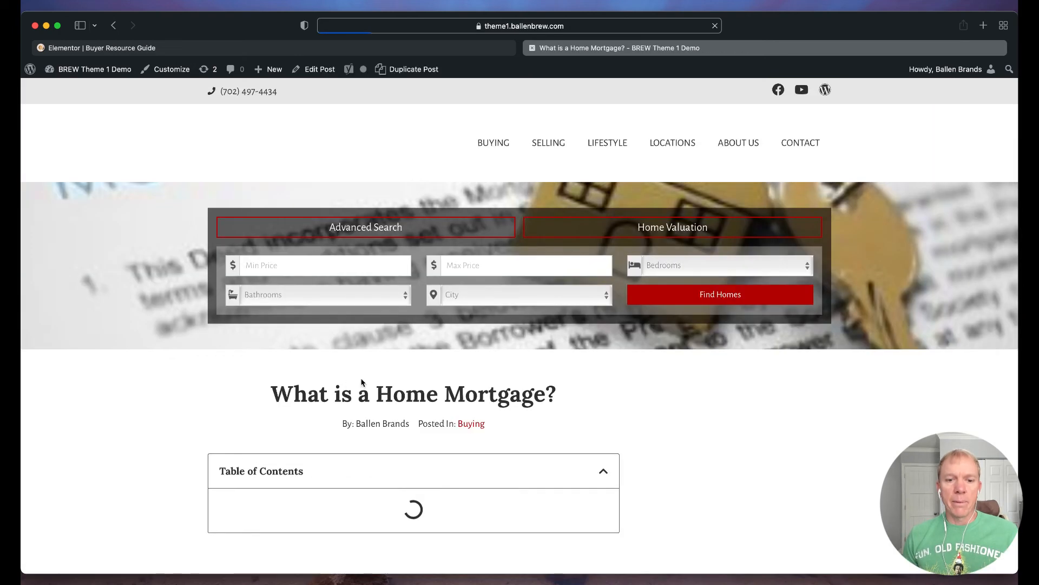
scroll("down", 3)
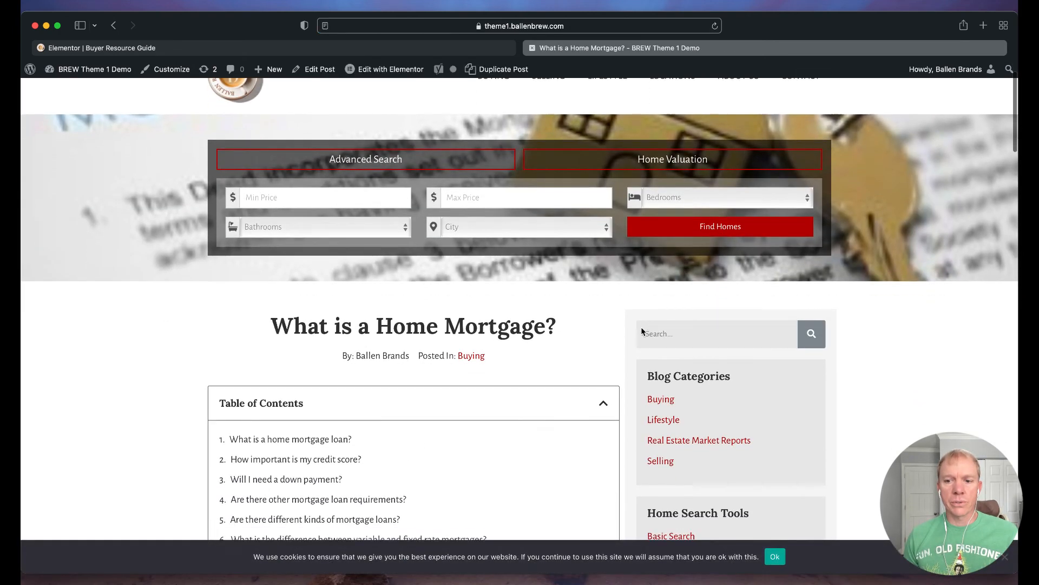
scroll("down", 3)
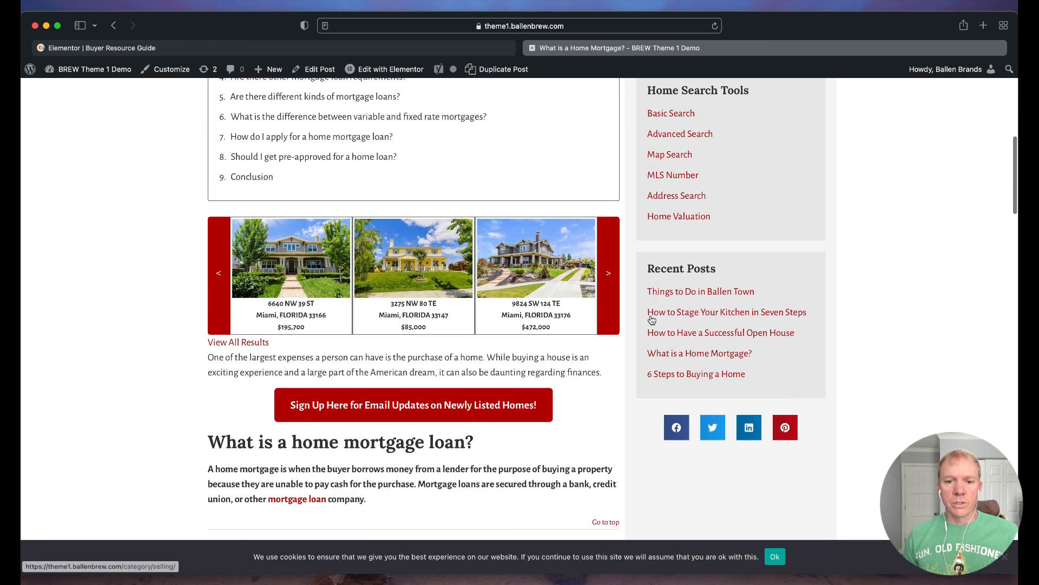
scroll("down", 3)
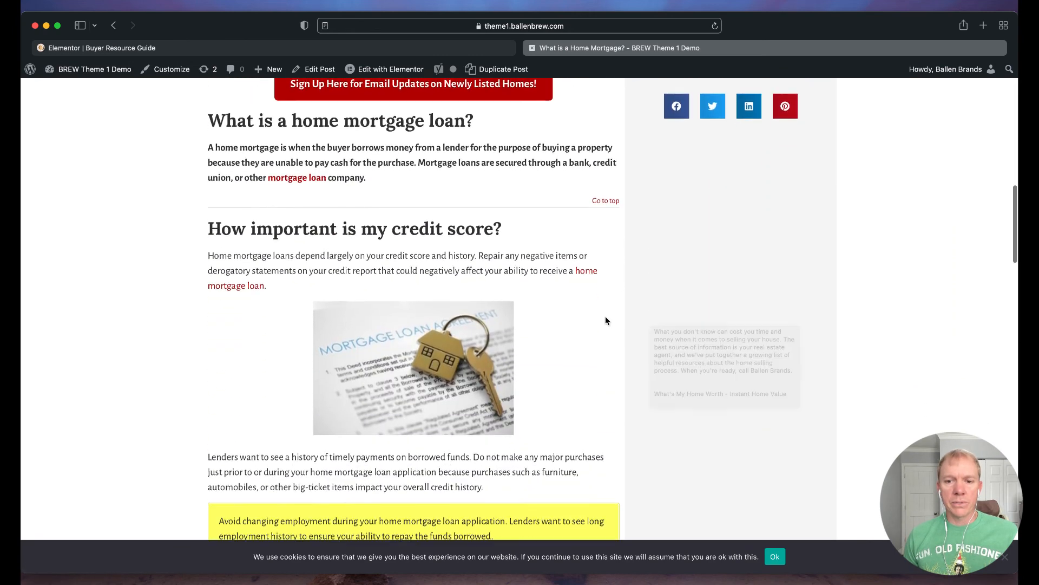
scroll("down", 3)
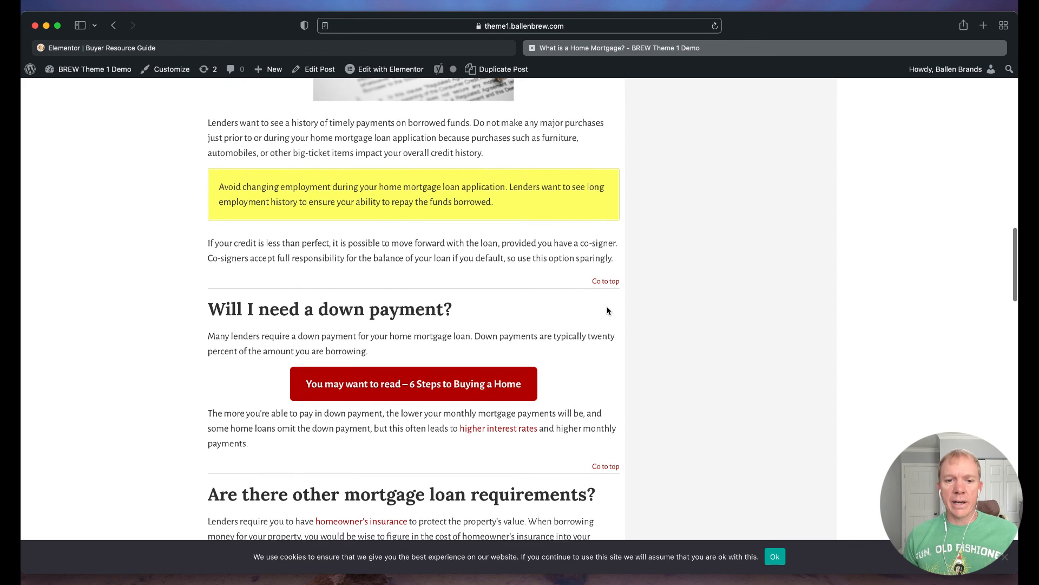
scroll("down", 3)
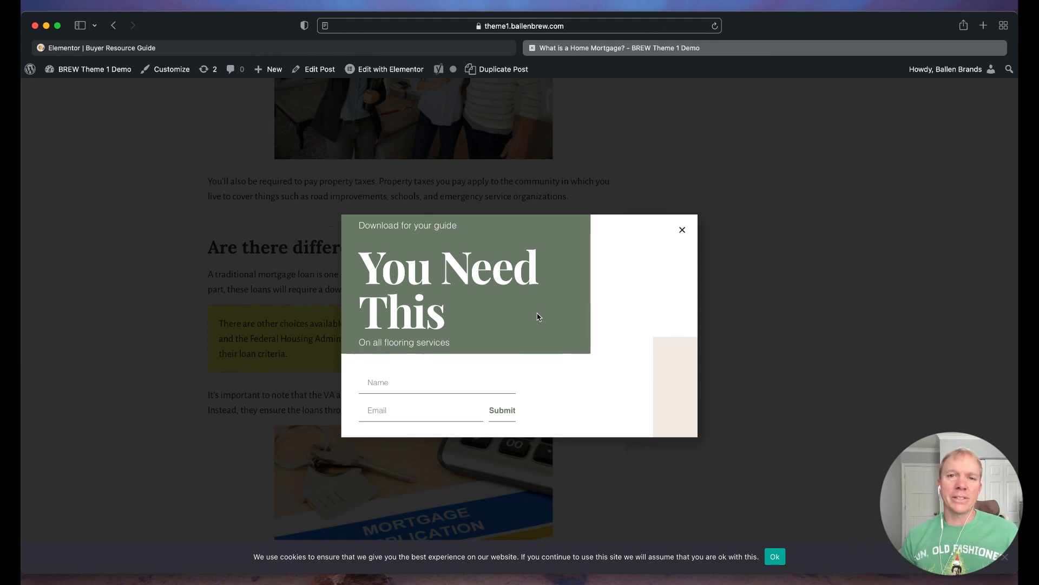
mouse_move(754, 442)
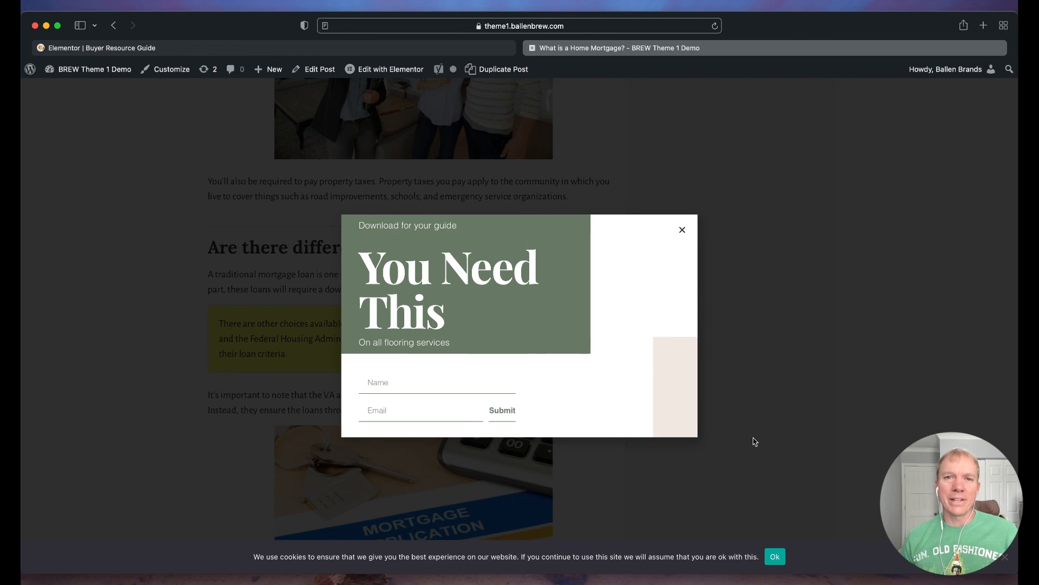